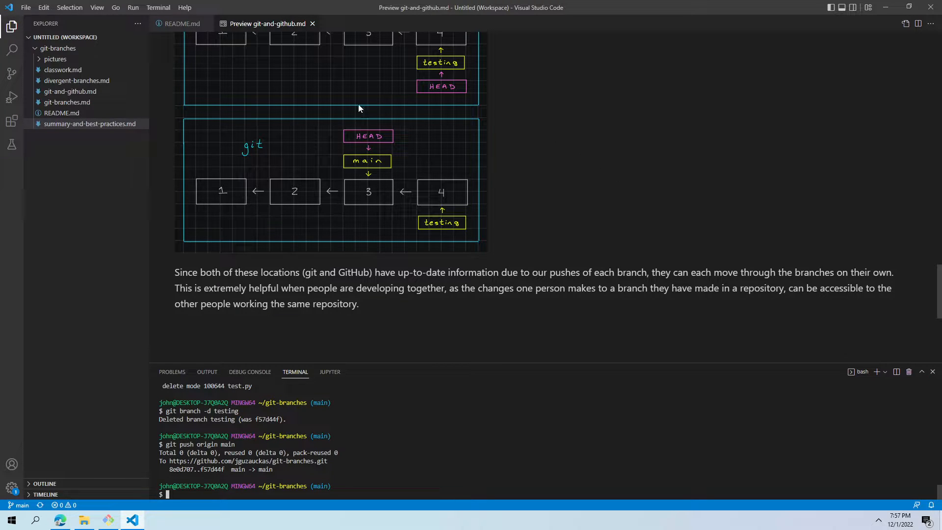
mouse_move(184, 153)
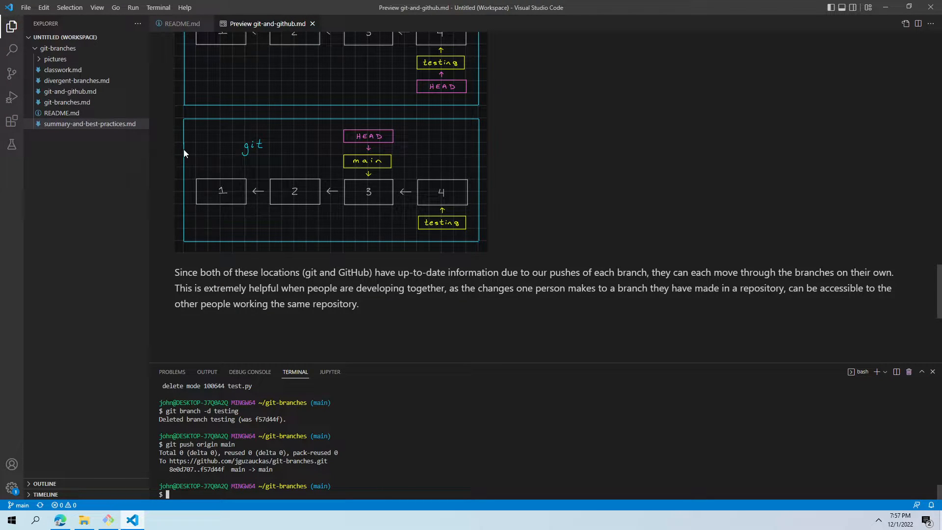
mouse_move(81, 84)
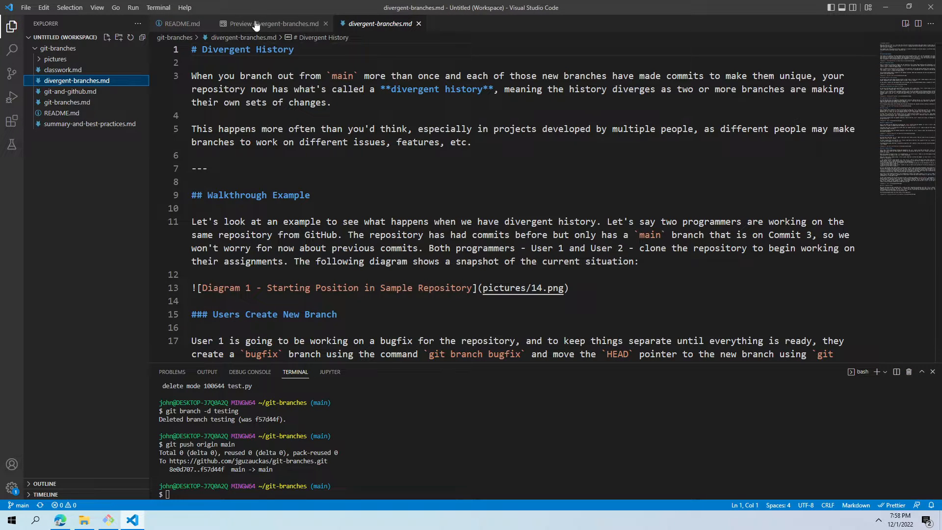
- Switch to the rendered preview of divergent-branches.md at the Divergent History heading
click(255, 24)
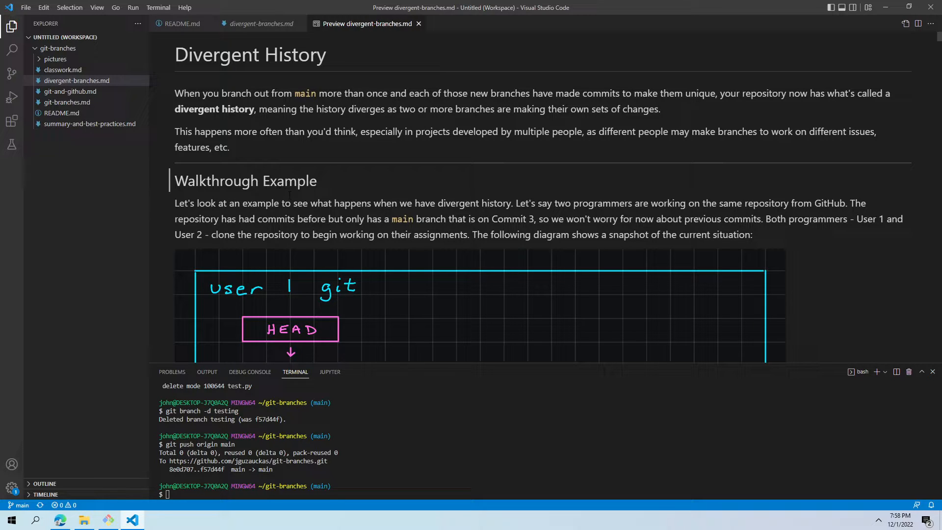
- Scroll past the starting-position diagram to the Users Create New Branch heading
scroll(down, 3)
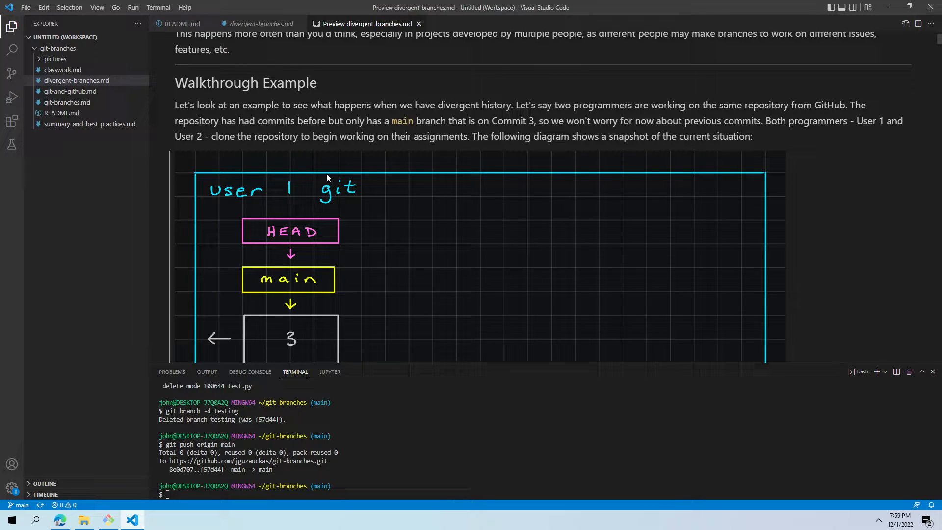
scroll(down, 3)
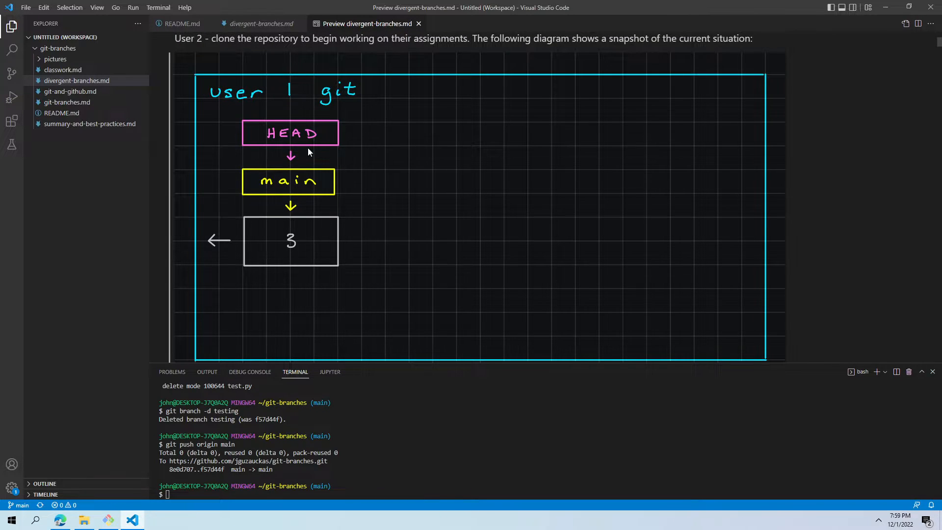
scroll(down, 3)
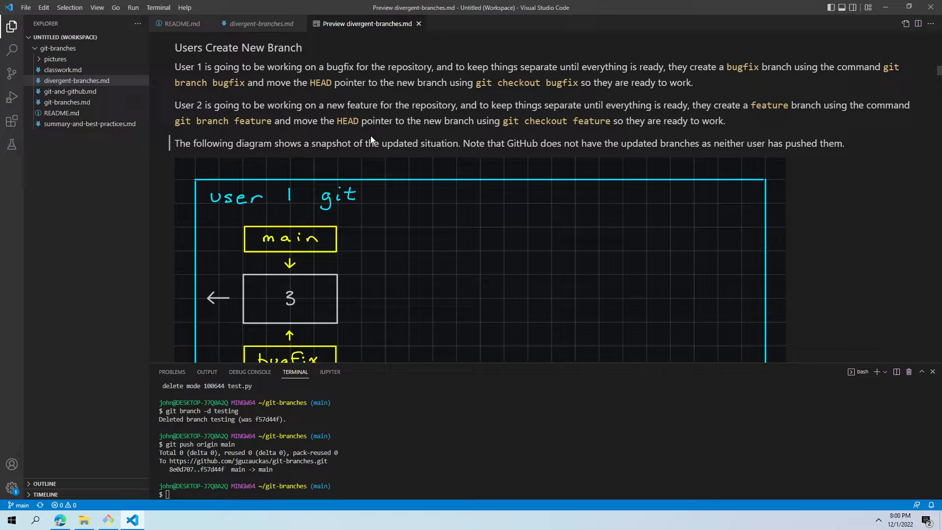
- Scroll past the User 1, GitHub and User 2 branch diagrams to Making Commits on New Branches
scroll(down, 3)
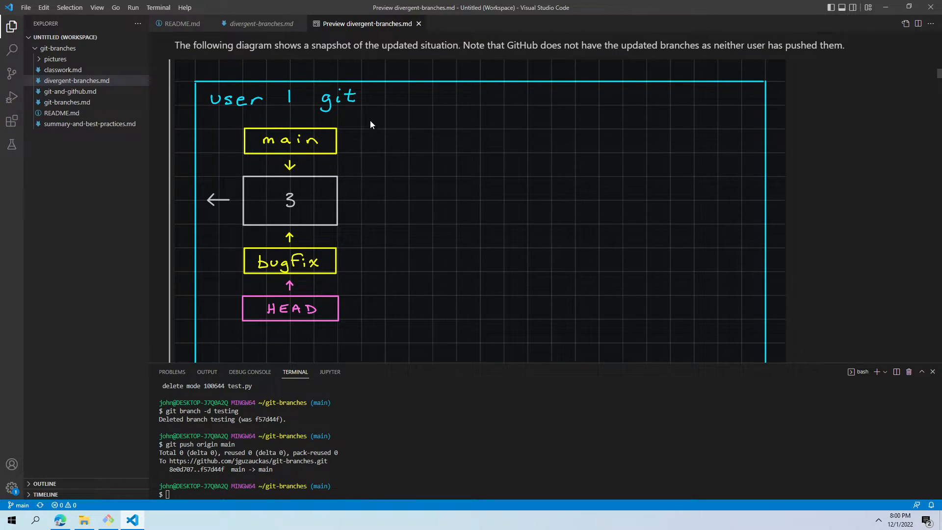
scroll(down, 3)
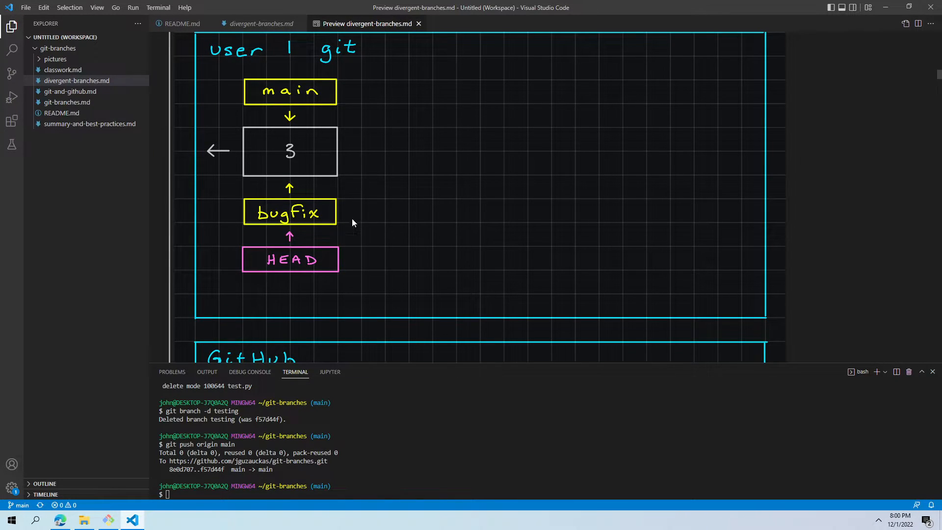
mouse_move(282, 267)
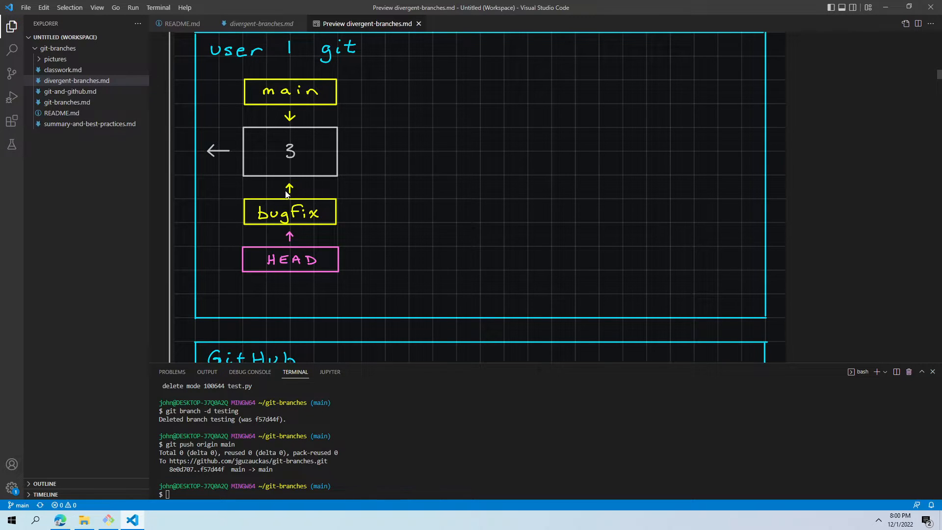
scroll(down, 3)
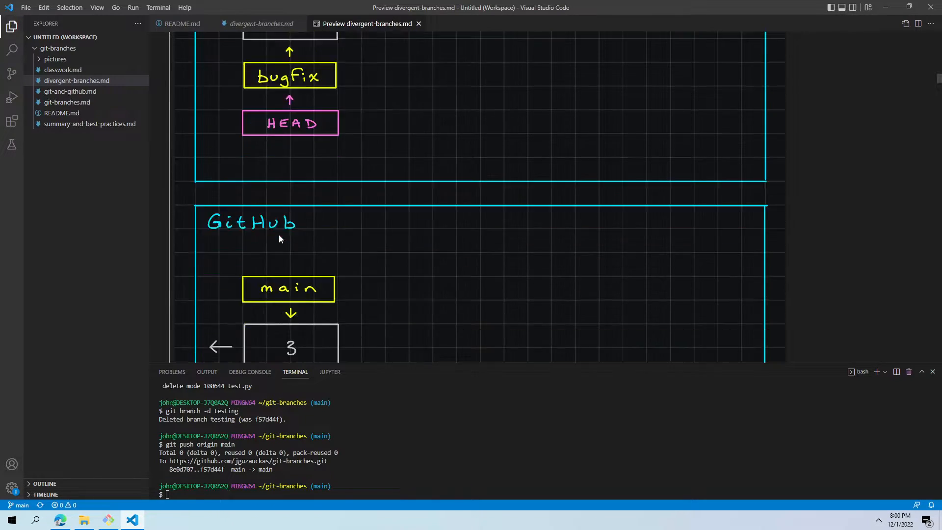
scroll(down, 3)
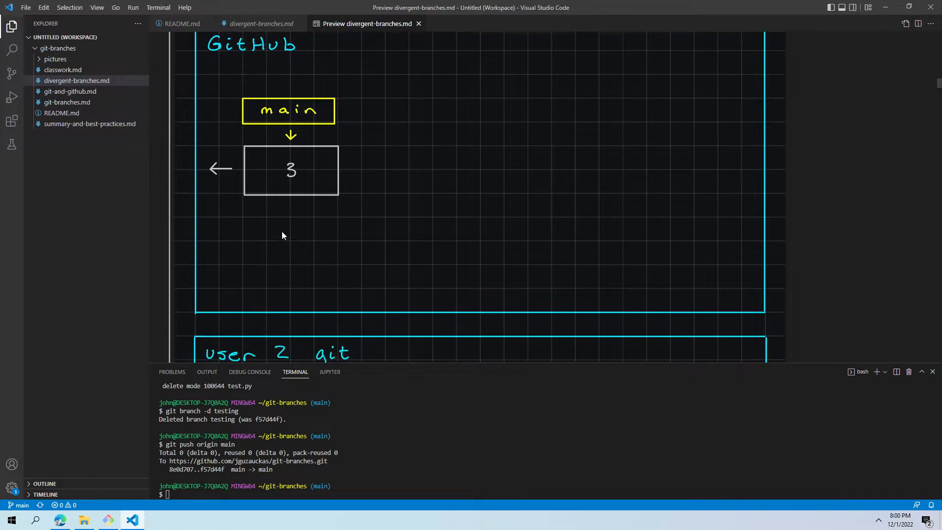
scroll(down, 3)
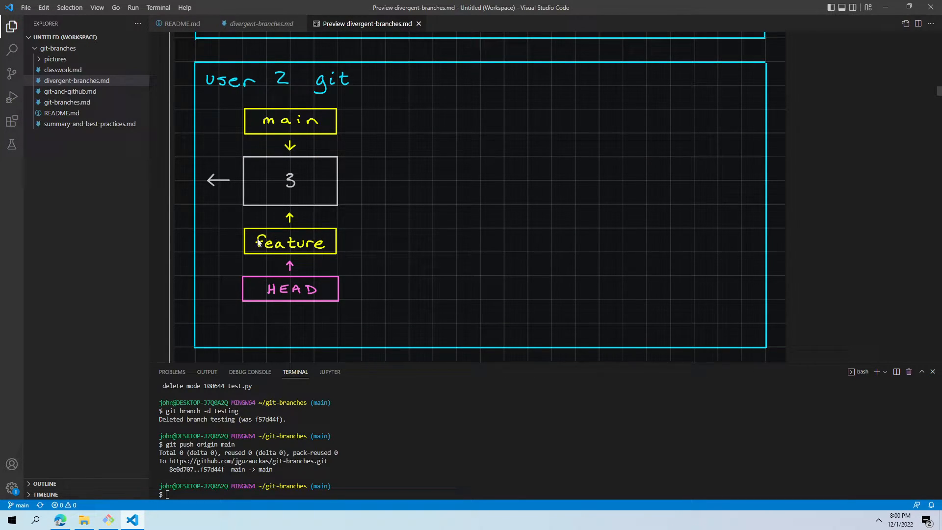
mouse_move(308, 291)
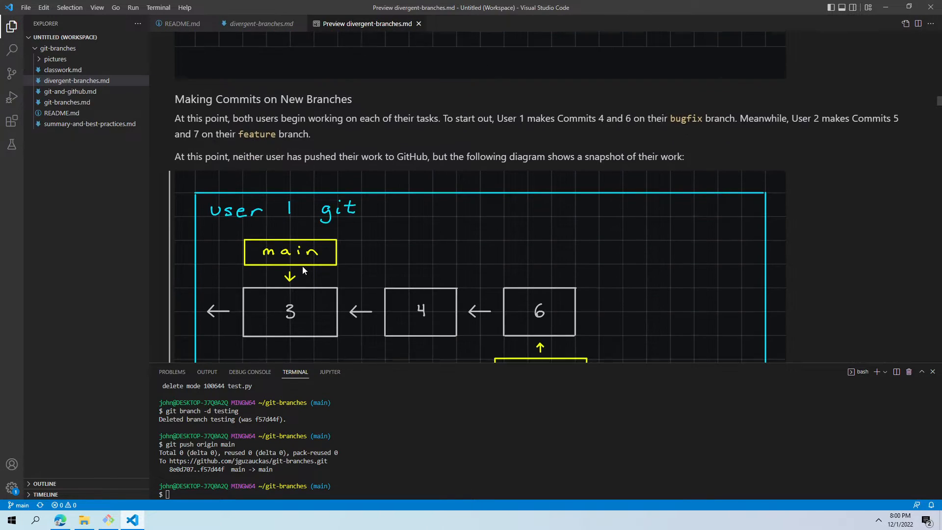
- Scroll past both users' commit diagrams to Pushing New Branches and Commits to GitHub
scroll(down, 3)
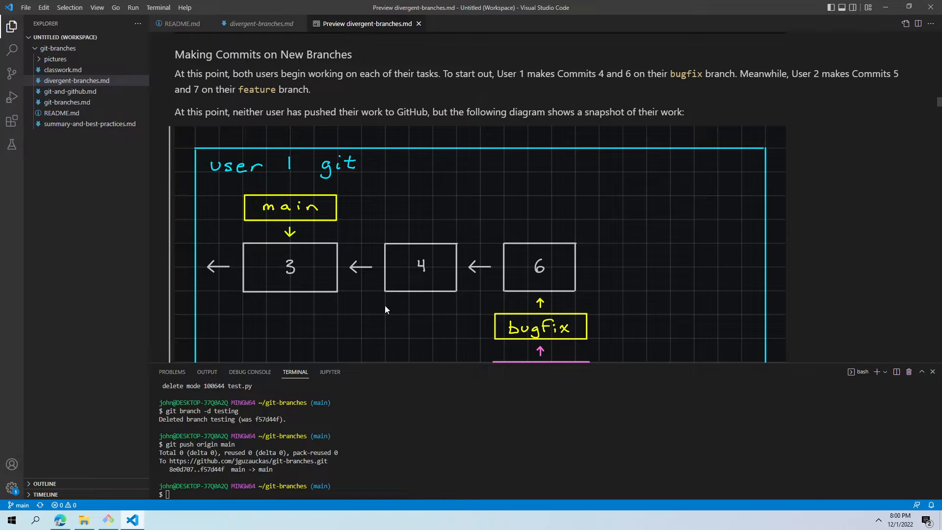
mouse_move(330, 161)
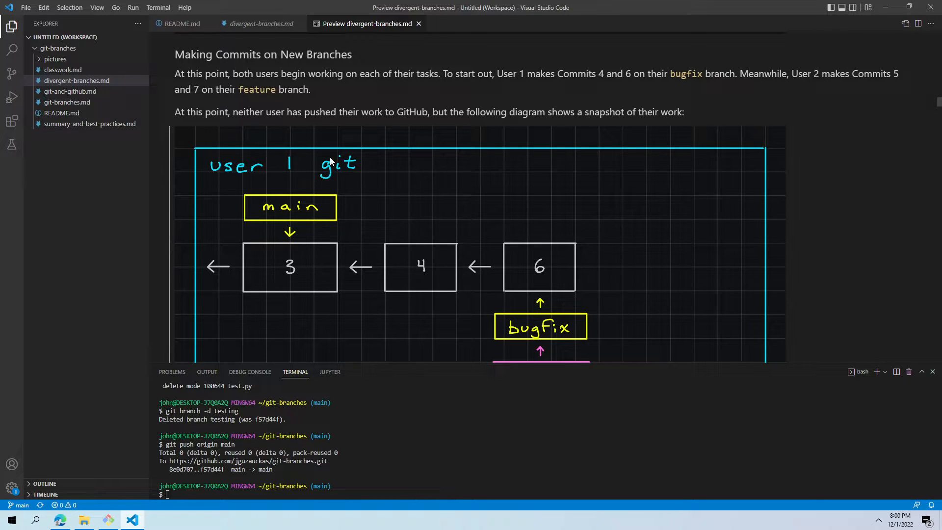
mouse_move(520, 151)
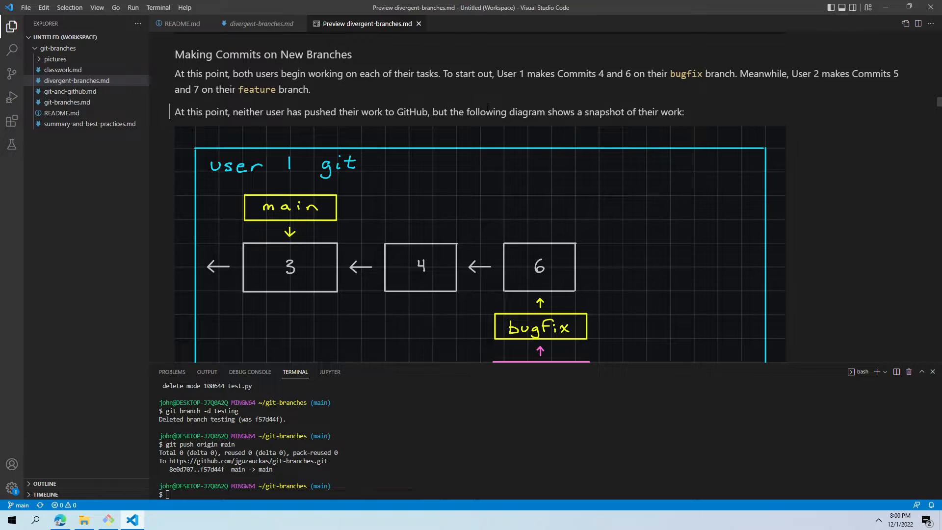
mouse_move(480, 100)
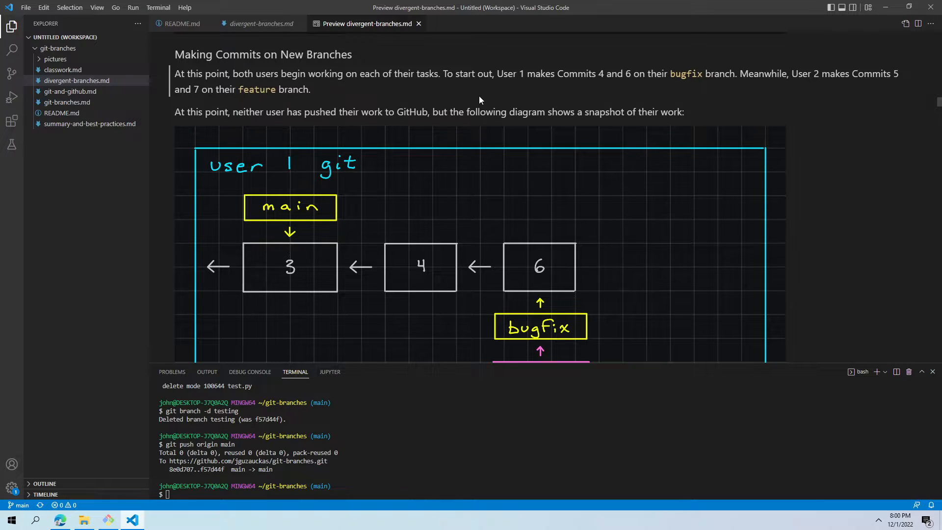
mouse_move(307, 128)
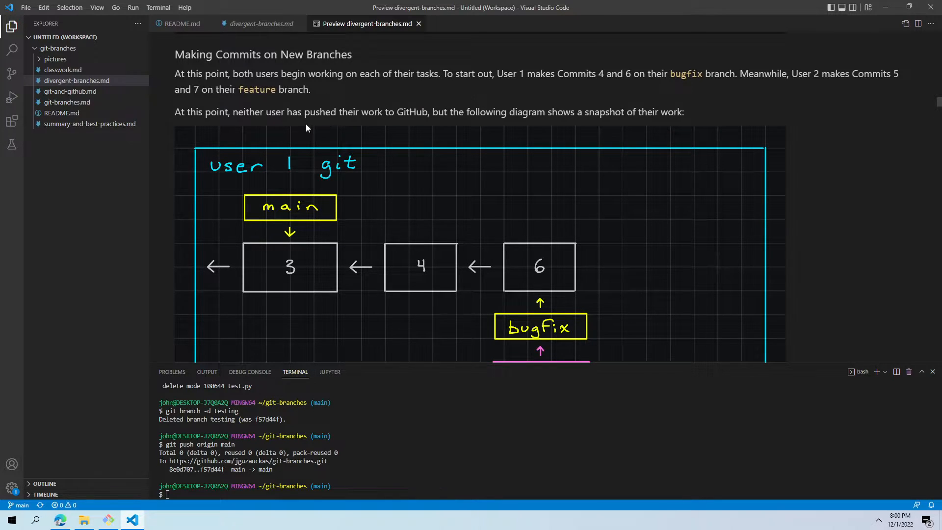
mouse_move(341, 102)
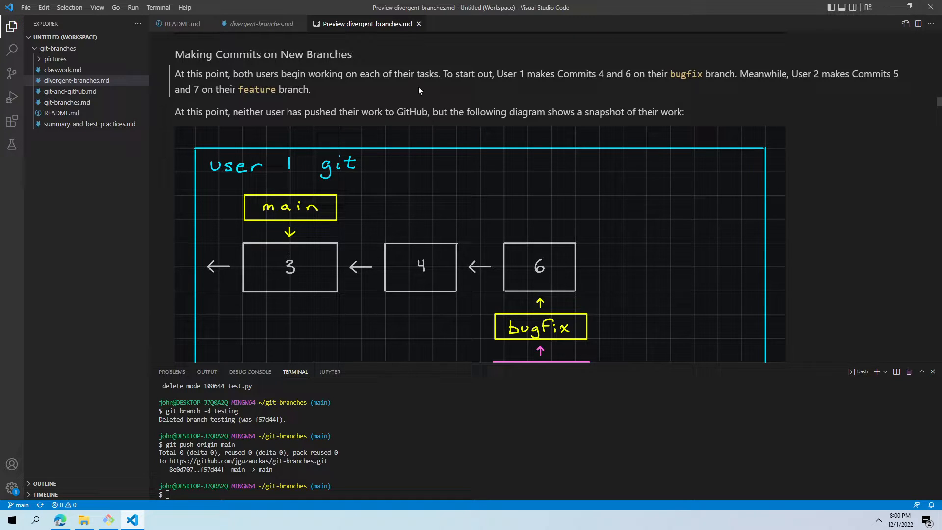
mouse_move(392, 123)
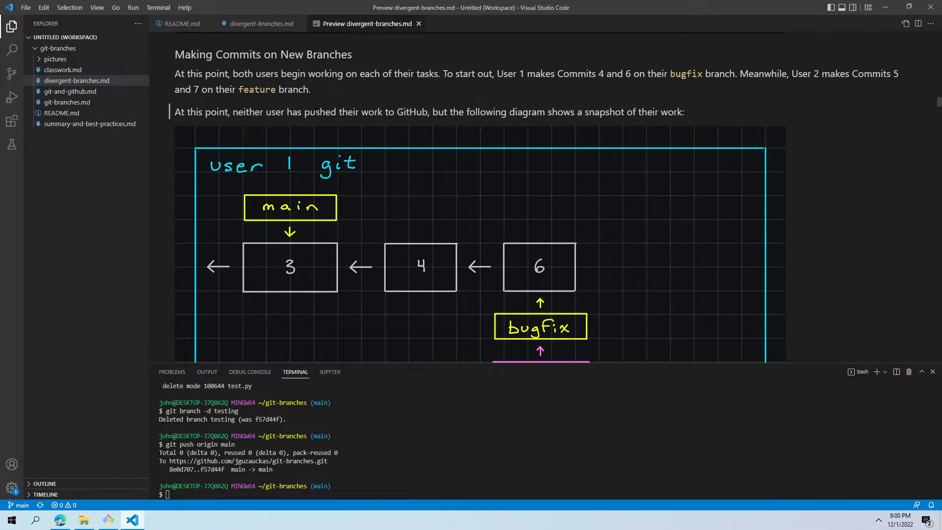
mouse_move(333, 123)
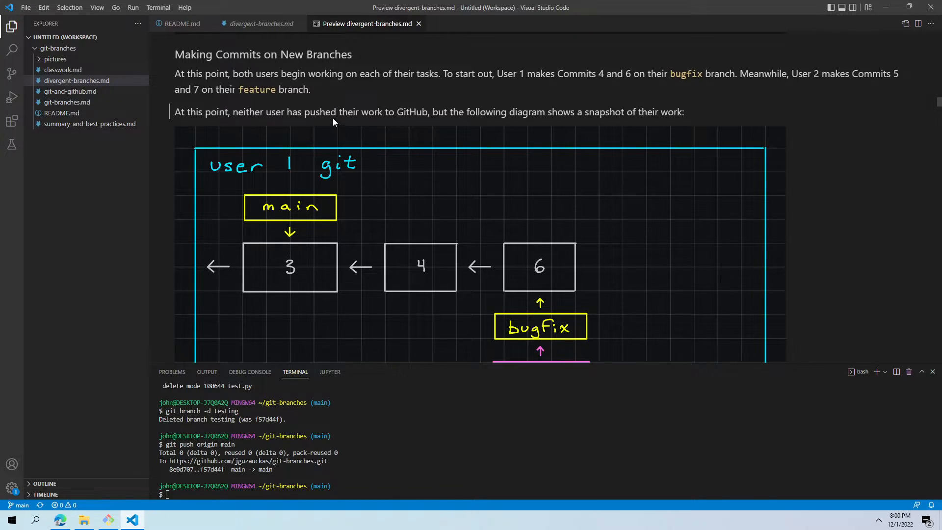
scroll(down, 3)
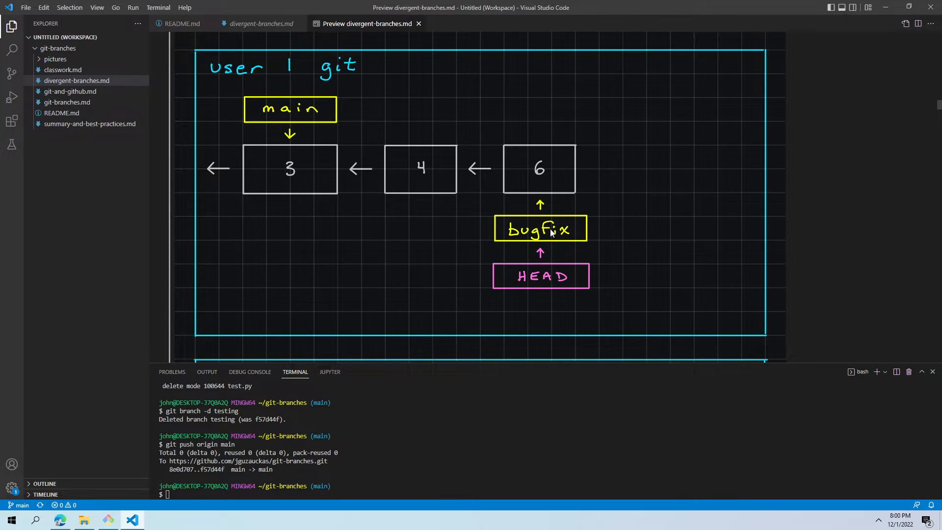
mouse_move(403, 186)
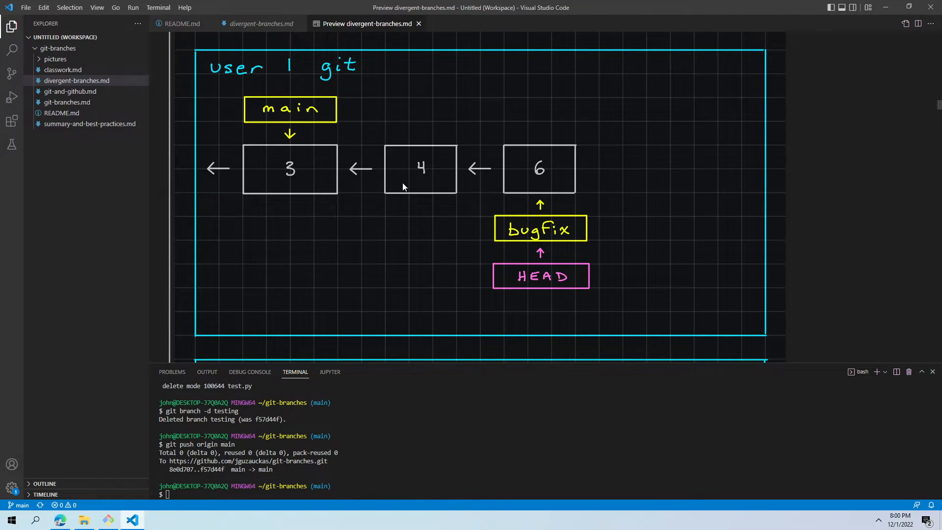
scroll(down, 3)
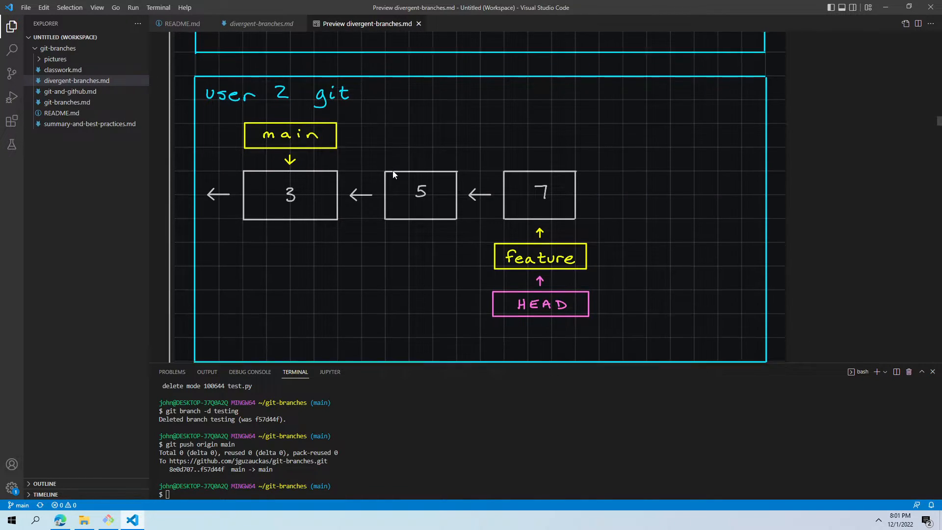
scroll(down, 3)
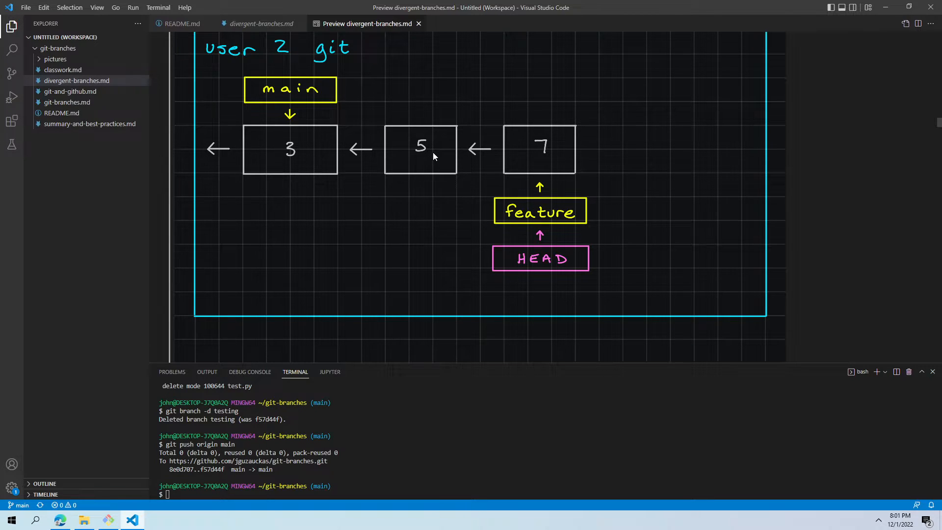
mouse_move(401, 158)
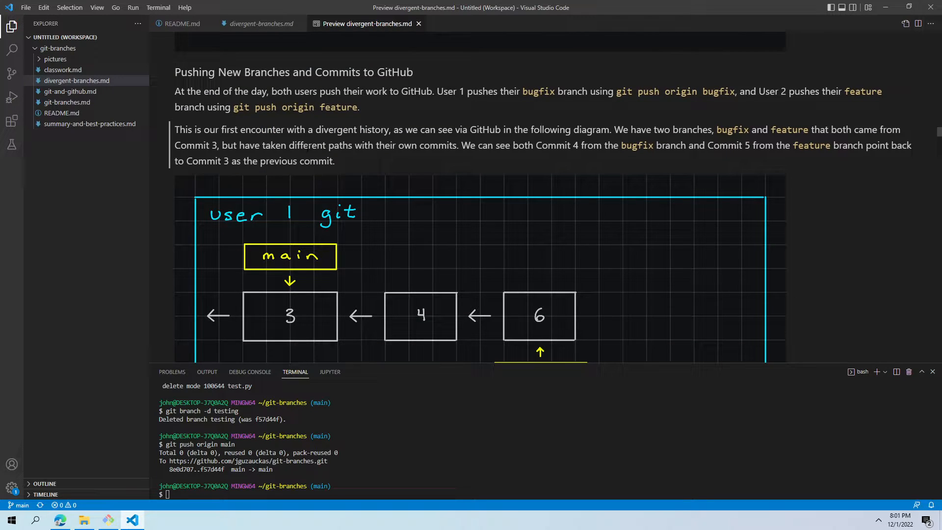
mouse_move(322, 206)
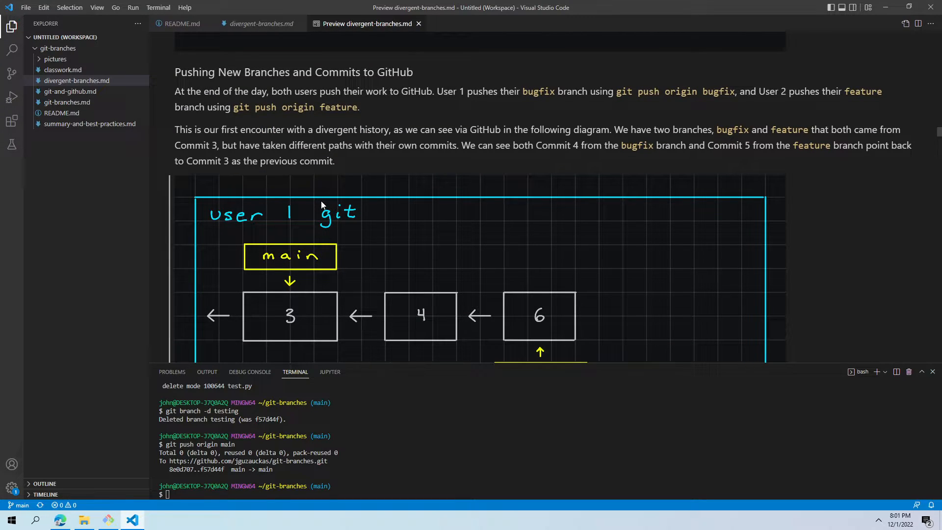
mouse_move(311, 208)
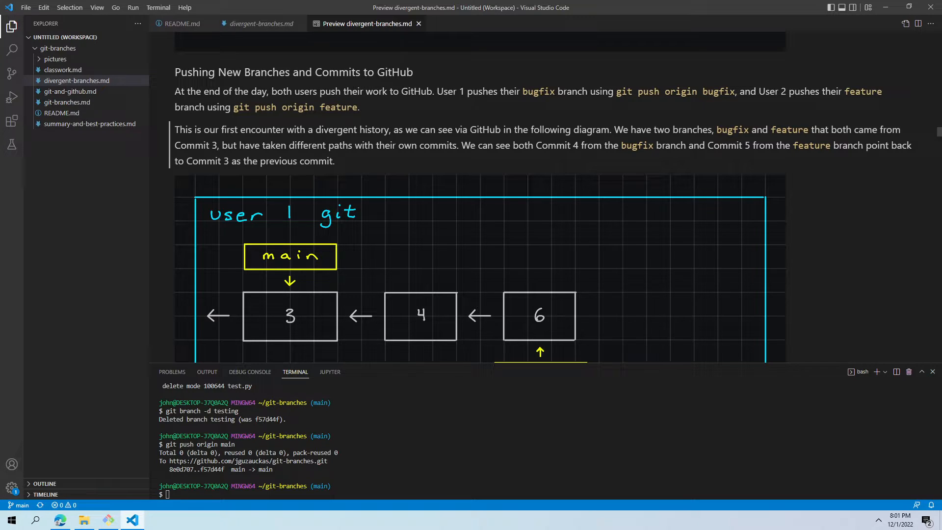
mouse_move(310, 177)
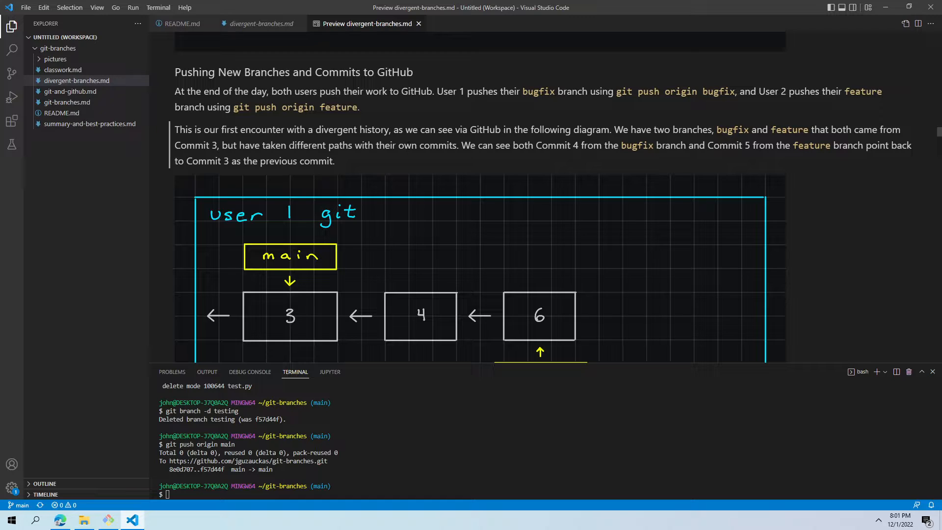
mouse_move(559, 123)
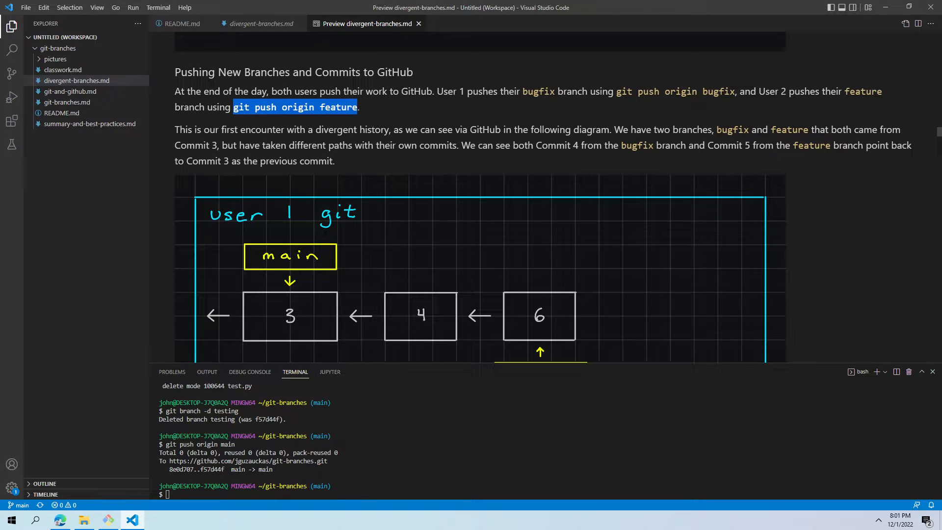
- Scroll past the User 1 and GitHub push diagrams into the User 2 diagram
scroll(down, 3)
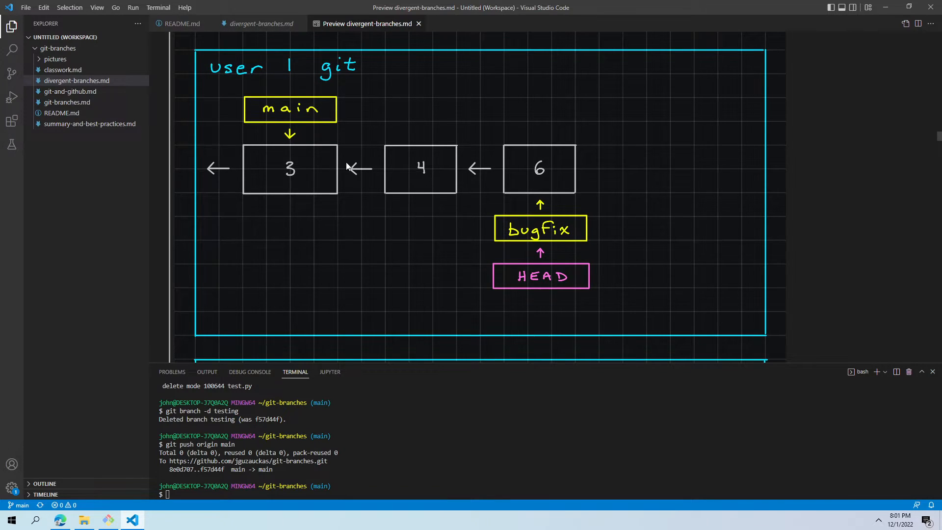
mouse_move(321, 178)
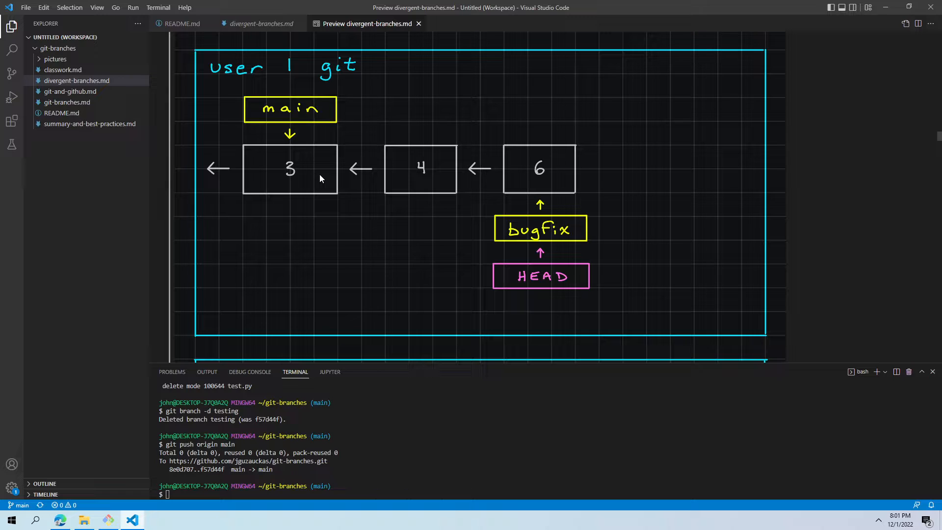
scroll(down, 3)
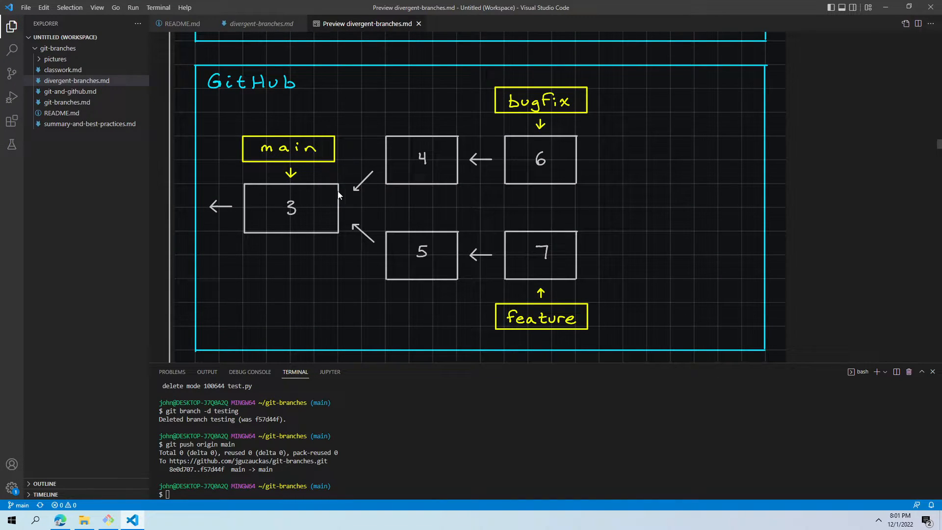
mouse_move(325, 202)
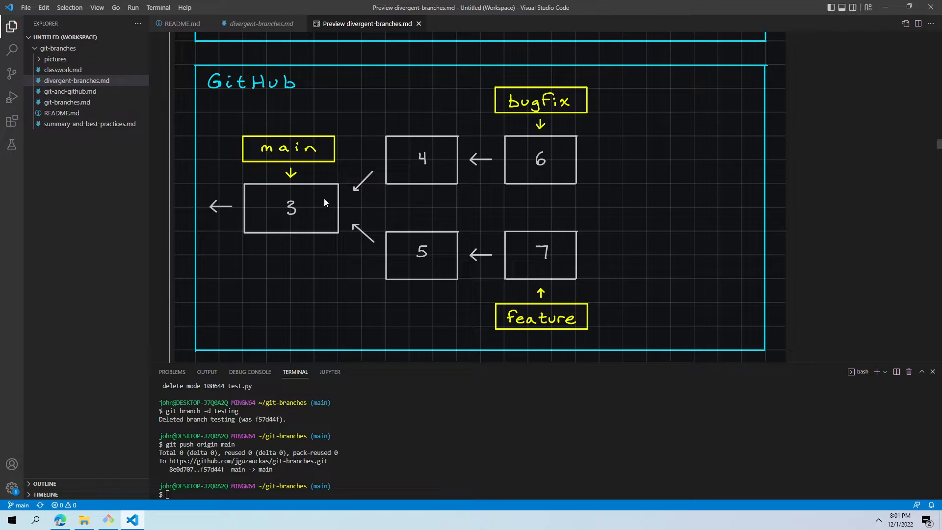
mouse_move(371, 261)
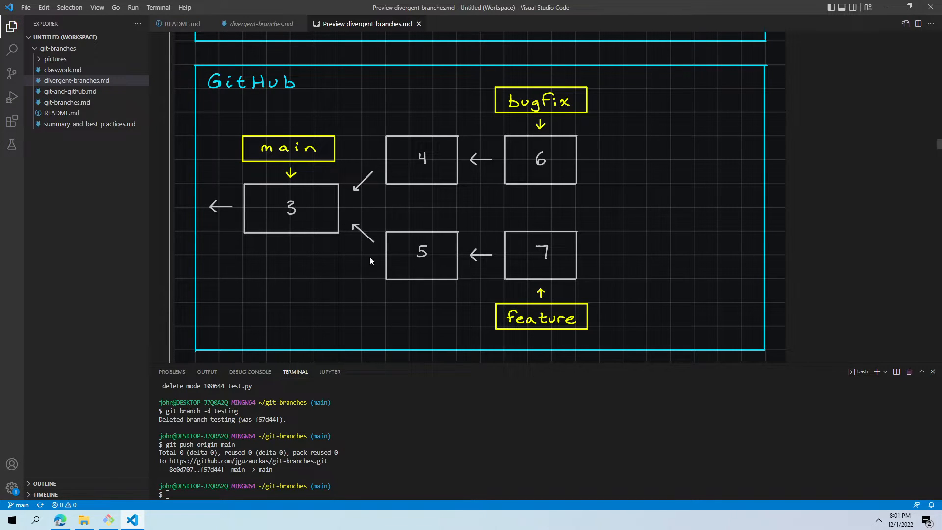
mouse_move(454, 162)
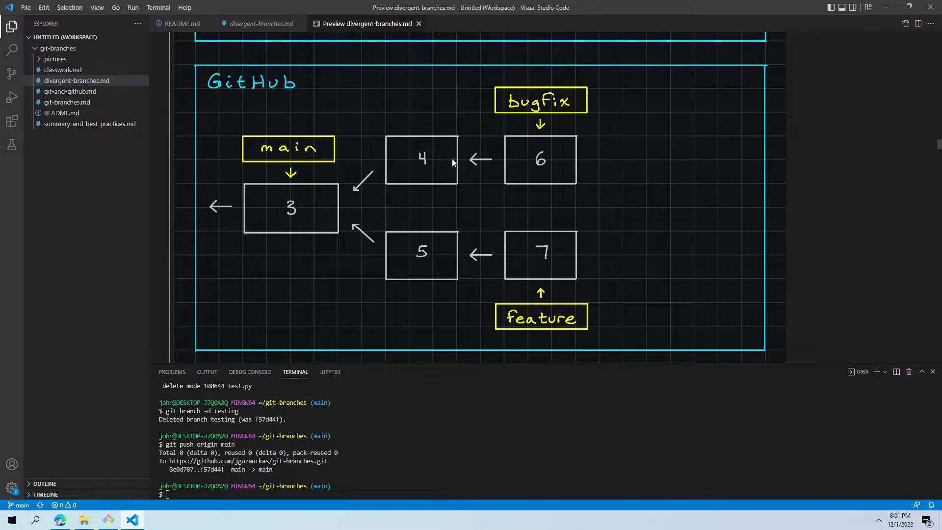
mouse_move(286, 217)
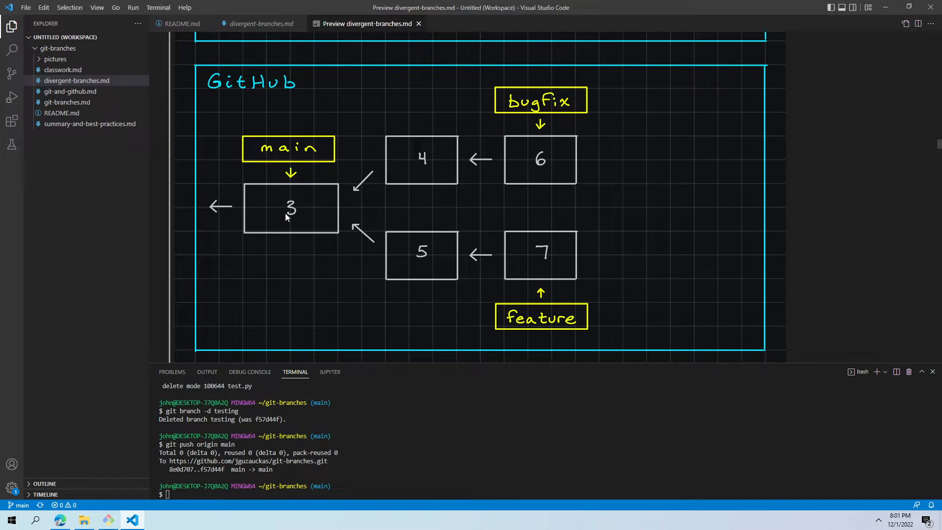
mouse_move(482, 266)
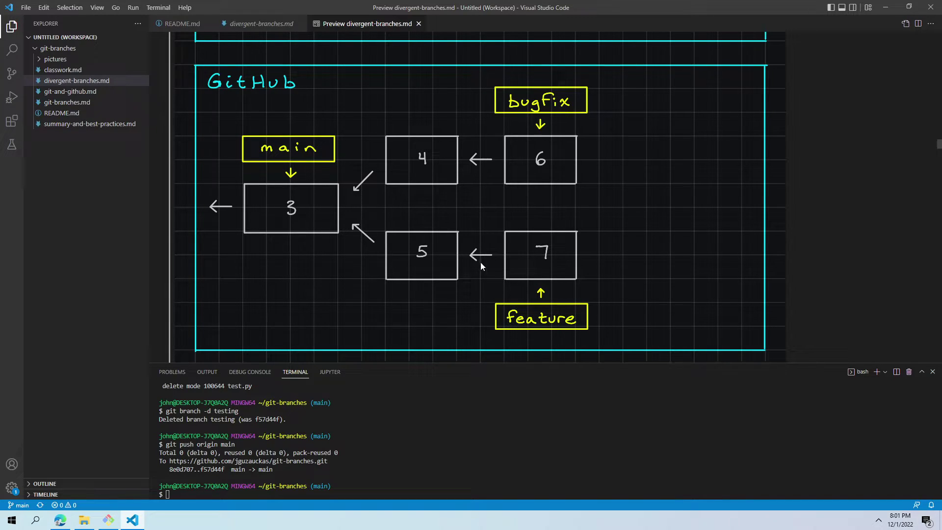
mouse_move(309, 209)
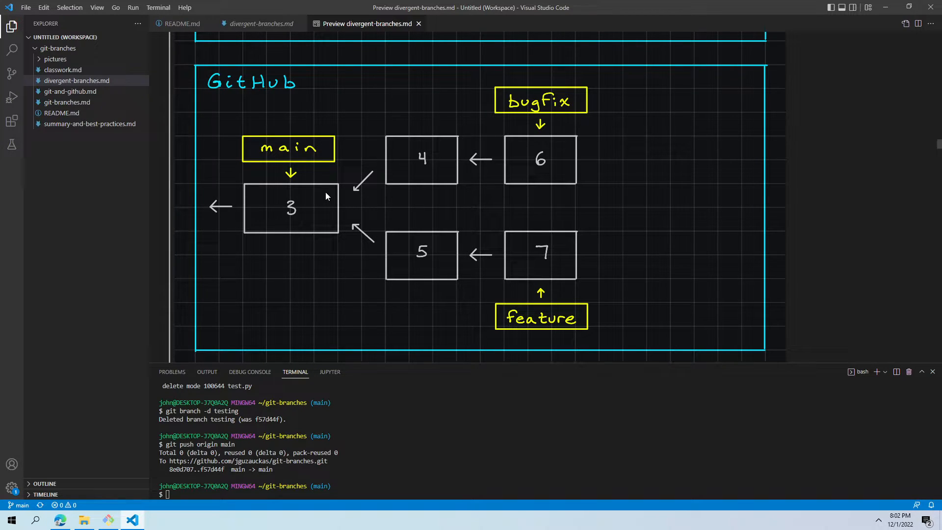
mouse_move(689, 200)
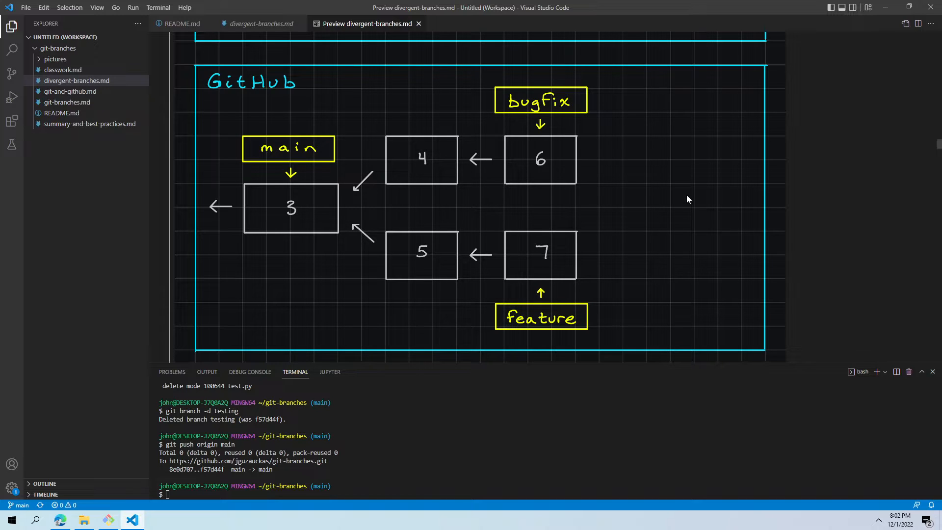
mouse_move(531, 165)
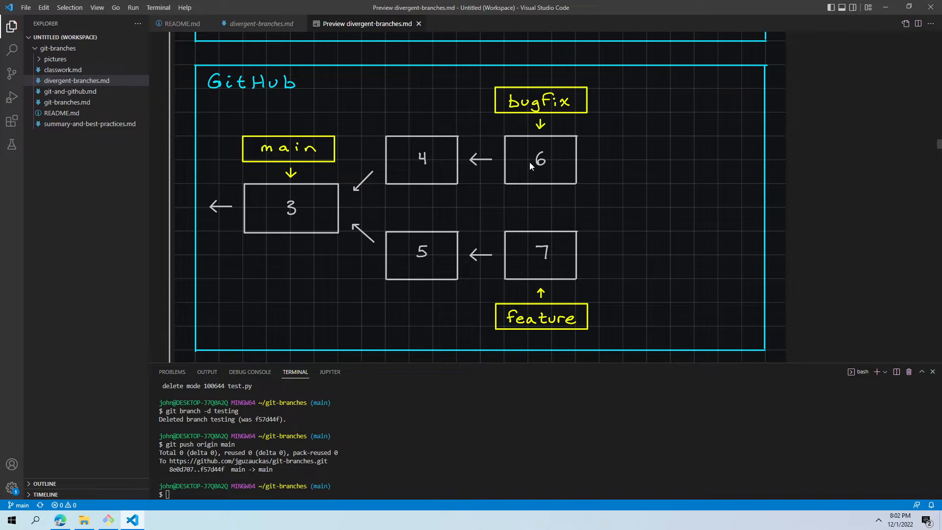
scroll(down, 3)
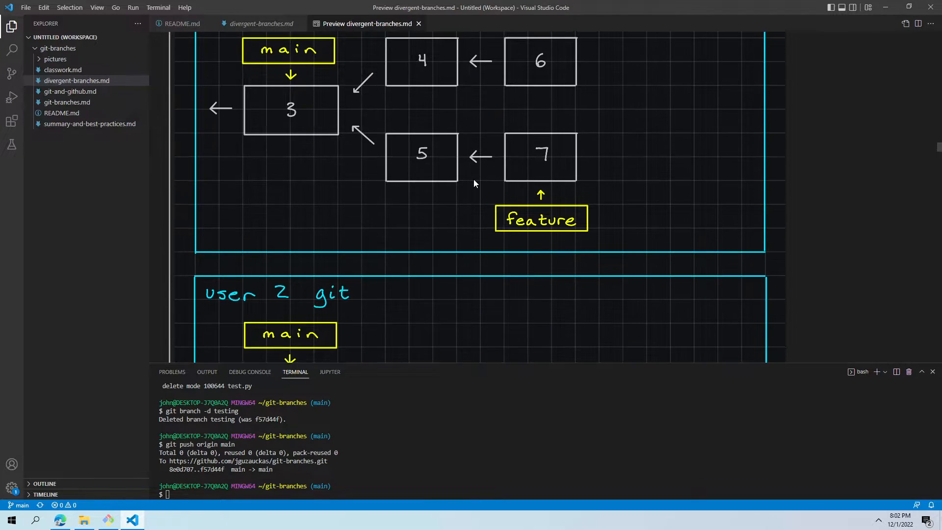
scroll(down, 3)
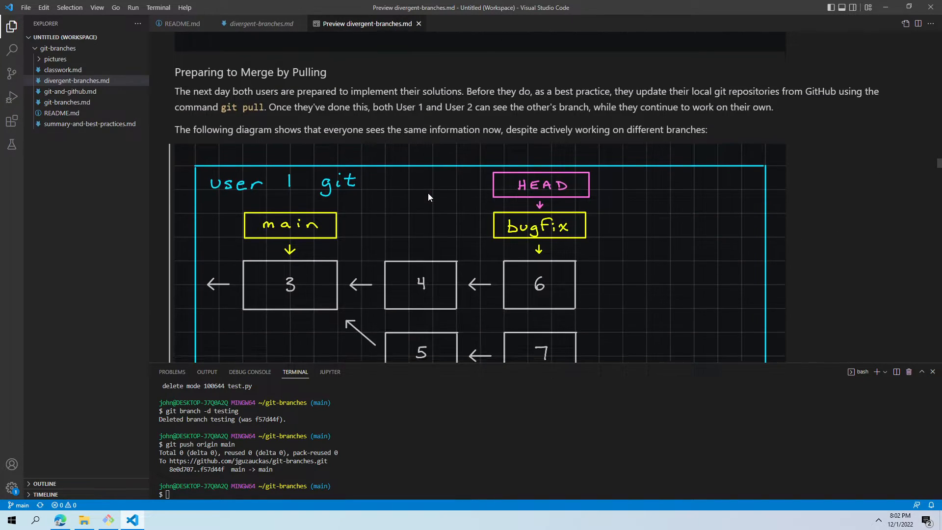
mouse_move(393, 149)
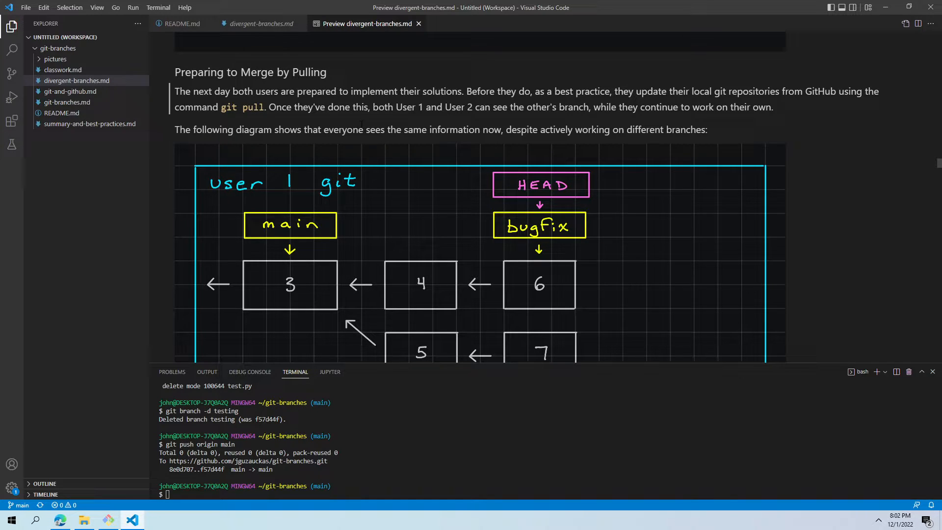
mouse_move(365, 151)
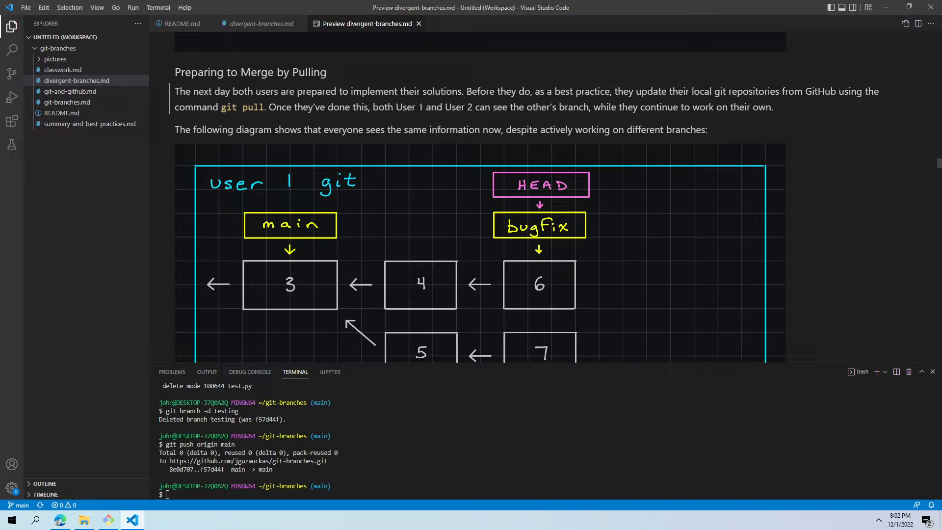
mouse_move(287, 121)
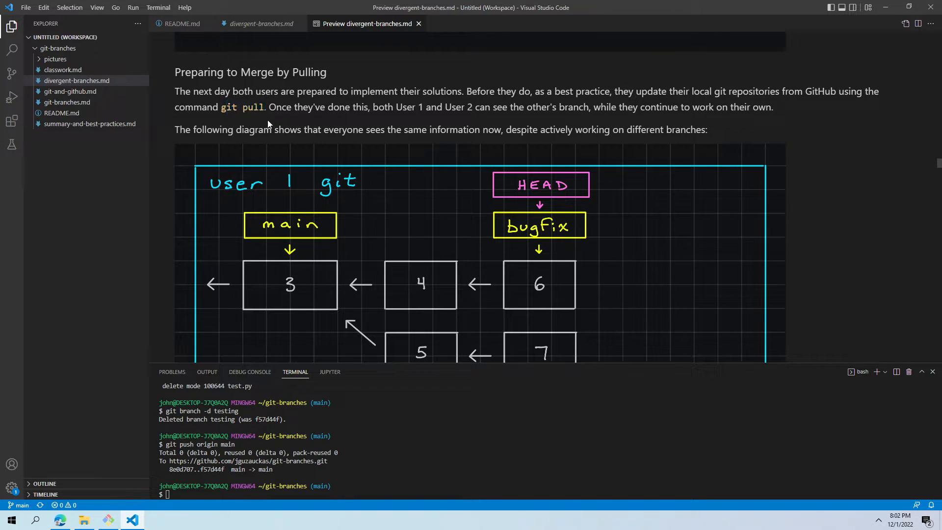
- Scroll past User 2's post-pull diagram to the User 1 Merge heading
scroll(down, 3)
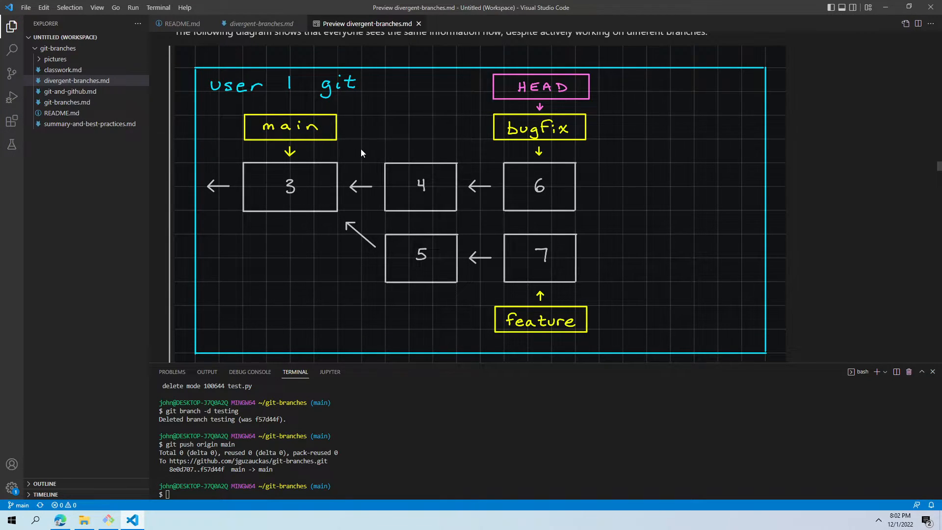
mouse_move(455, 151)
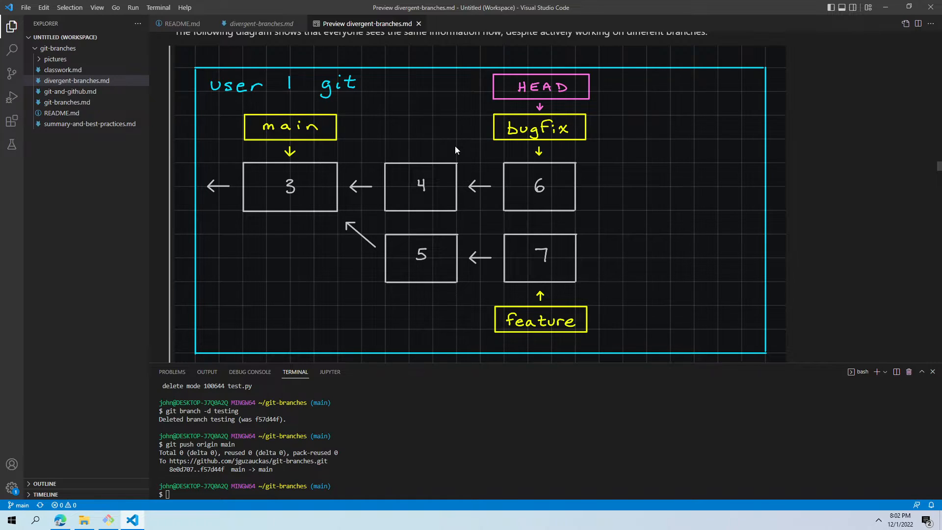
mouse_move(433, 141)
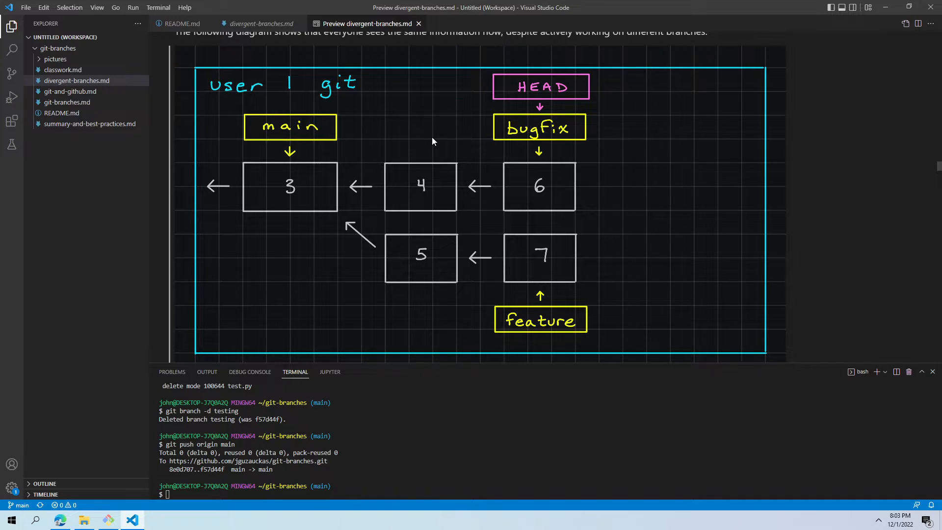
mouse_move(420, 148)
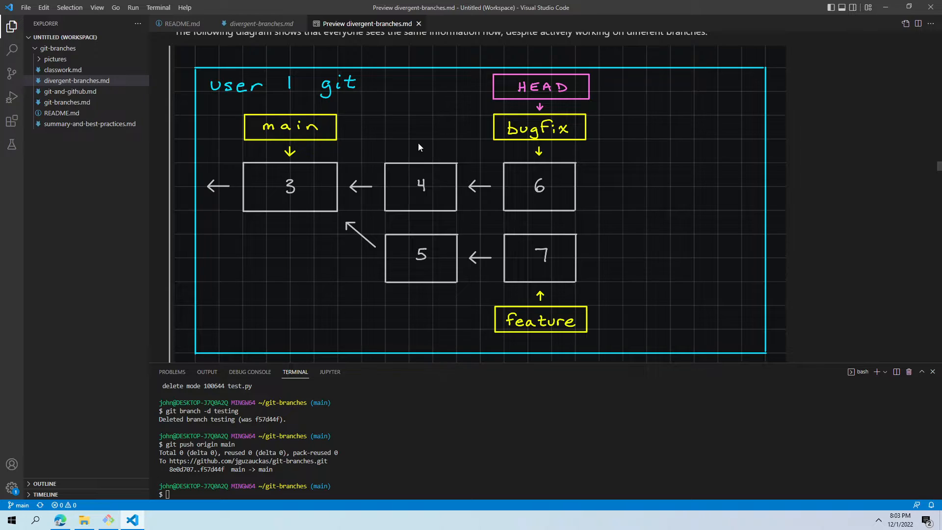
mouse_move(371, 250)
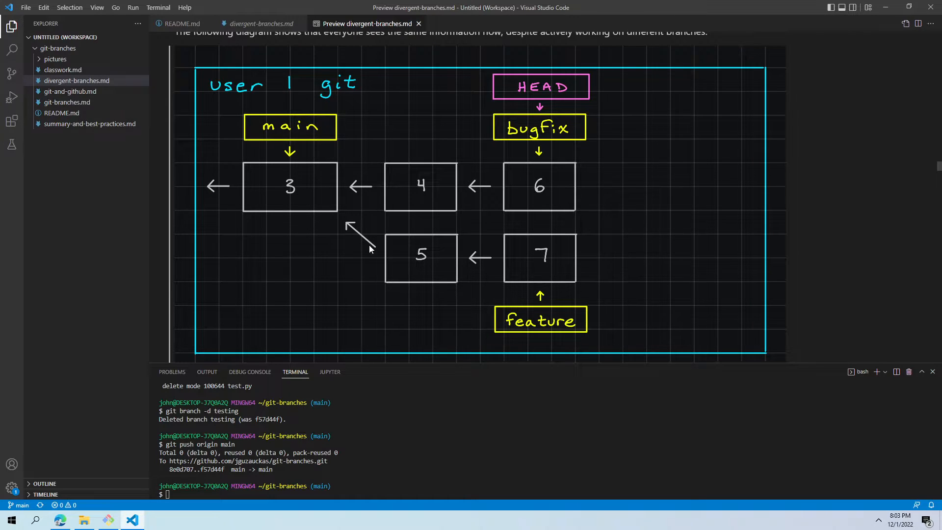
mouse_move(428, 322)
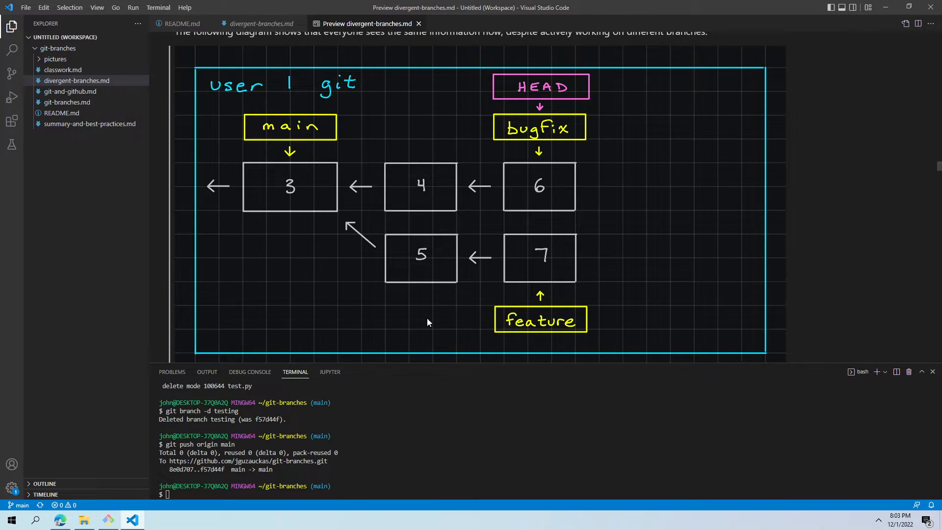
mouse_move(507, 129)
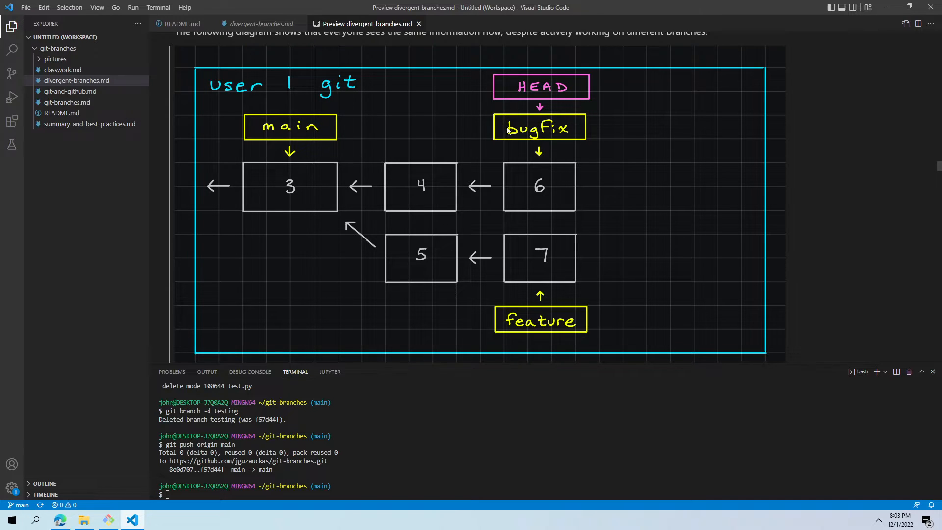
mouse_move(551, 104)
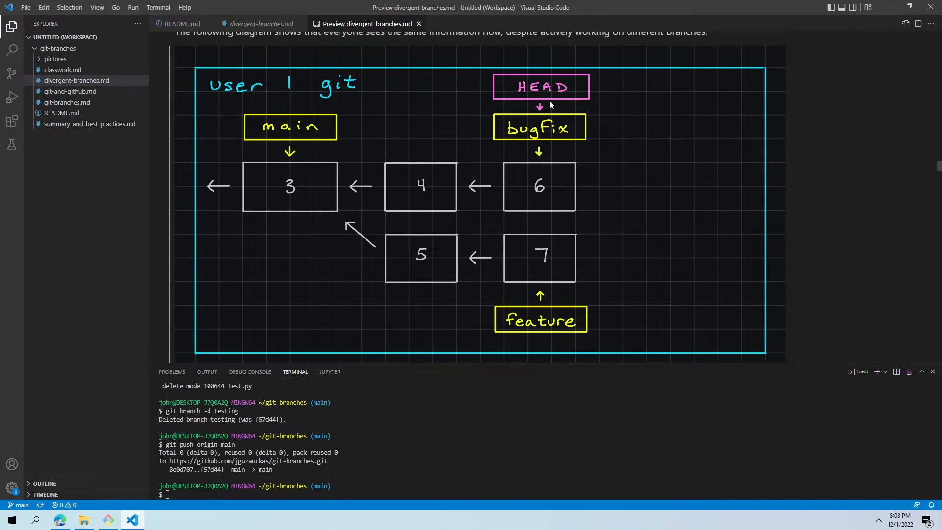
mouse_move(471, 161)
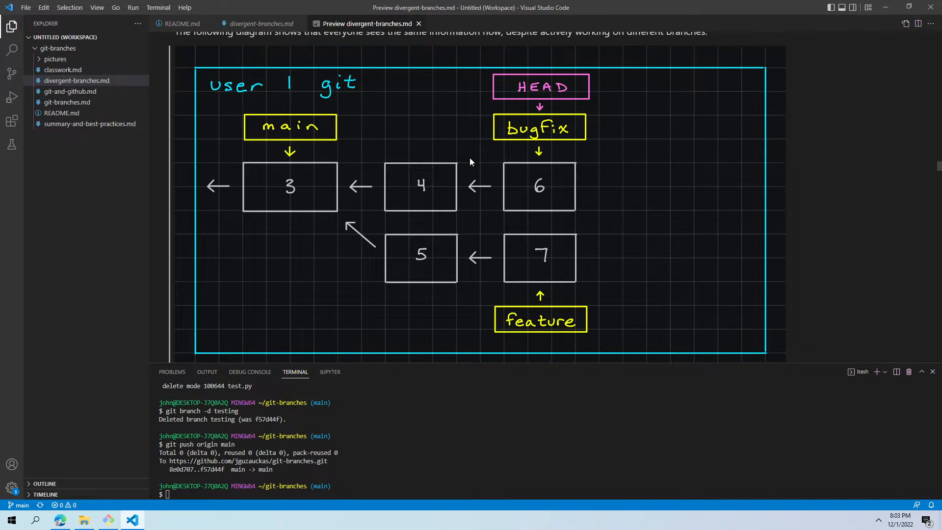
scroll(down, 3)
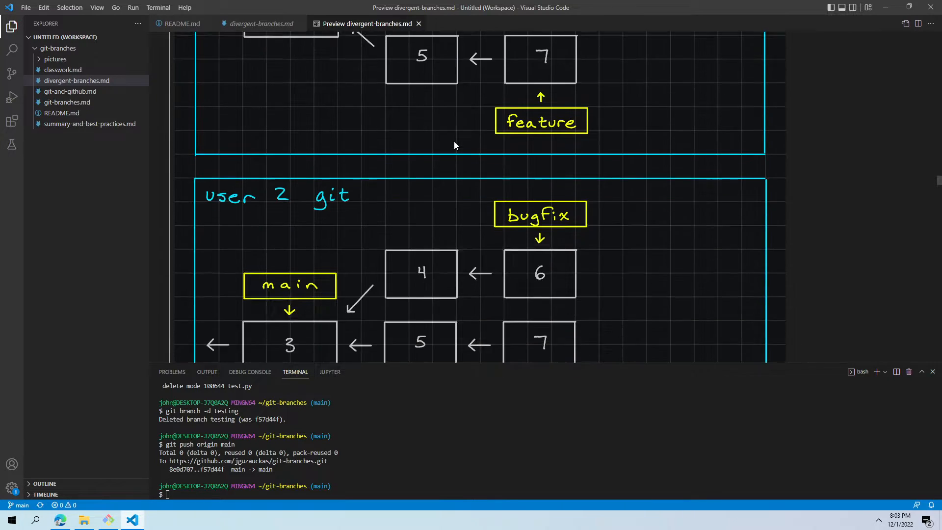
scroll(down, 3)
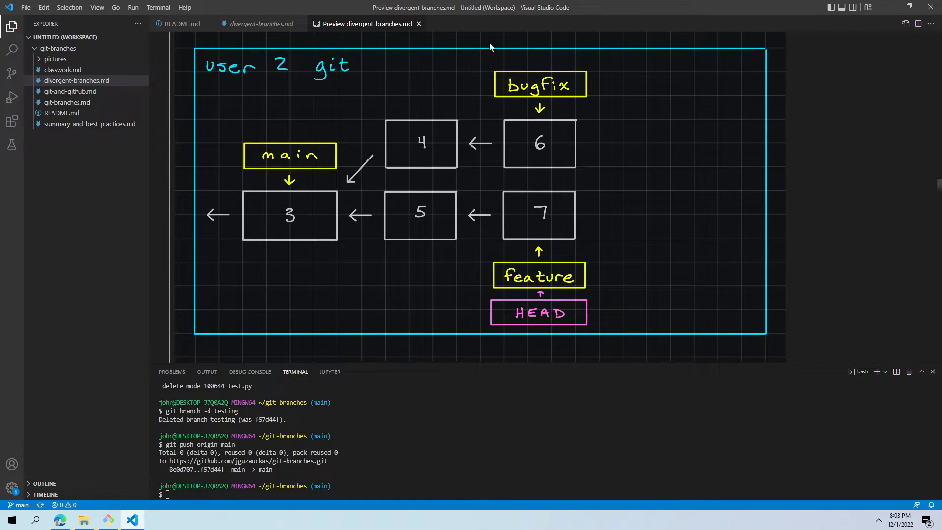
mouse_move(481, 261)
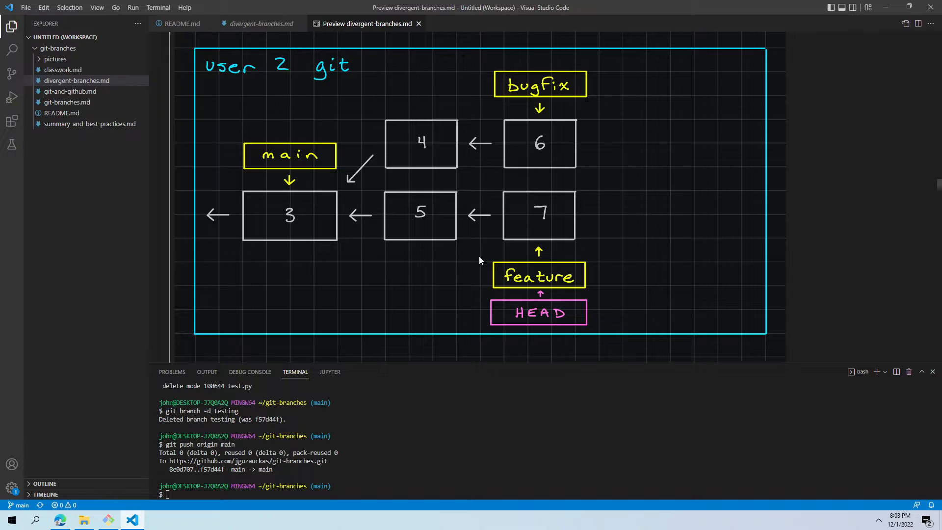
scroll(down, 3)
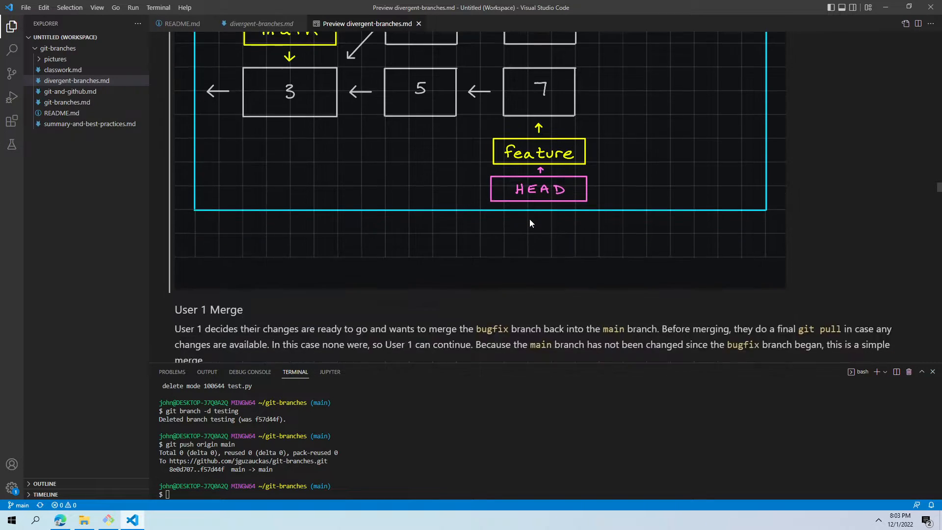
- Scroll through the User 1 Merge text and post-merge diagram down to User 2's diagram
scroll(down, 3)
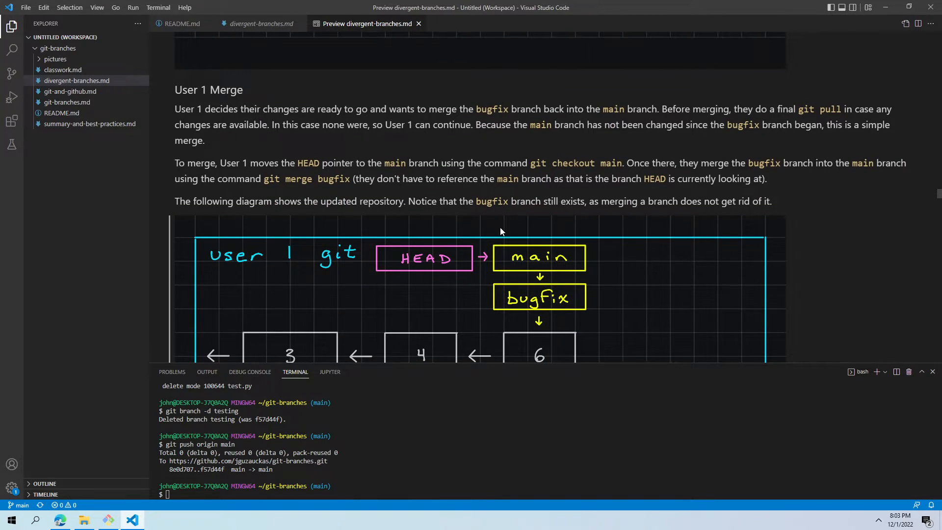
mouse_move(475, 227)
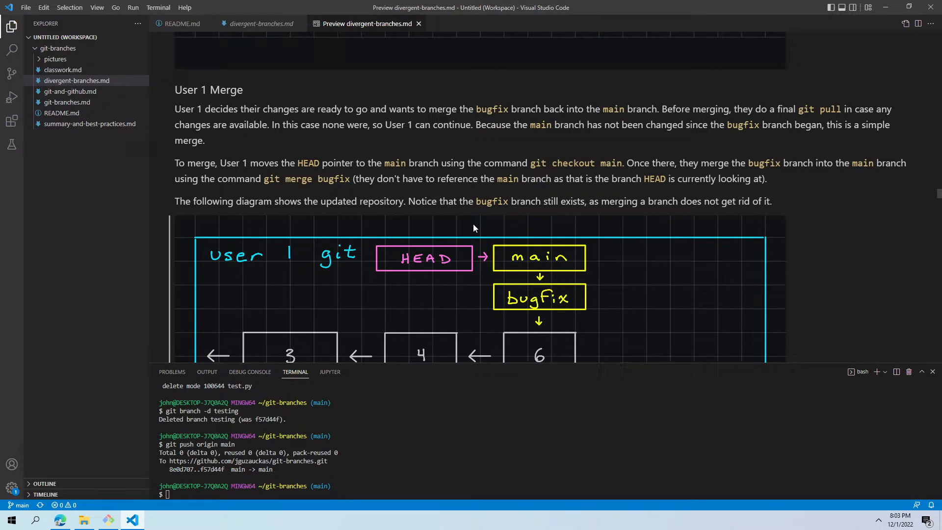
mouse_move(472, 219)
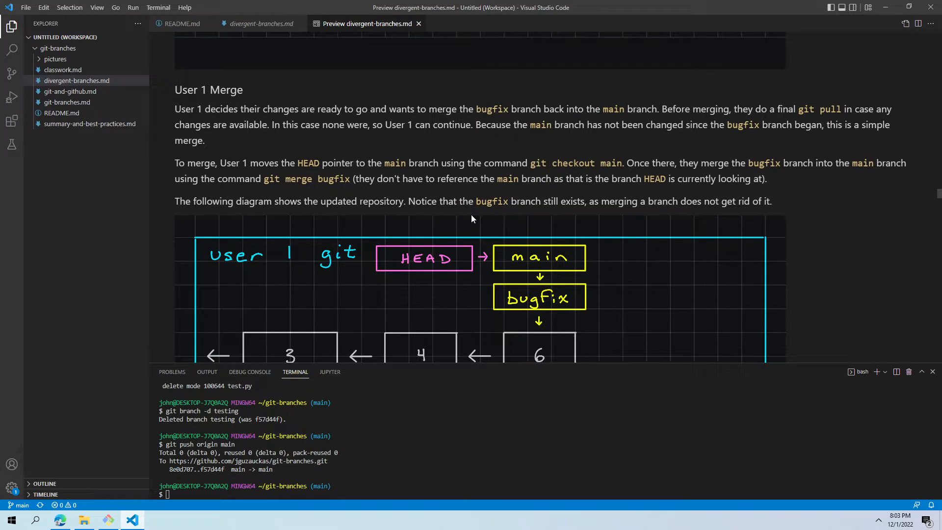
mouse_move(514, 230)
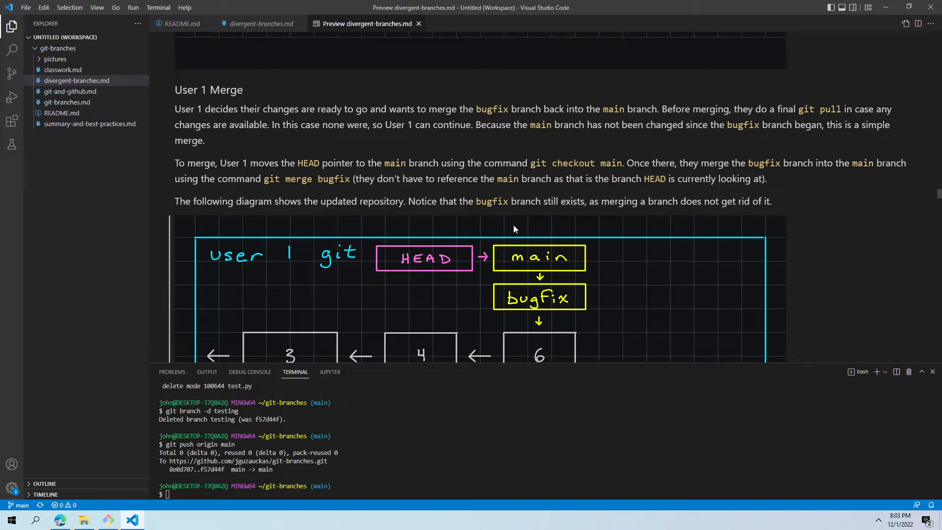
mouse_move(453, 251)
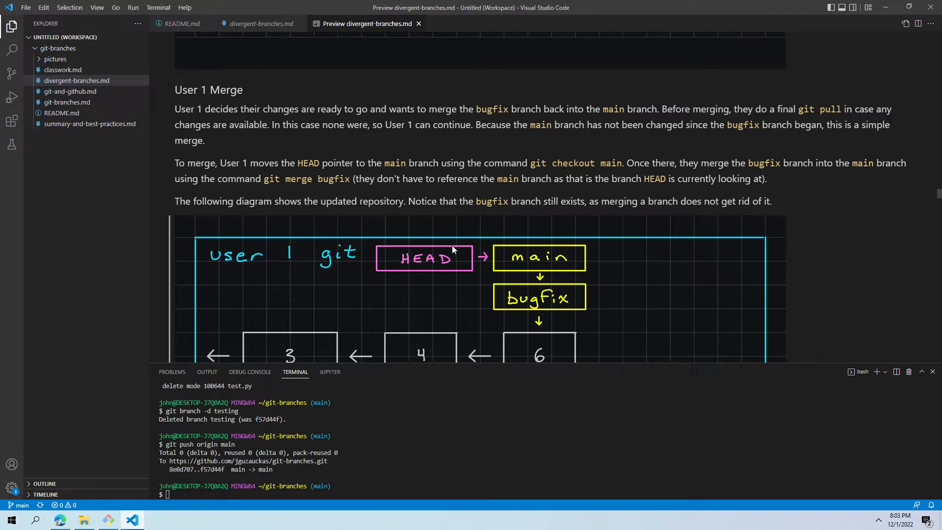
mouse_move(445, 239)
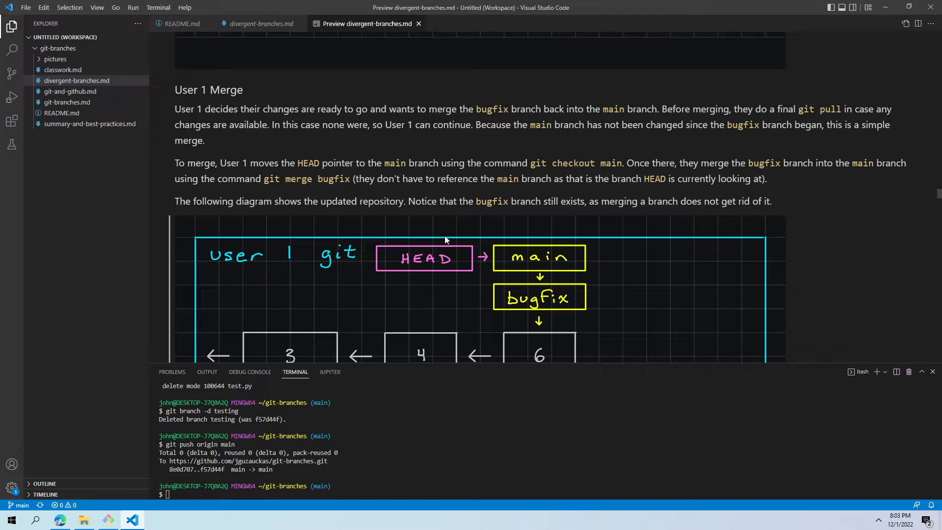
mouse_move(438, 235)
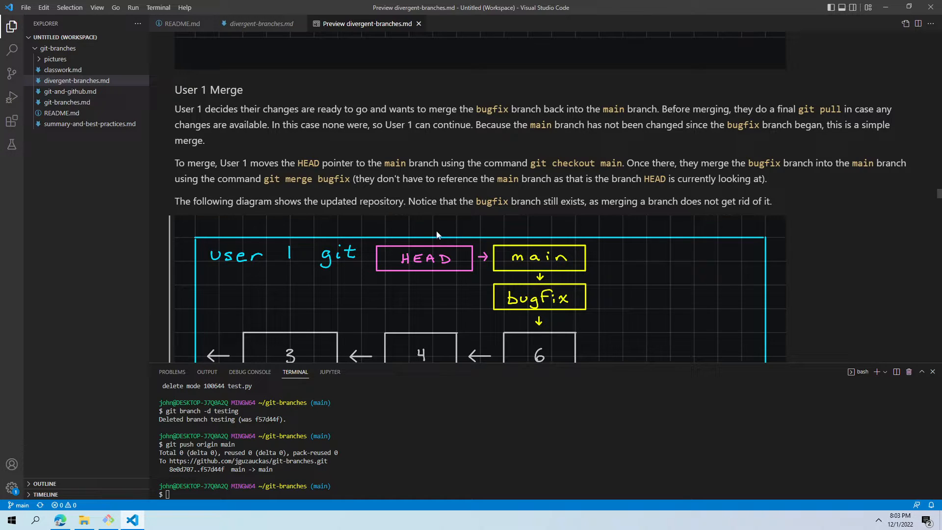
mouse_move(434, 227)
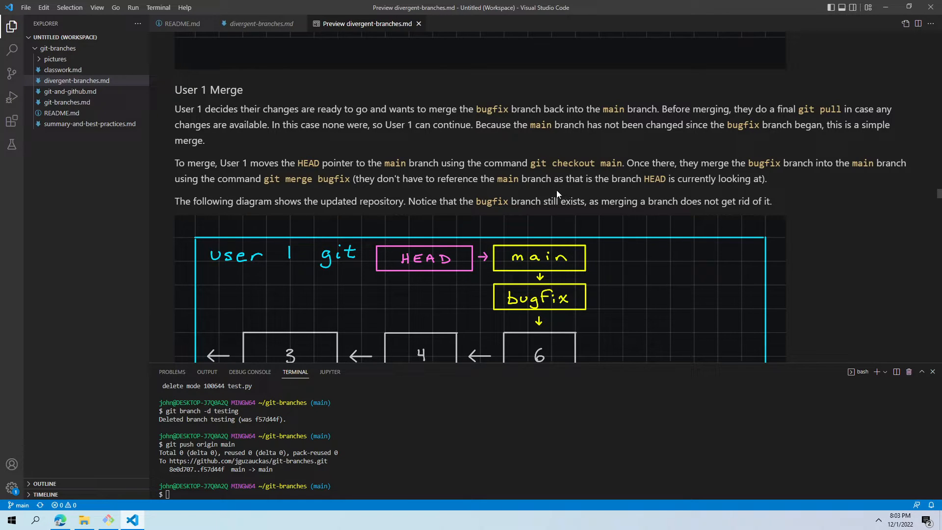
scroll(down, 3)
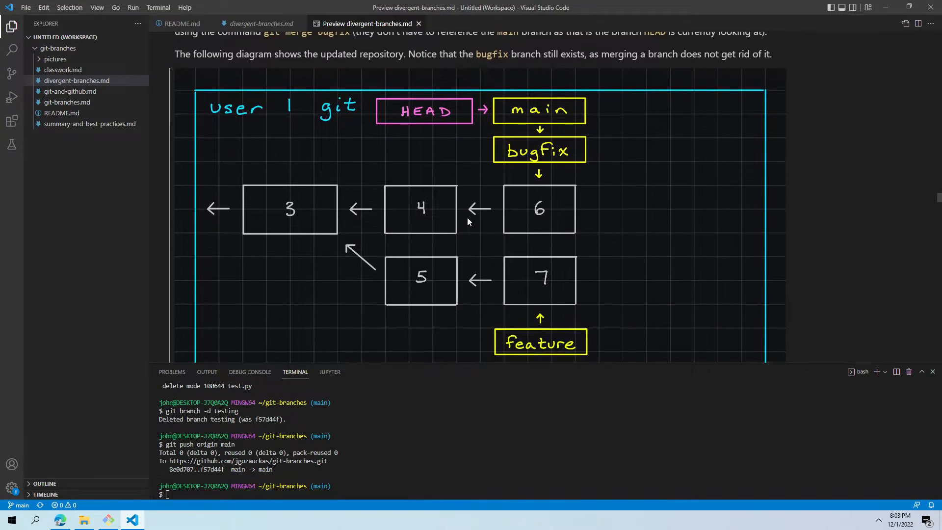
mouse_move(447, 278)
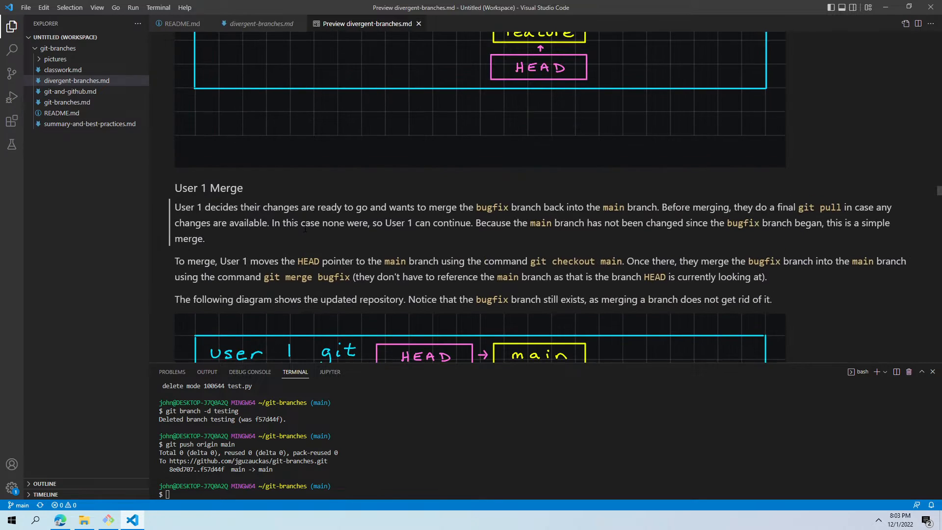
scroll(down, 3)
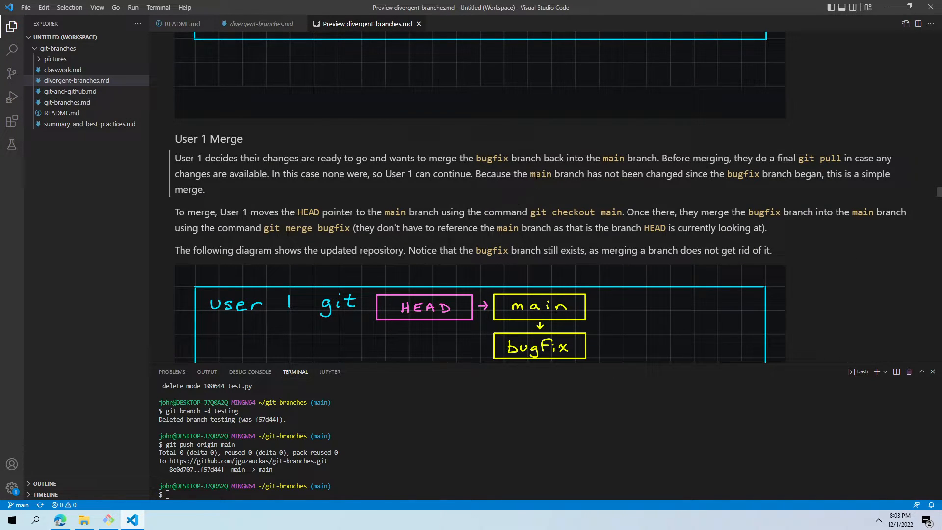
mouse_move(228, 241)
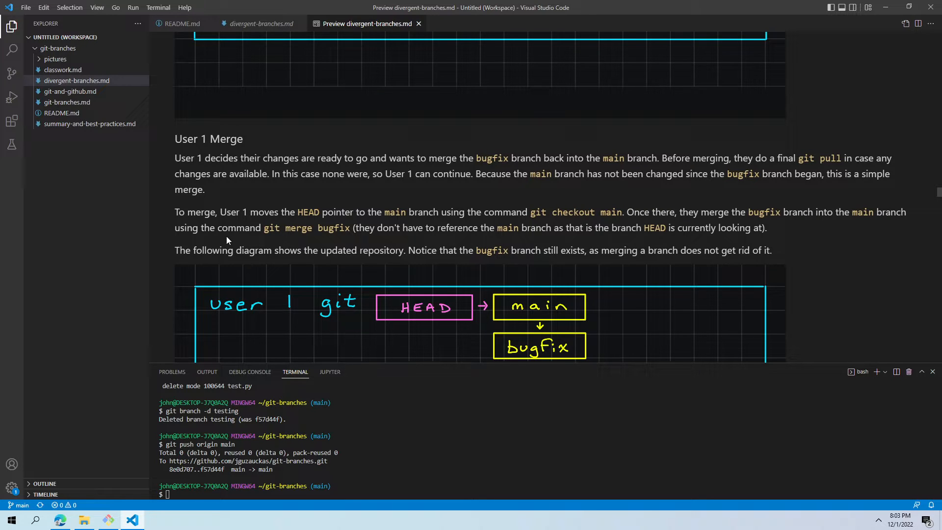
scroll(down, 3)
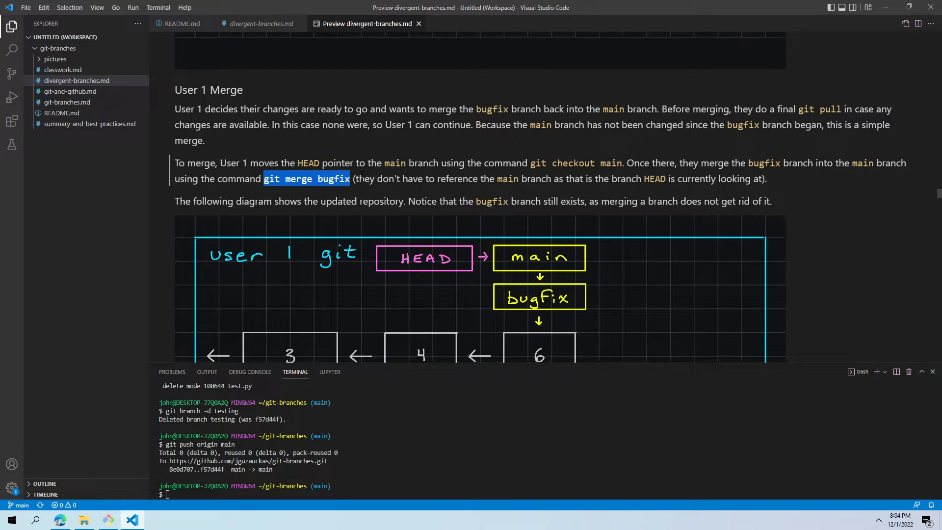
mouse_move(352, 173)
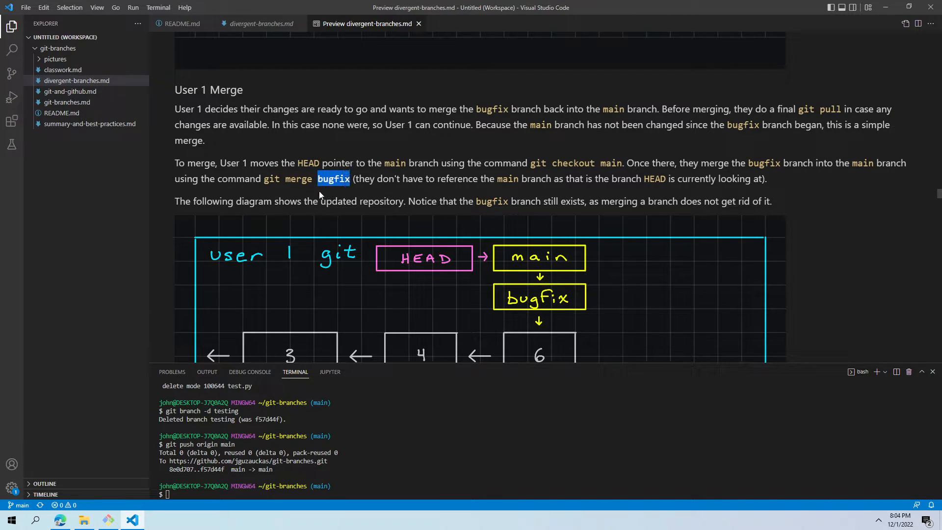
scroll(down, 3)
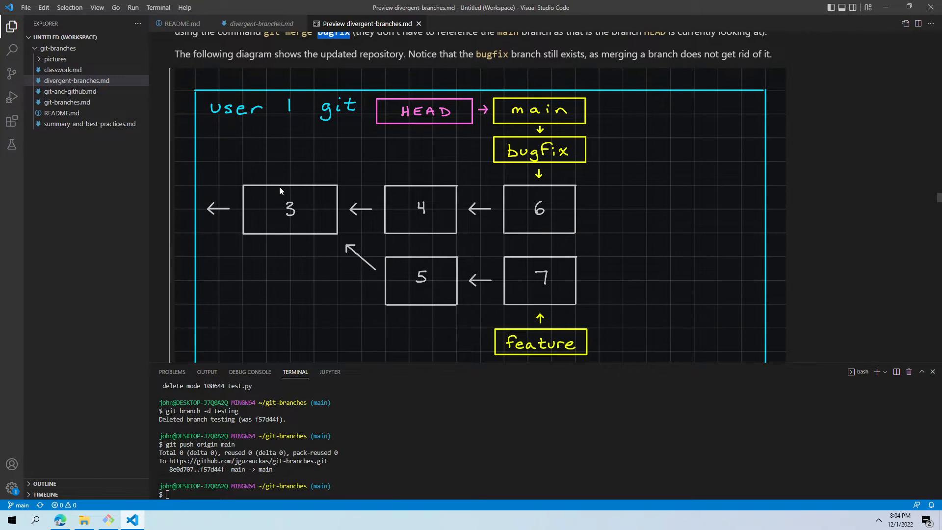
scroll(down, 3)
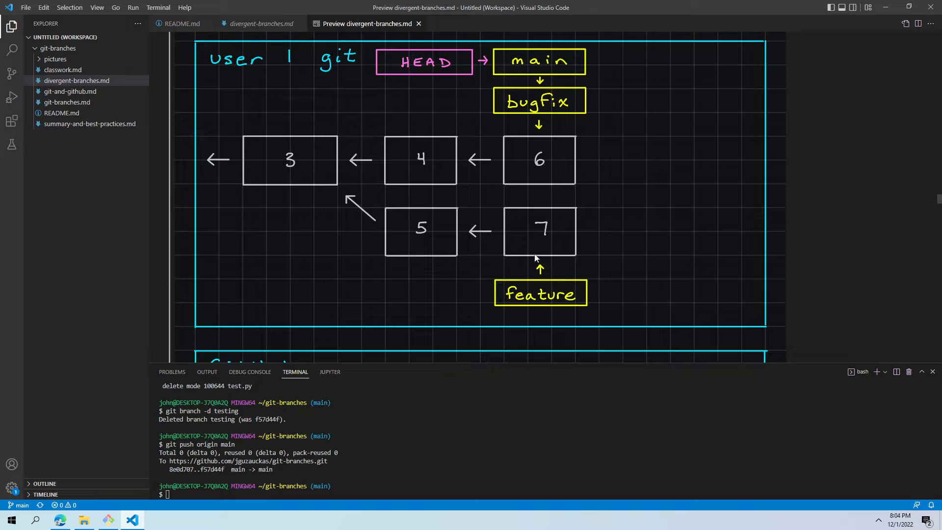
mouse_move(554, 63)
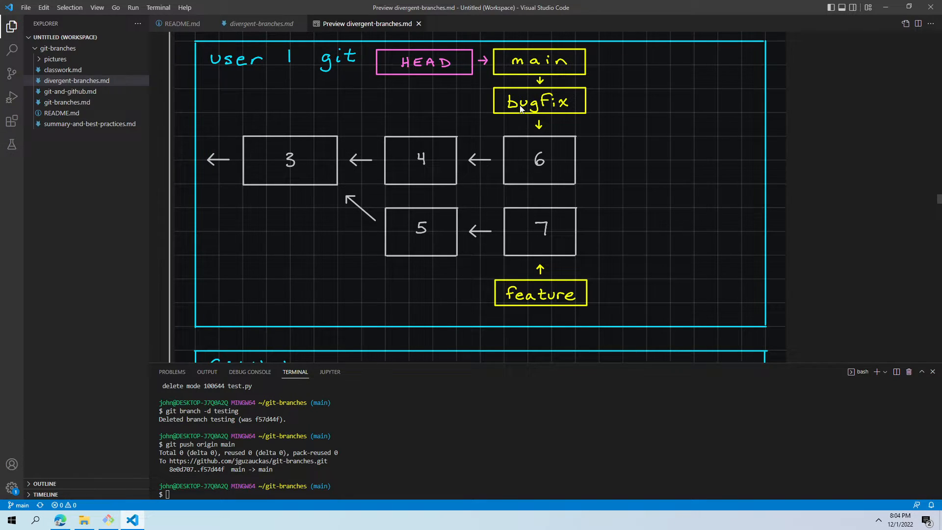
mouse_move(451, 61)
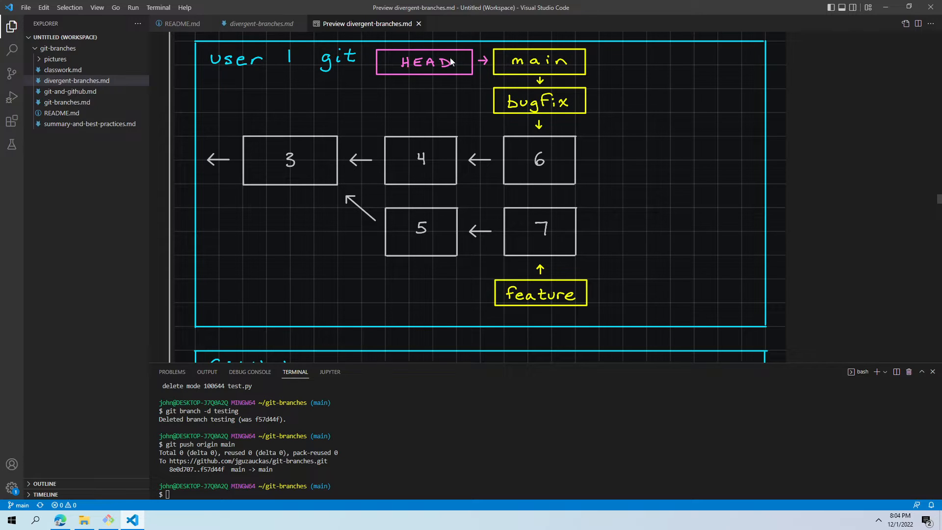
mouse_move(522, 181)
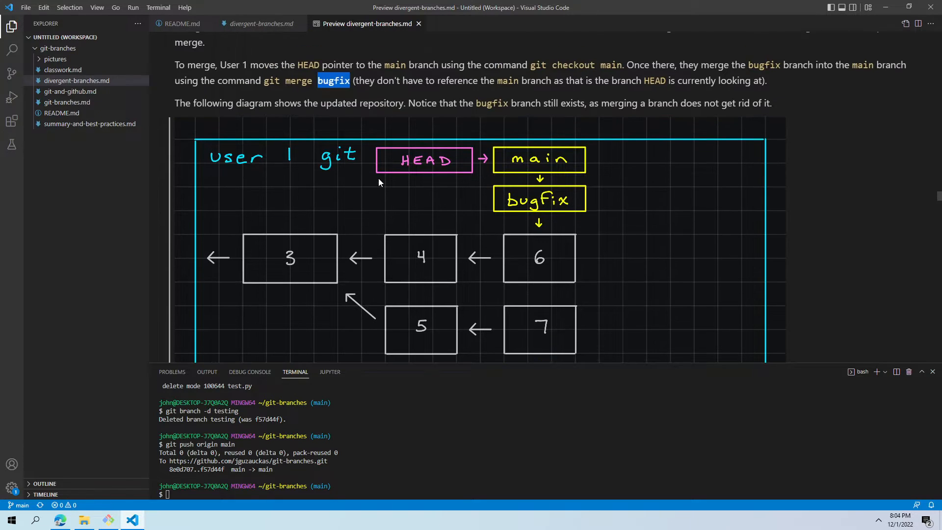
scroll(down, 3)
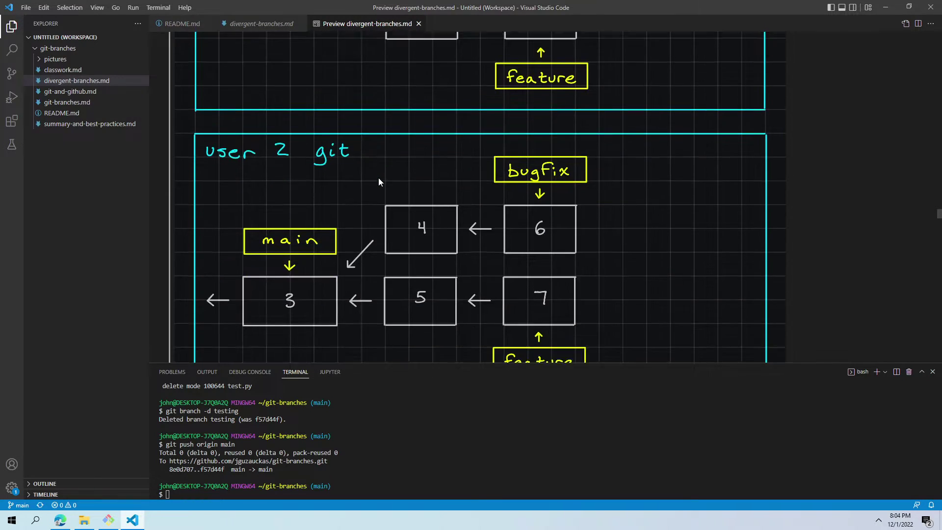
- Scroll to the User 1 Updates GitHub text and select the git push origin main command
scroll(down, 3)
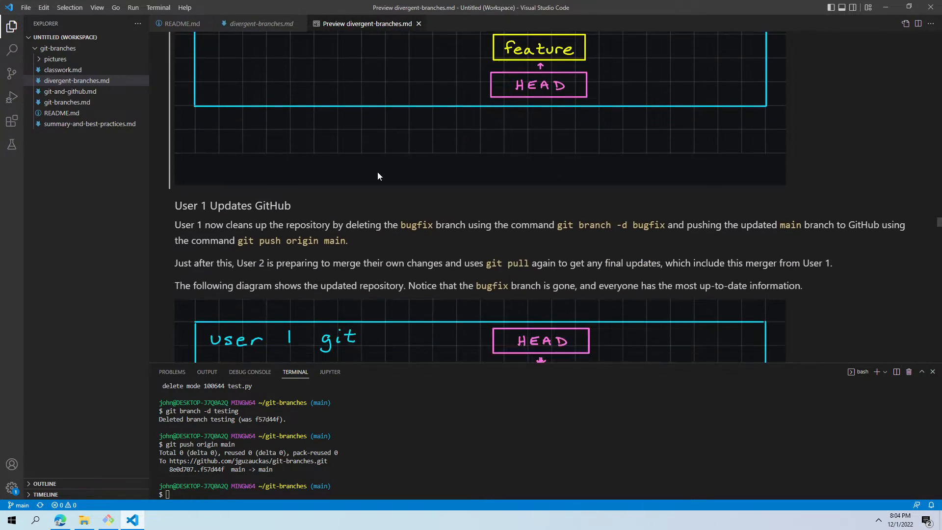
scroll(down, 3)
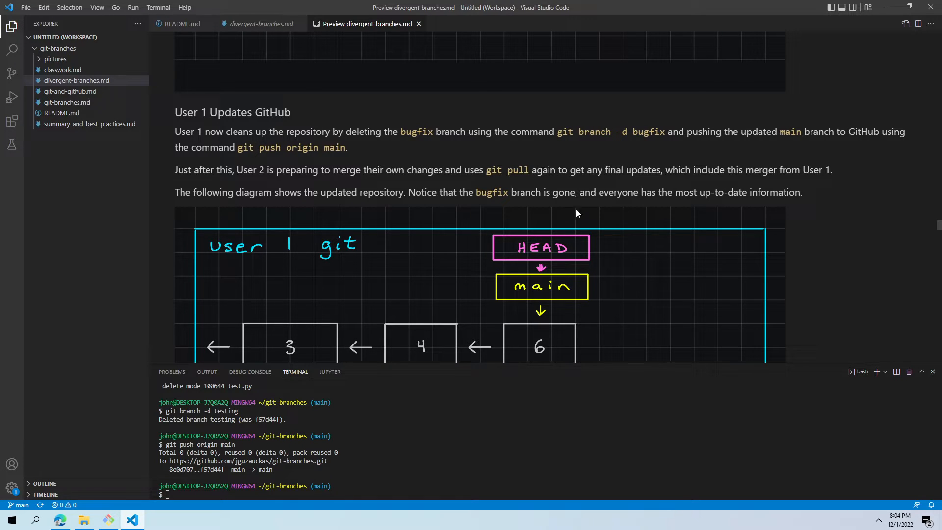
scroll(down, 3)
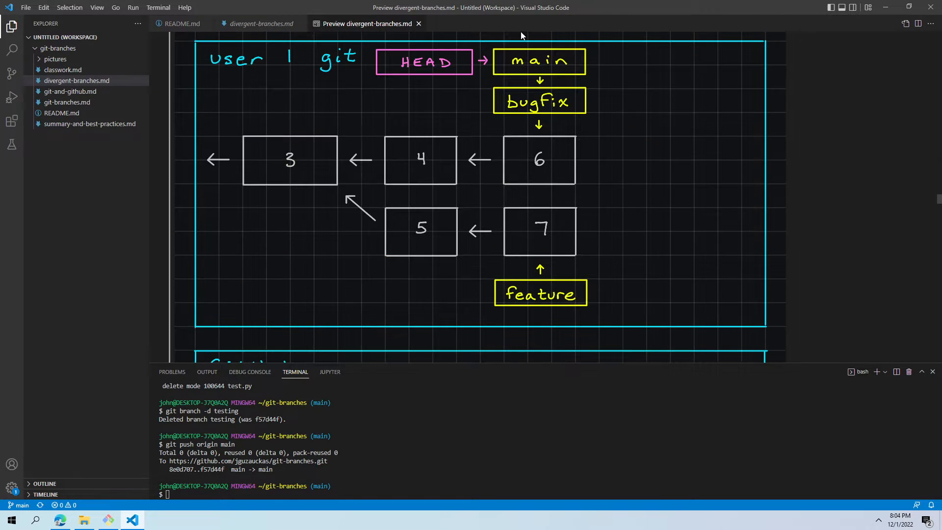
mouse_move(512, 97)
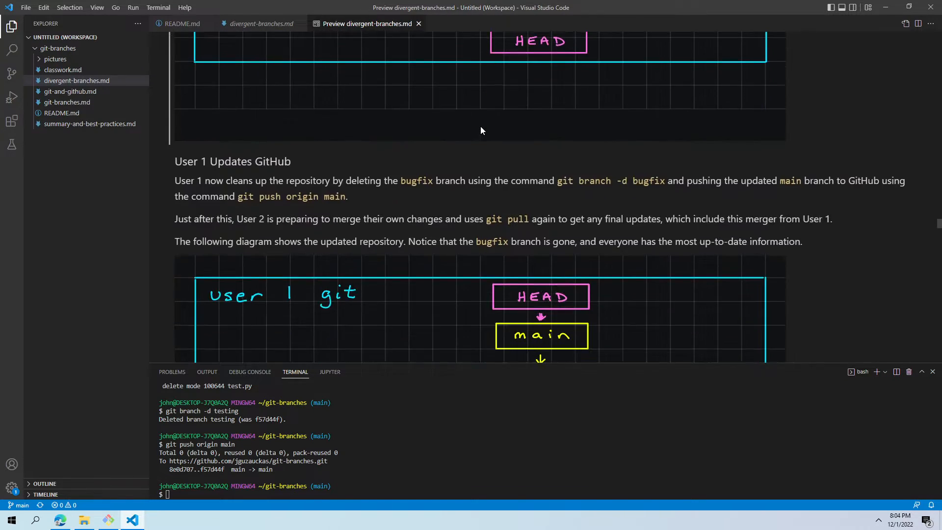
scroll(down, 3)
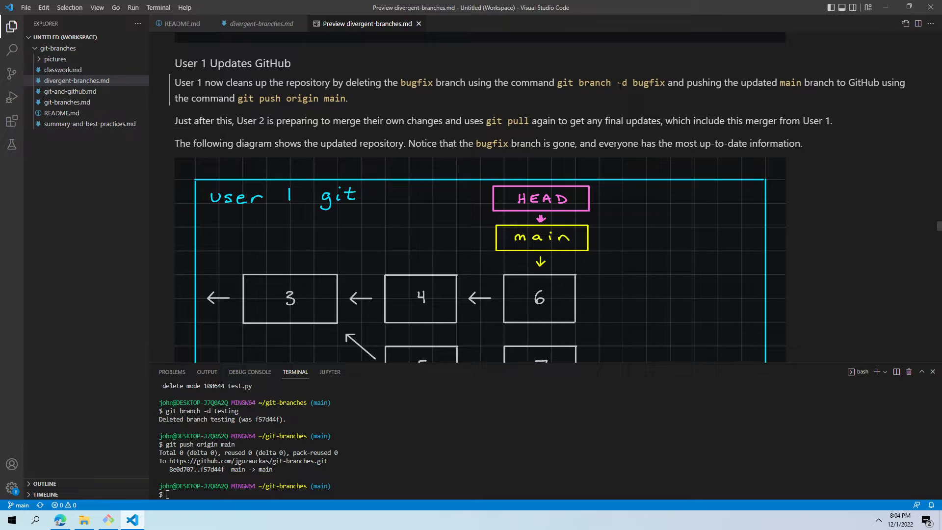
double_click(622, 83)
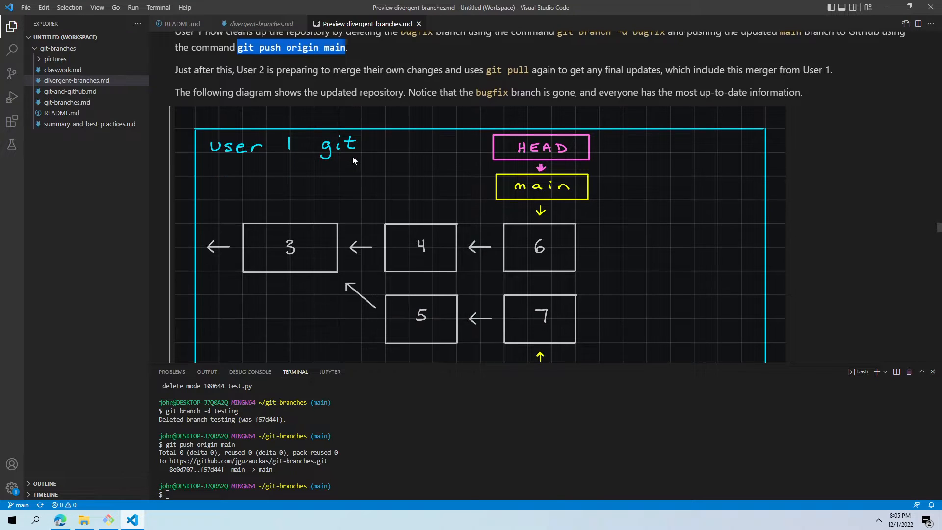
- Scroll down to the GitHub diagram with main at commit 6 and feature at 7
scroll(down, 3)
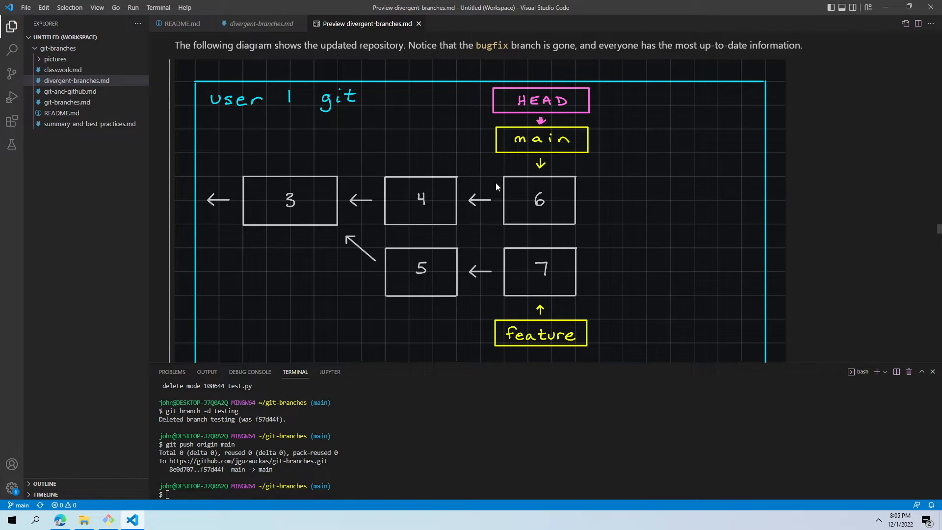
mouse_move(527, 181)
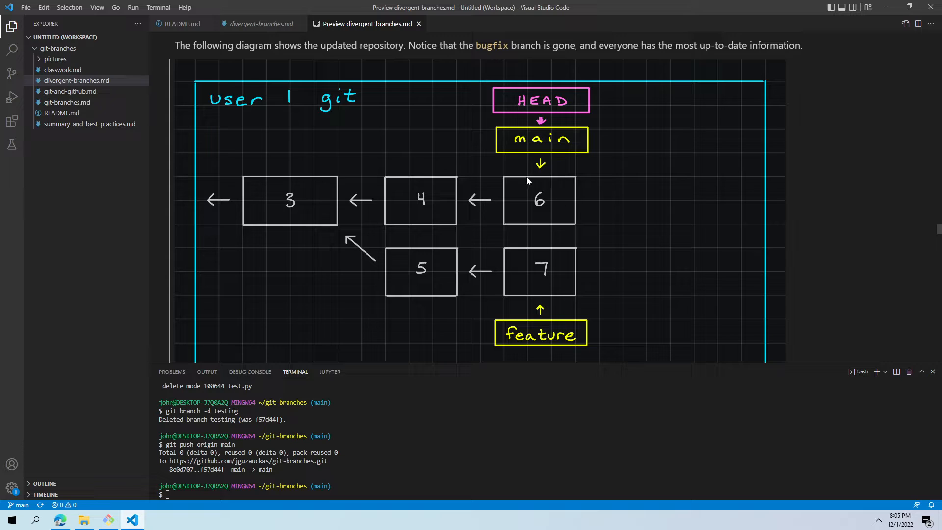
scroll(down, 3)
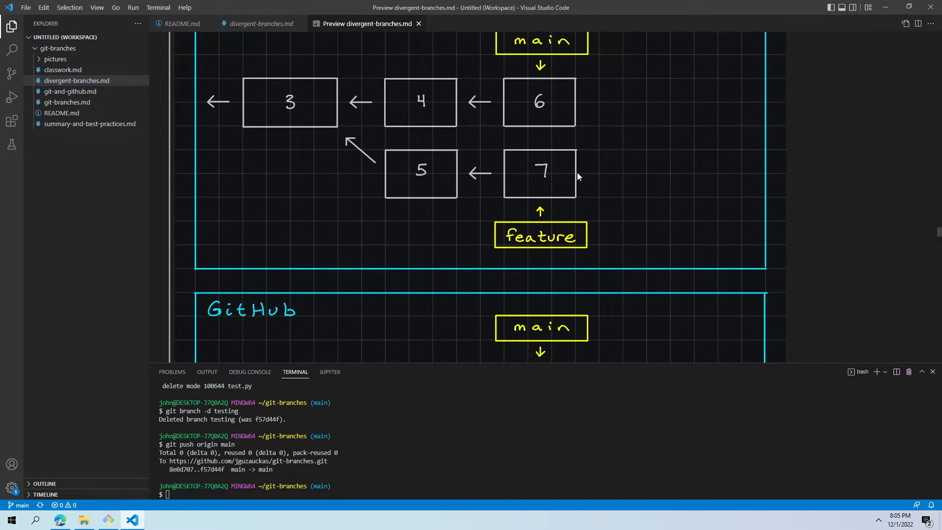
scroll(down, 3)
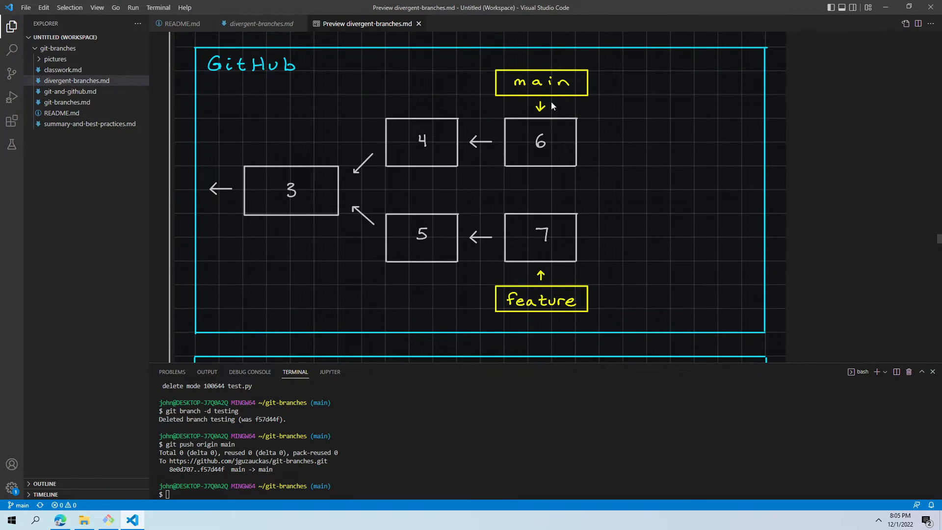
mouse_move(530, 96)
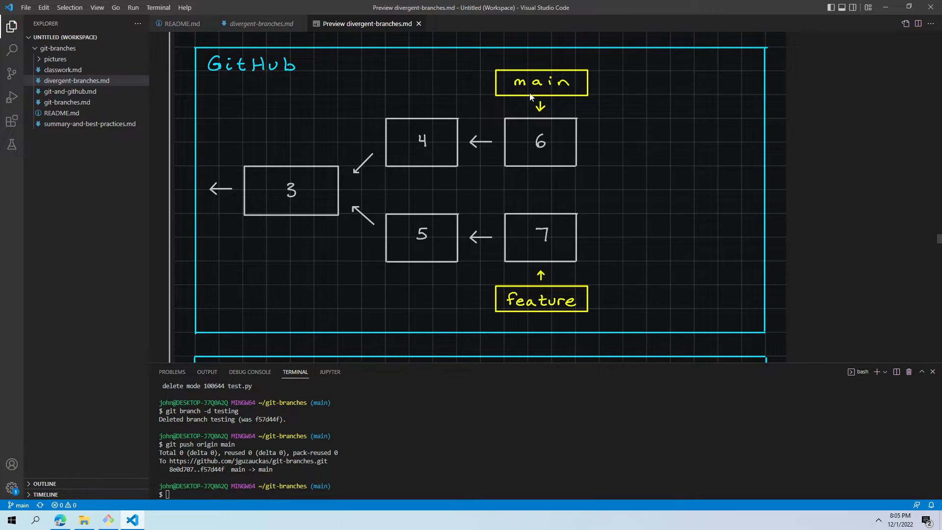
mouse_move(538, 153)
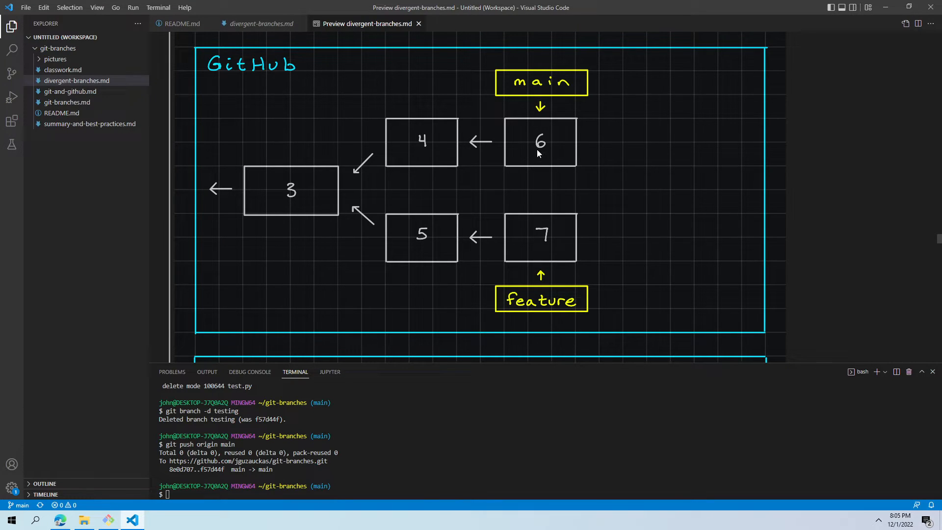
mouse_move(536, 157)
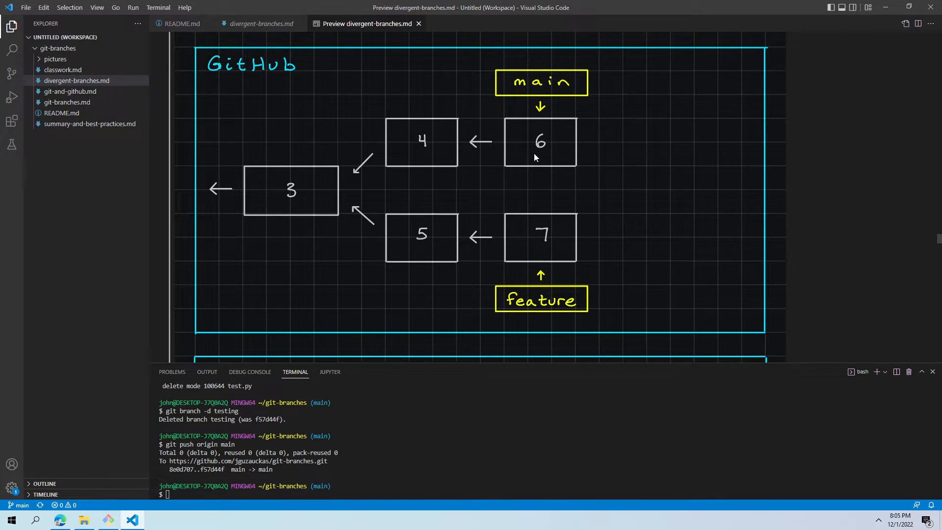
mouse_move(522, 161)
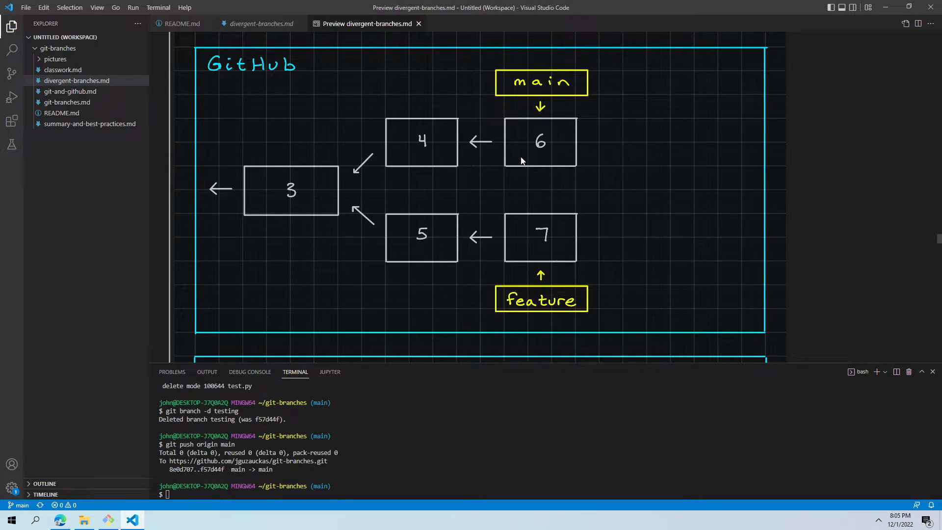
mouse_move(292, 200)
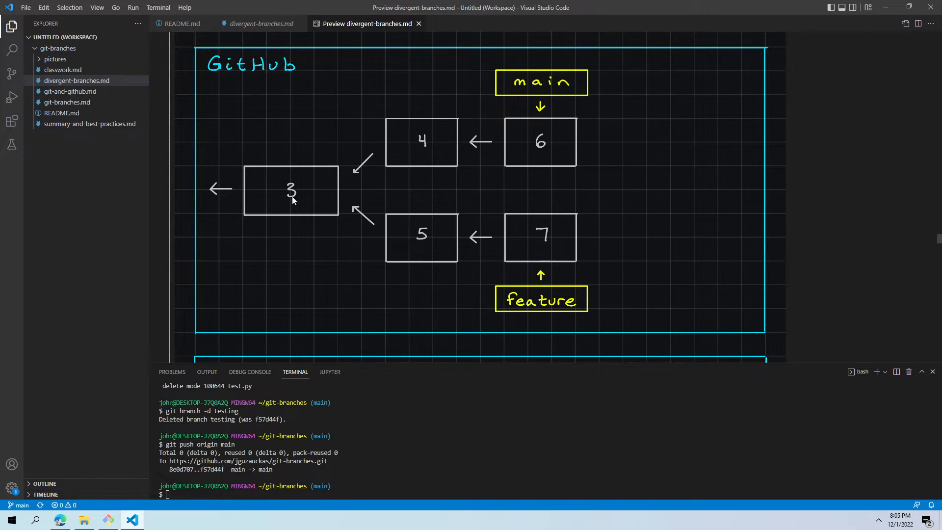
mouse_move(519, 329)
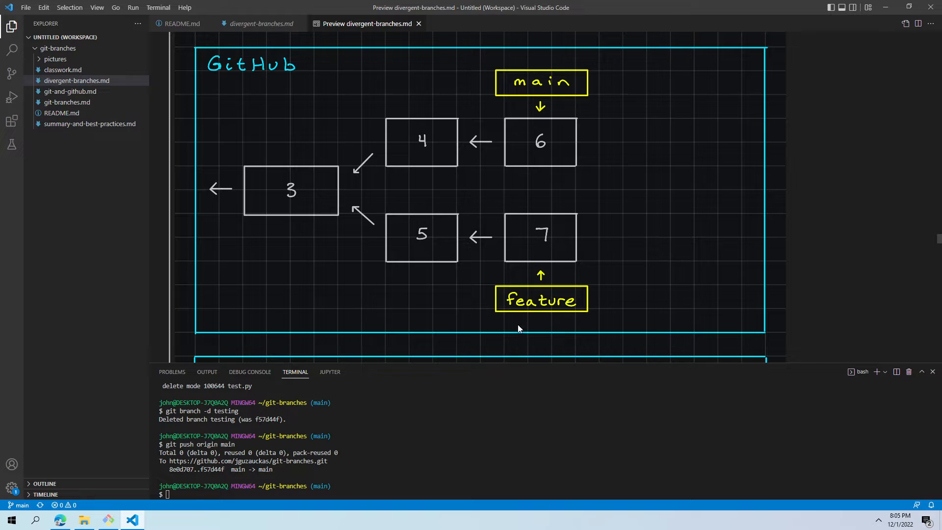
mouse_move(333, 178)
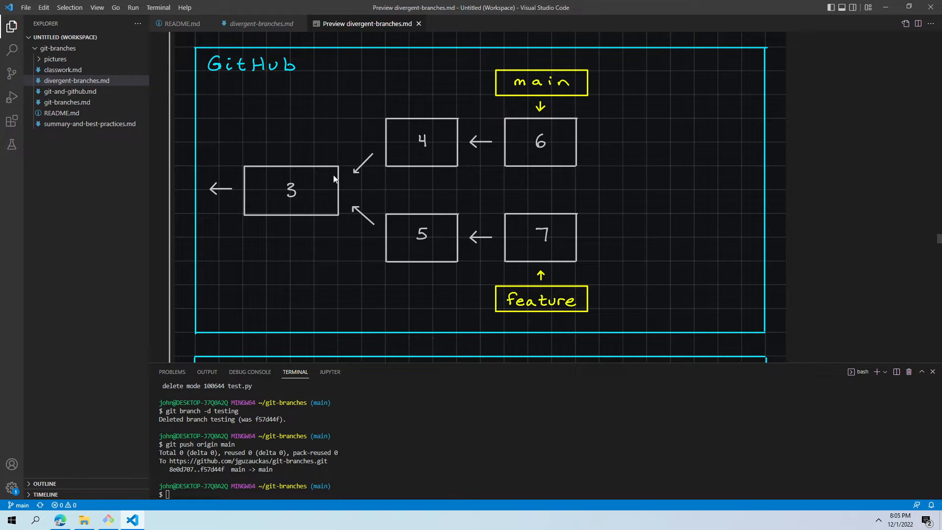
mouse_move(593, 283)
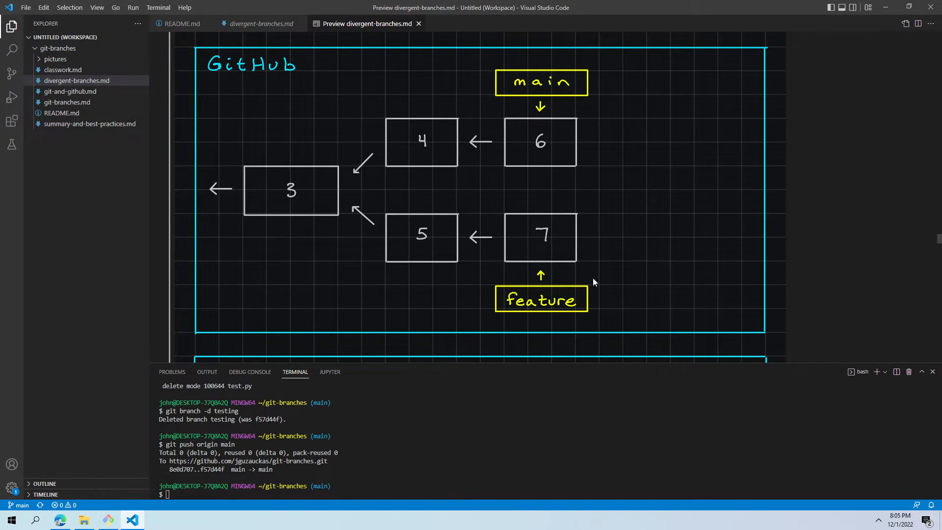
mouse_move(375, 169)
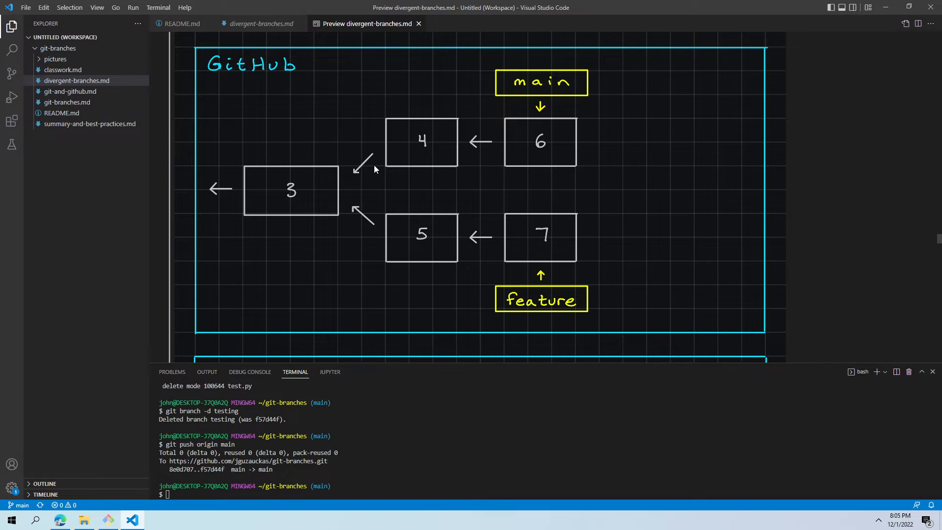
- Scroll through User 2 Merge Preparation to the User 2 diagram with HEAD on main
scroll(down, 3)
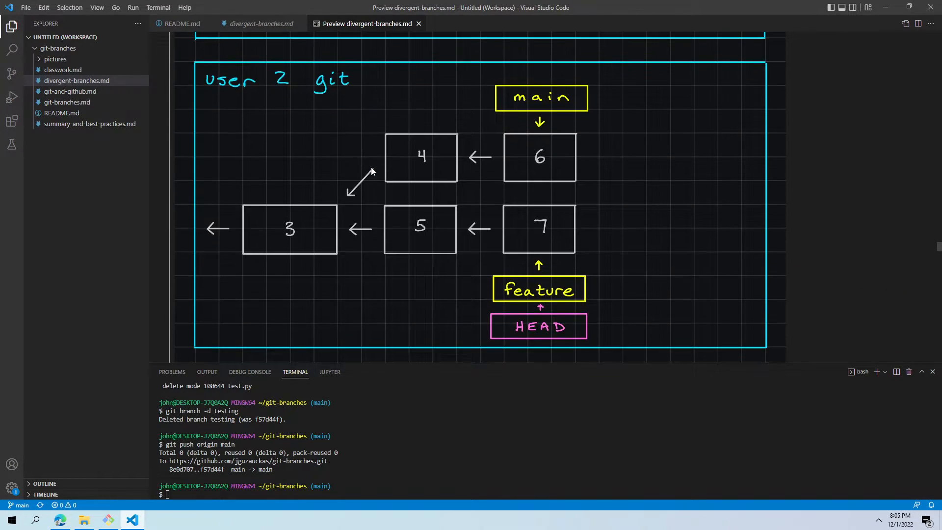
mouse_move(529, 114)
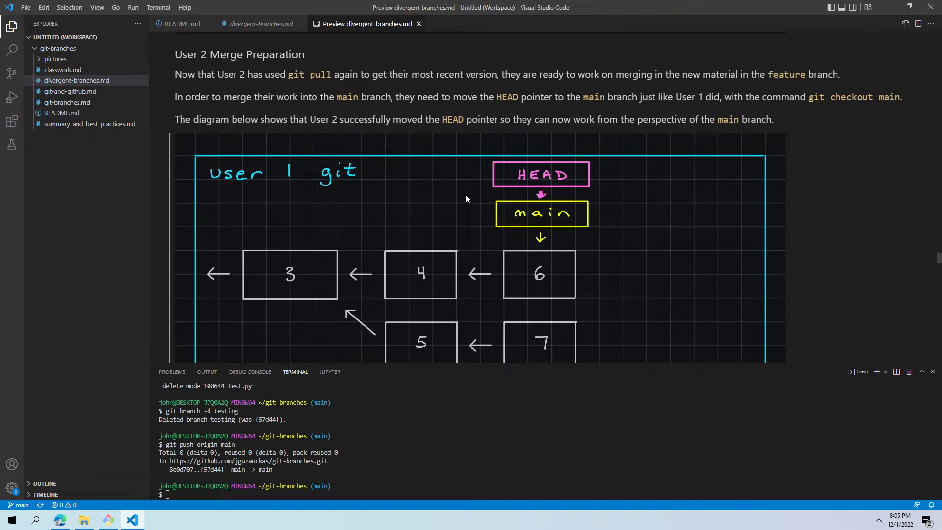
mouse_move(458, 156)
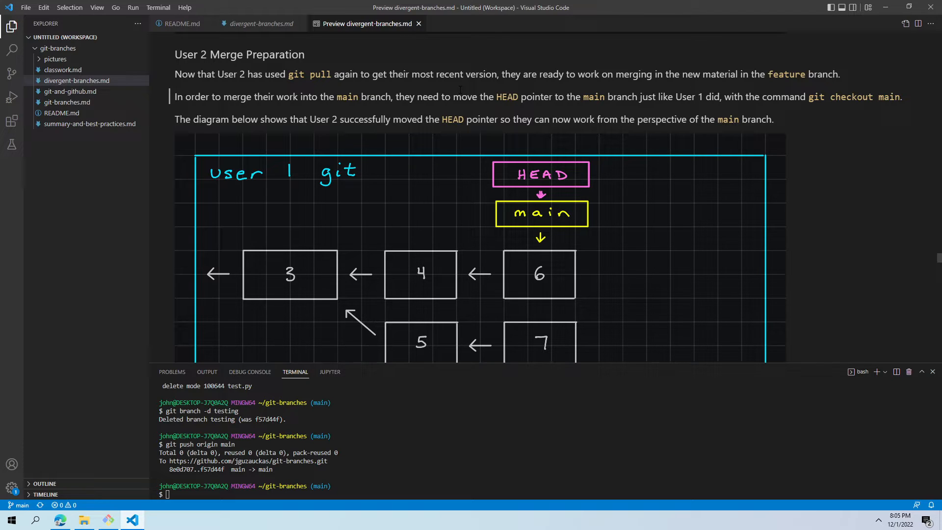
mouse_move(448, 91)
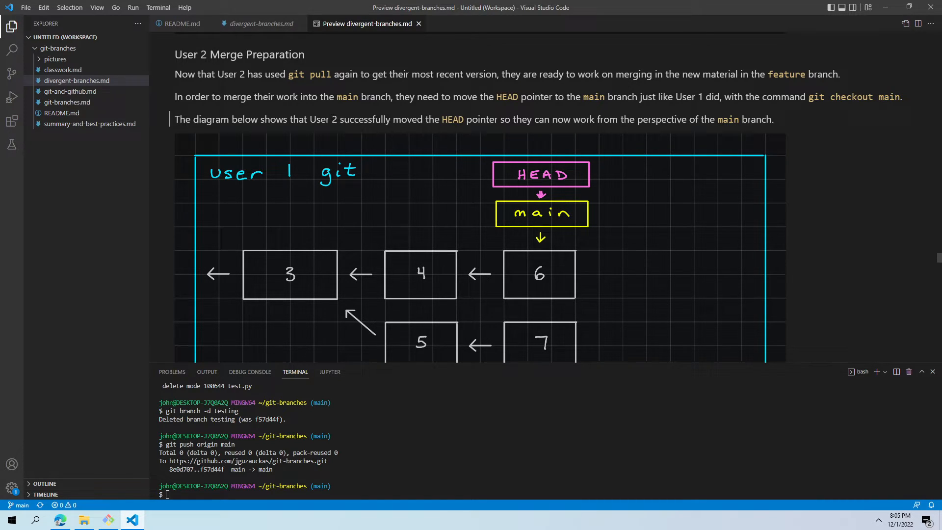
mouse_move(304, 115)
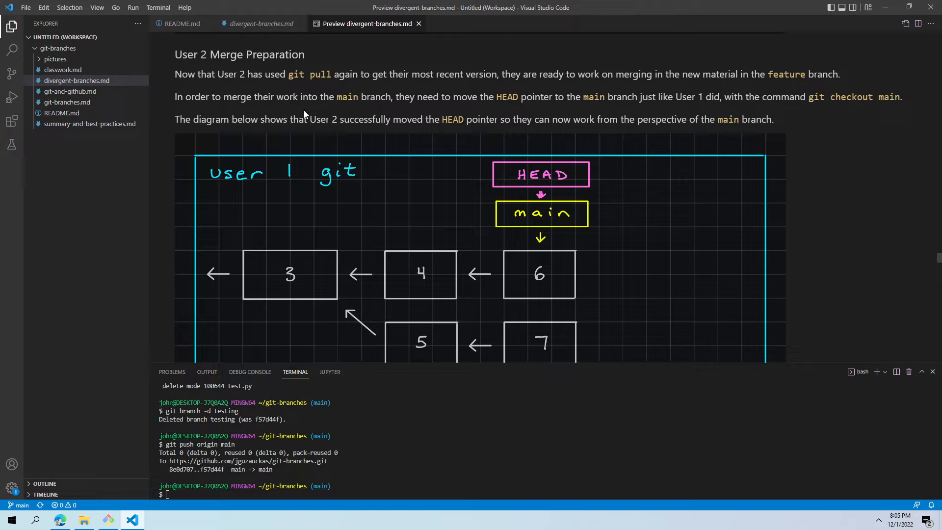
scroll(down, 3)
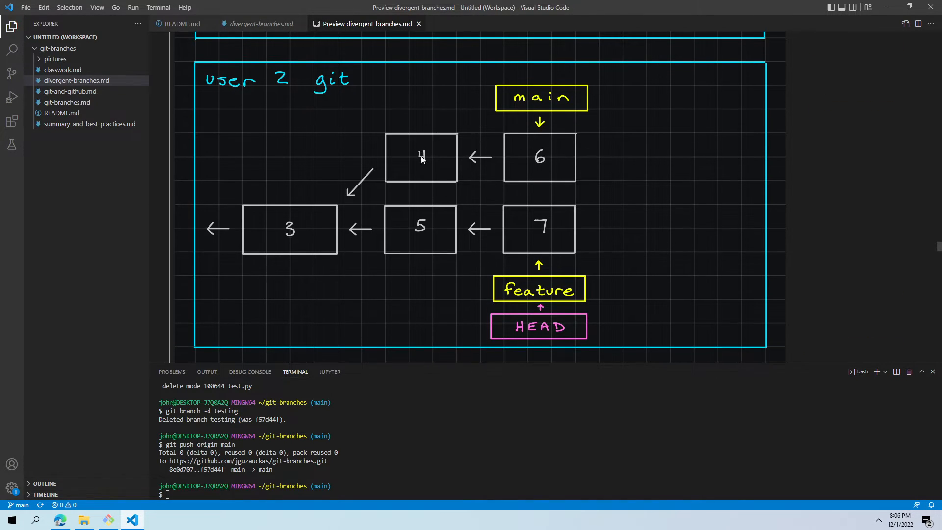
mouse_move(585, 233)
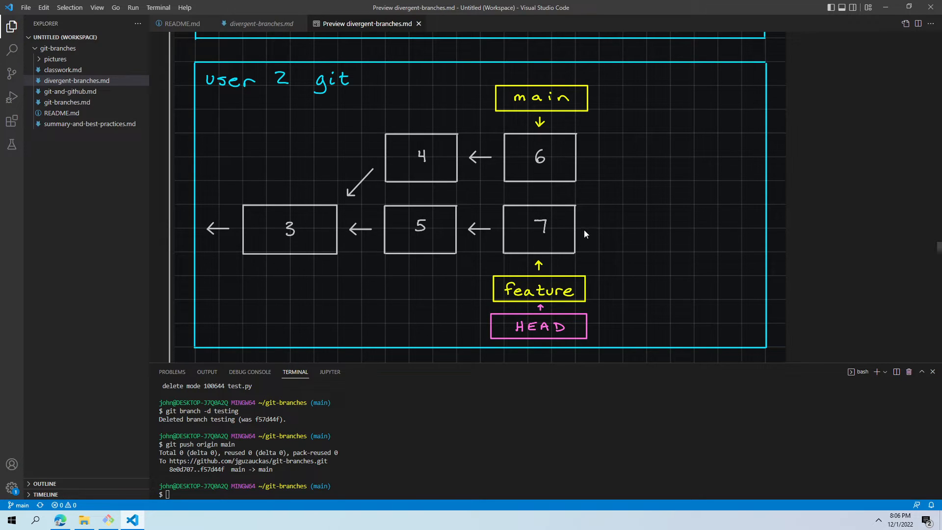
mouse_move(551, 288)
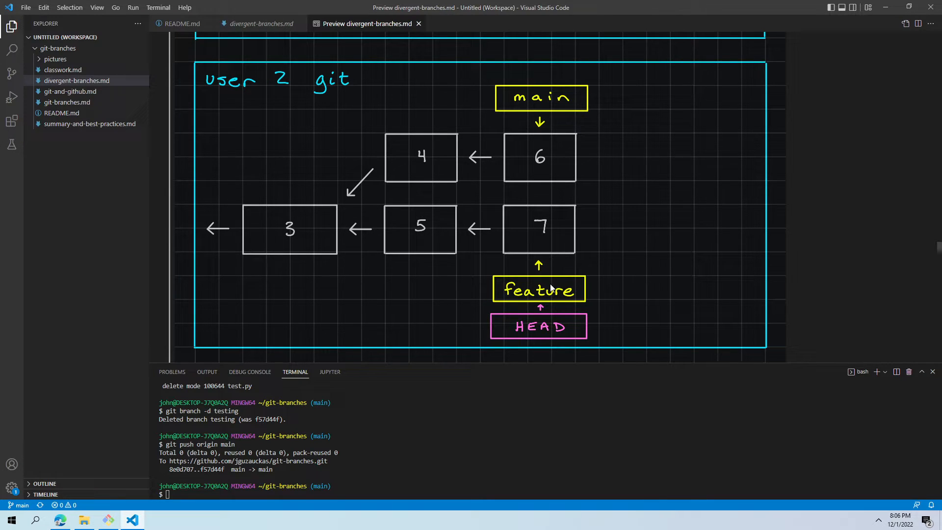
mouse_move(536, 284)
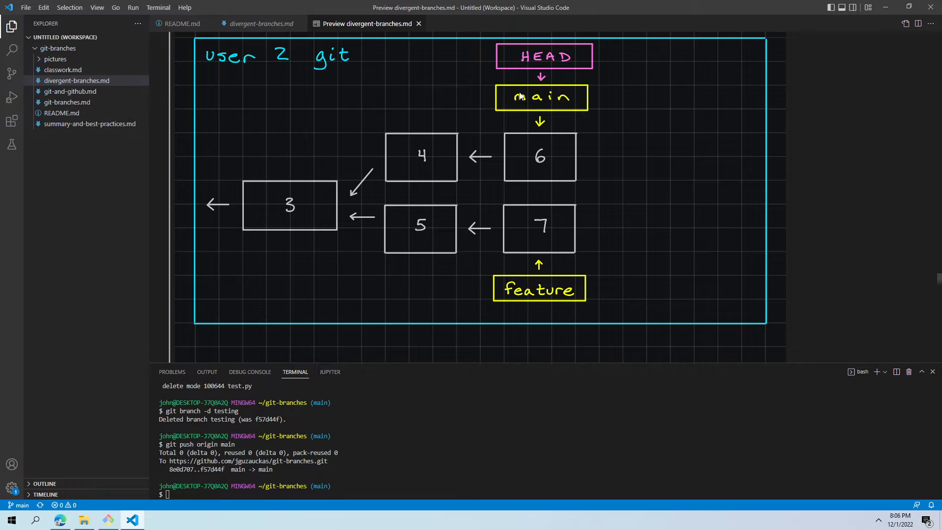
mouse_move(554, 200)
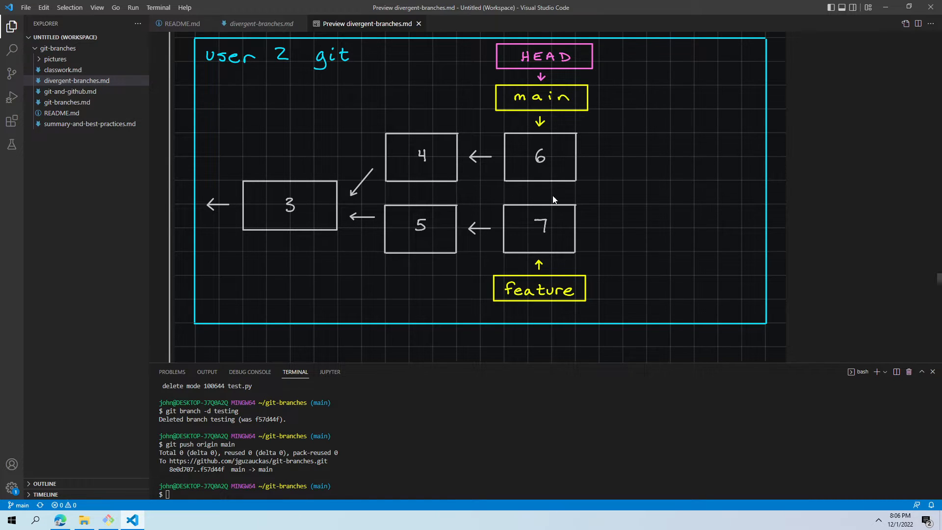
- Scroll to User 2 Complex Merge and highlight the common ancestor sentence in the list
scroll(down, 3)
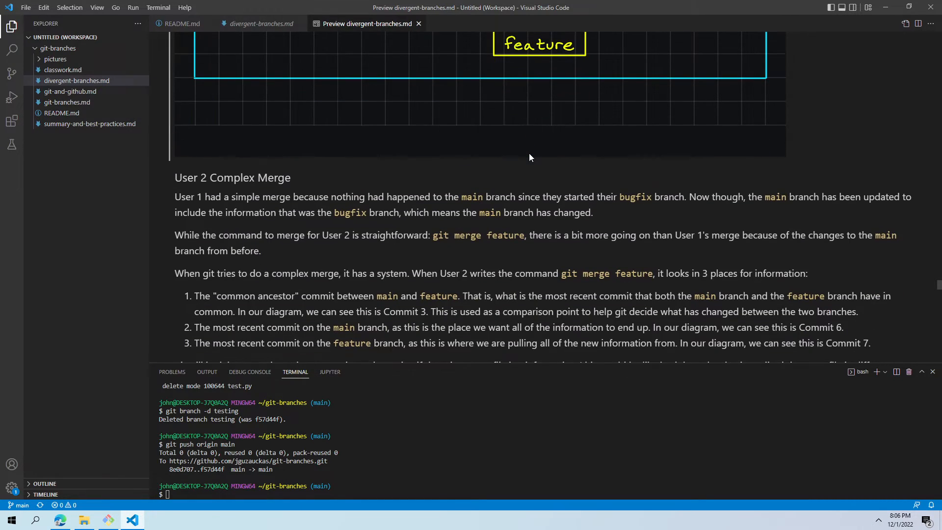
scroll(down, 3)
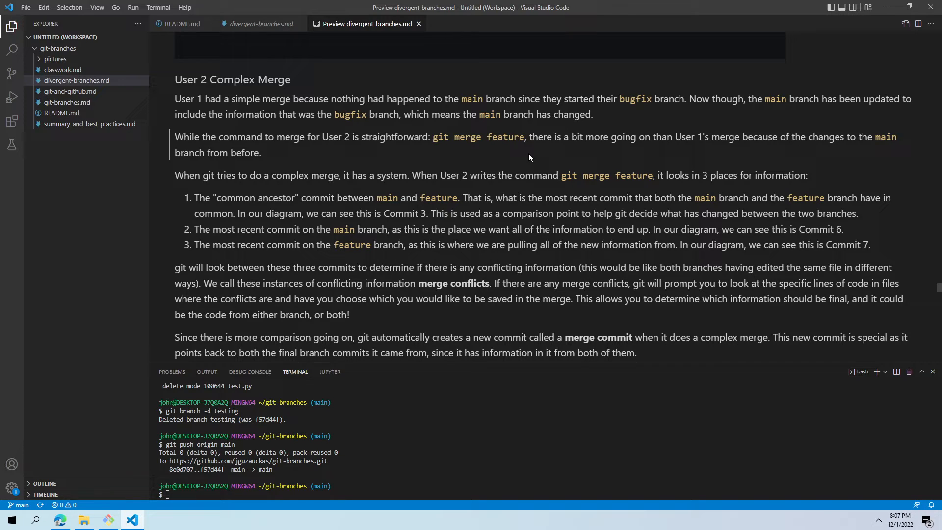
mouse_move(187, 202)
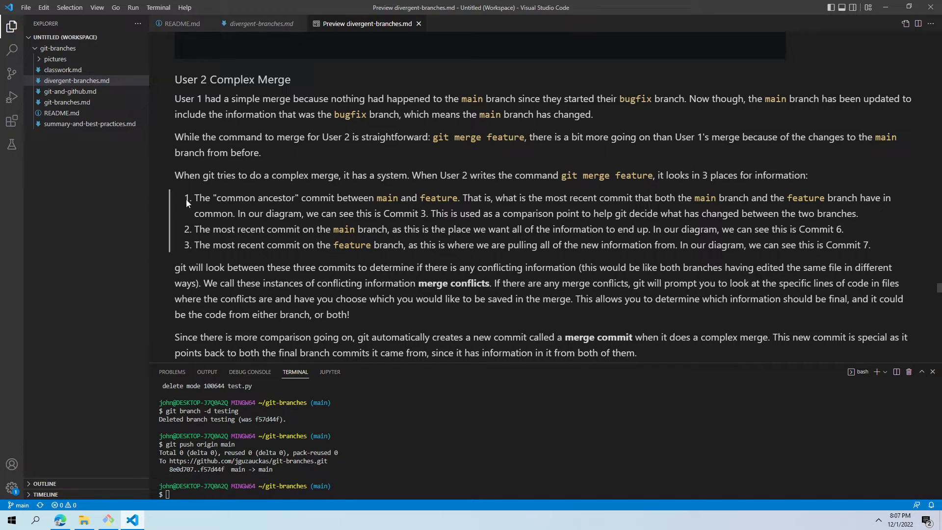
drag(194, 197, 415, 197)
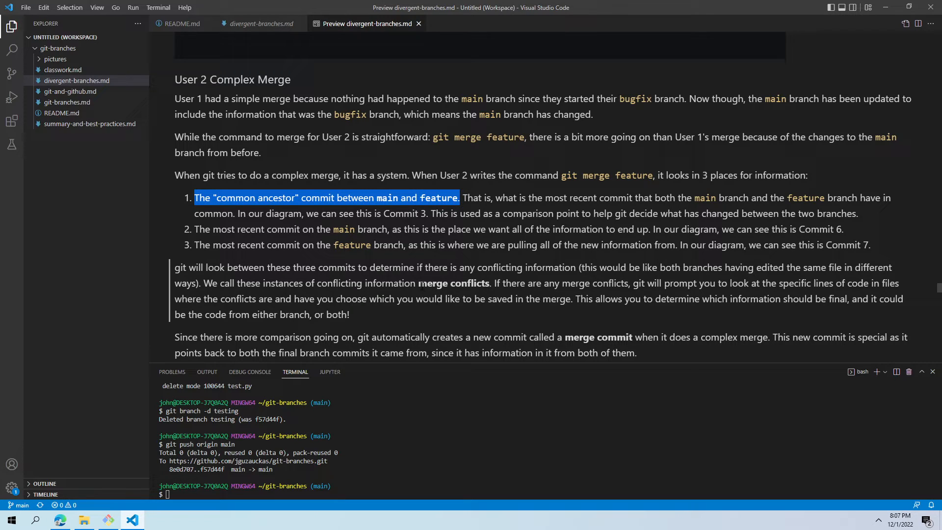
mouse_move(393, 262)
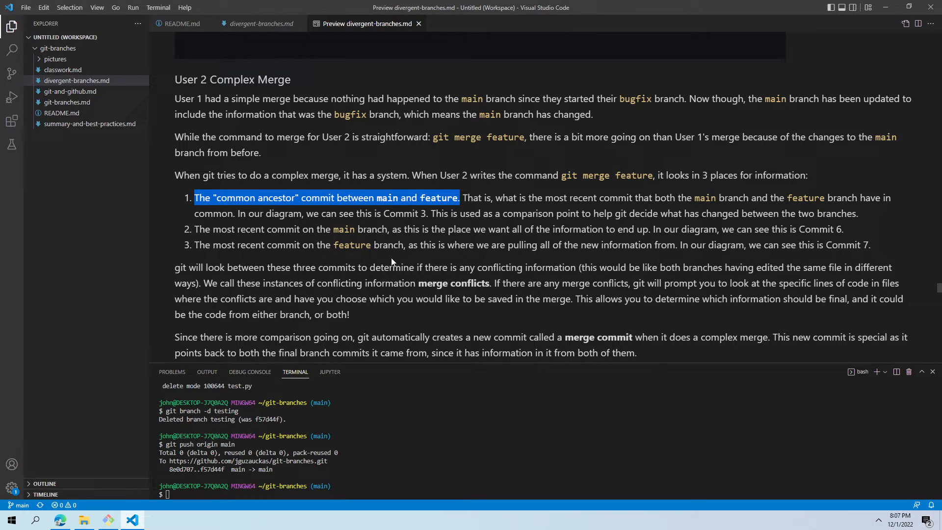
mouse_move(436, 259)
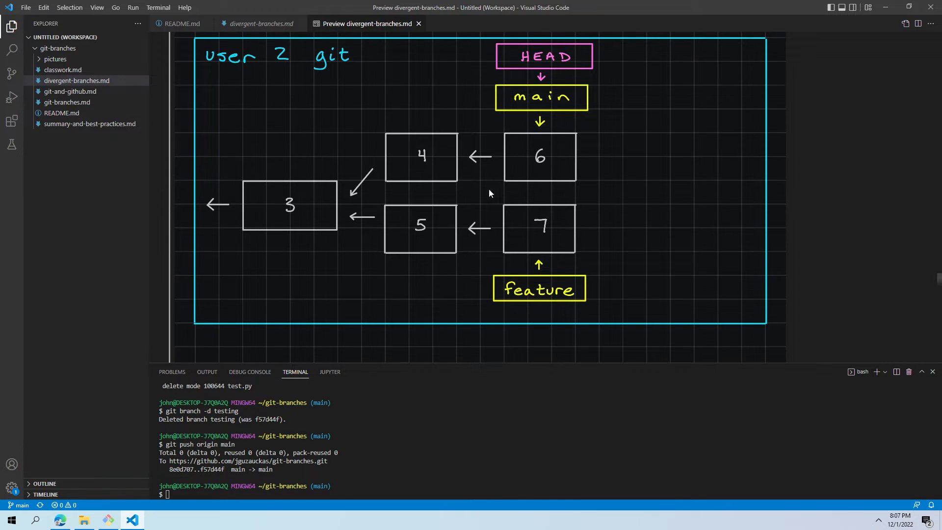
mouse_move(508, 263)
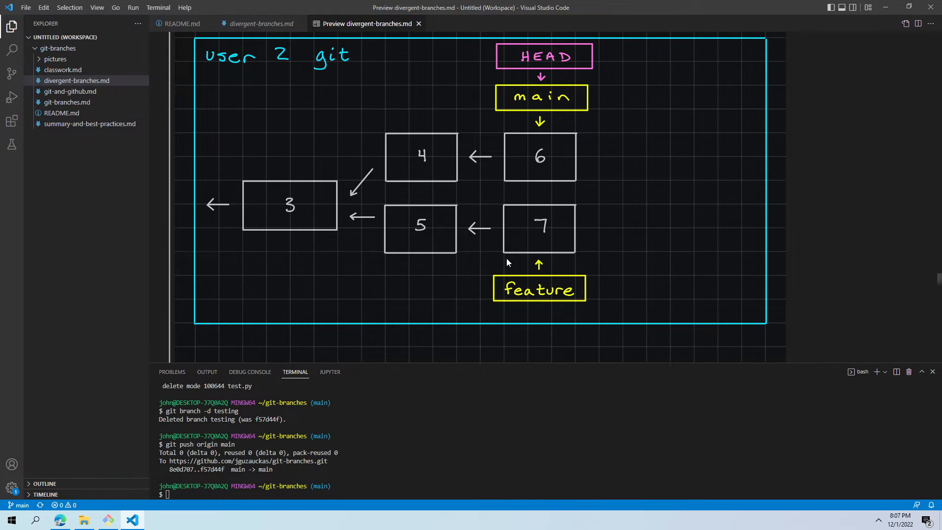
mouse_move(551, 255)
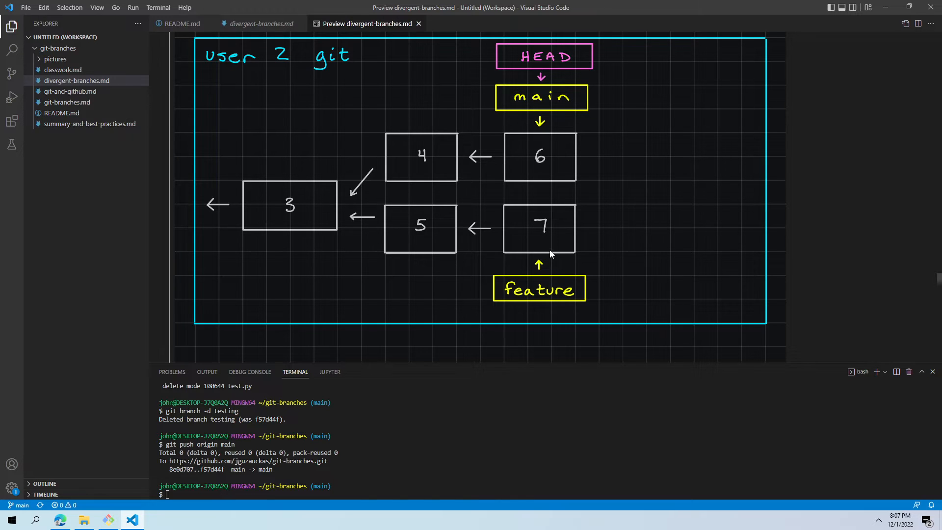
mouse_move(554, 151)
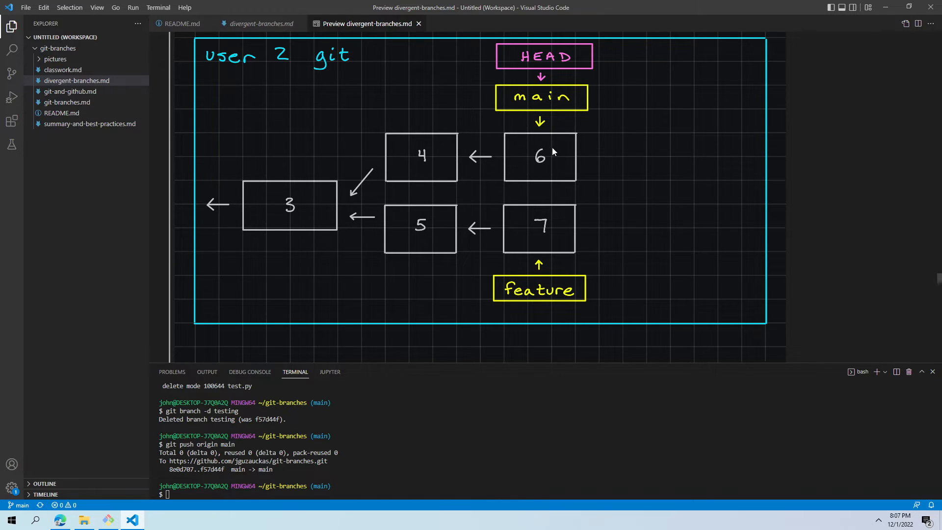
mouse_move(556, 229)
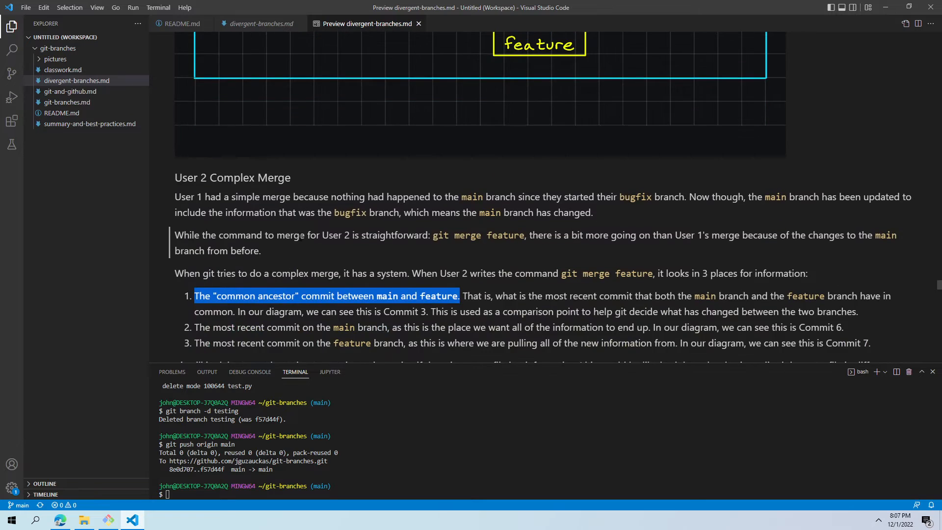
- Scroll the preview from the User 2 diagram to the Complex Merge text on the three compared commits
scroll(down, 3)
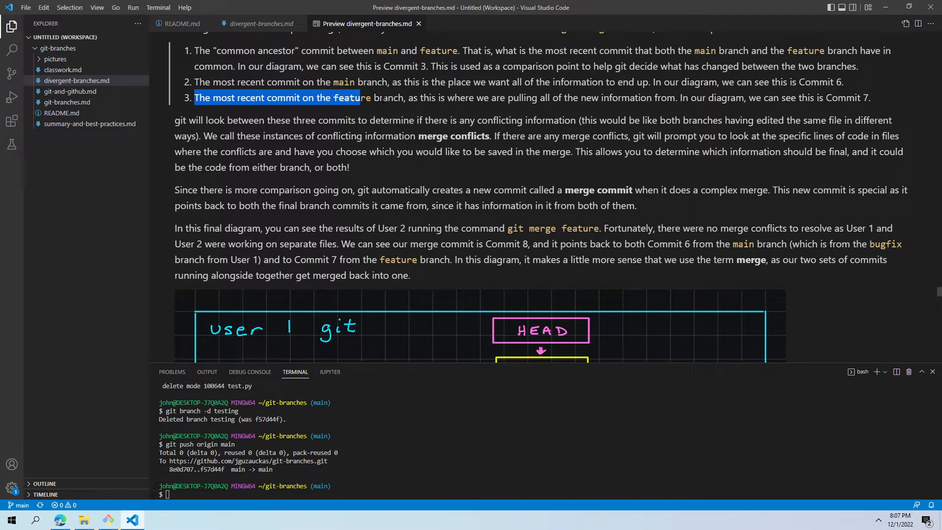
scroll(down, 3)
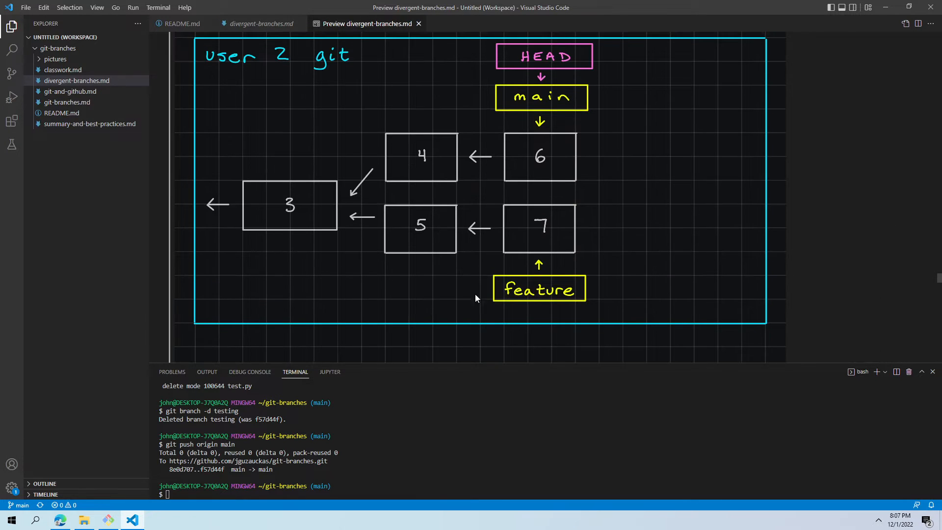
mouse_move(214, 222)
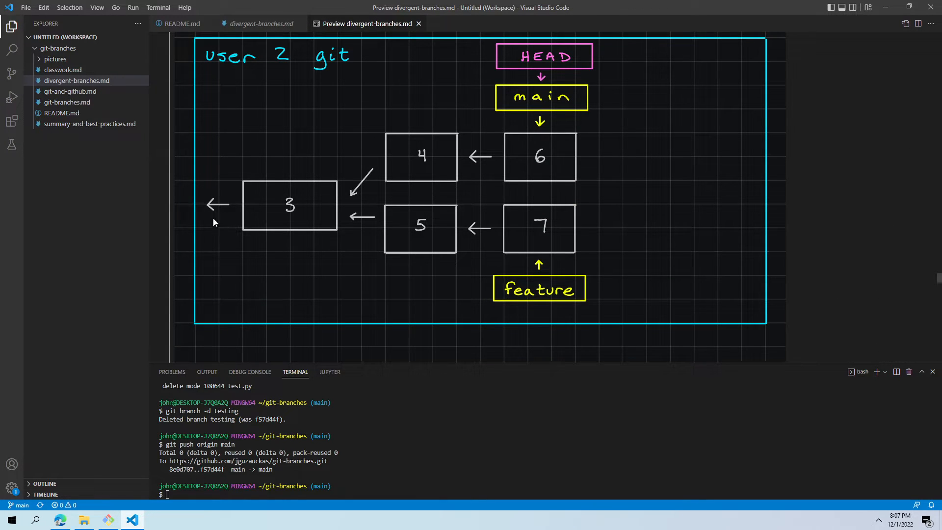
mouse_move(520, 147)
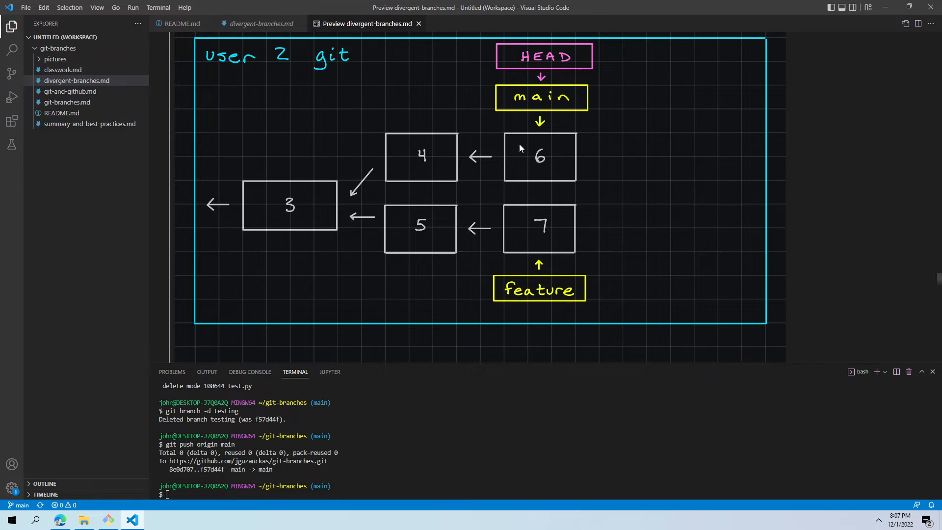
mouse_move(567, 234)
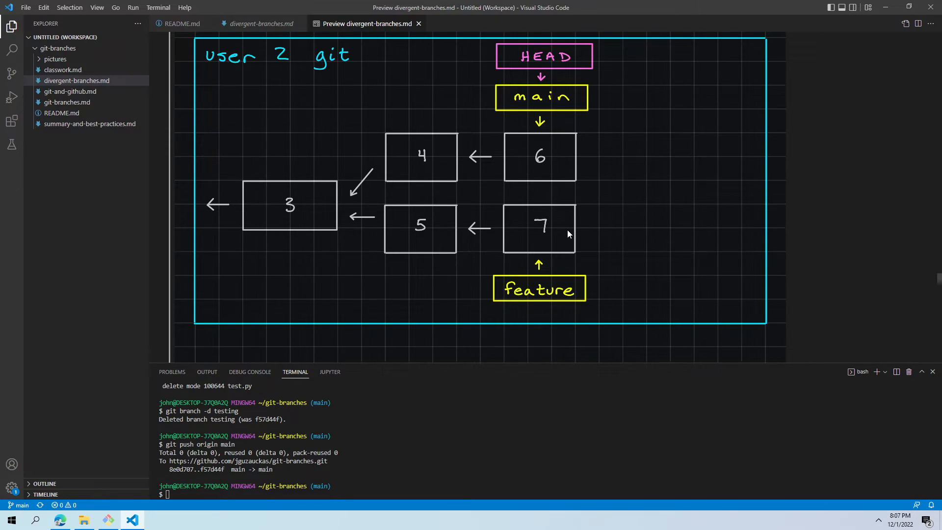
mouse_move(488, 245)
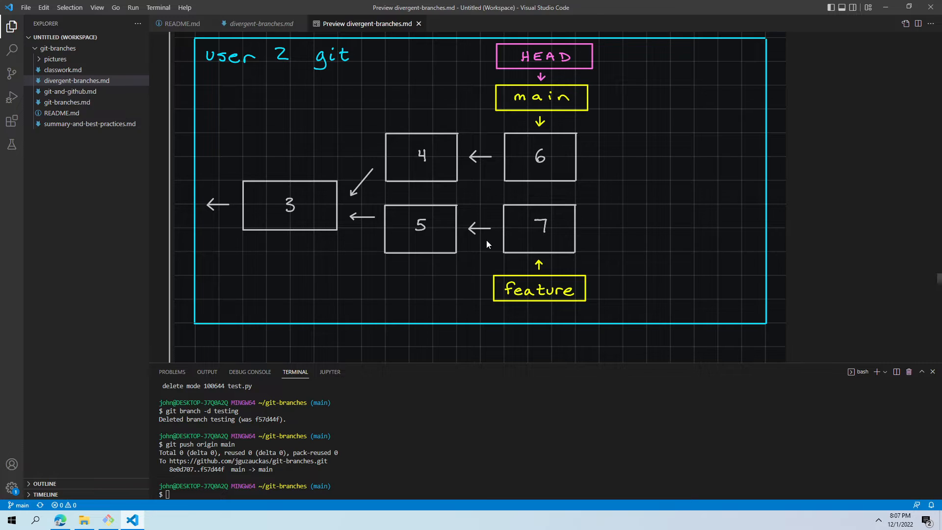
mouse_move(535, 182)
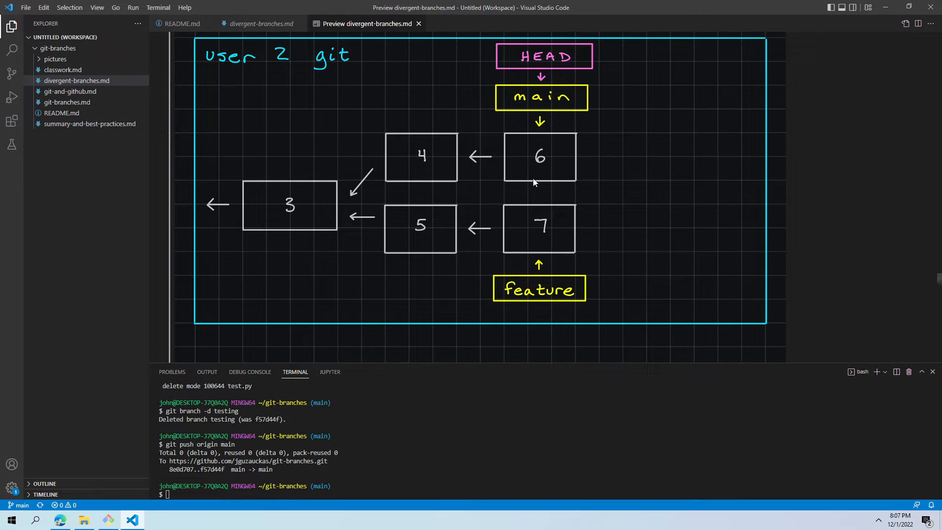
mouse_move(562, 249)
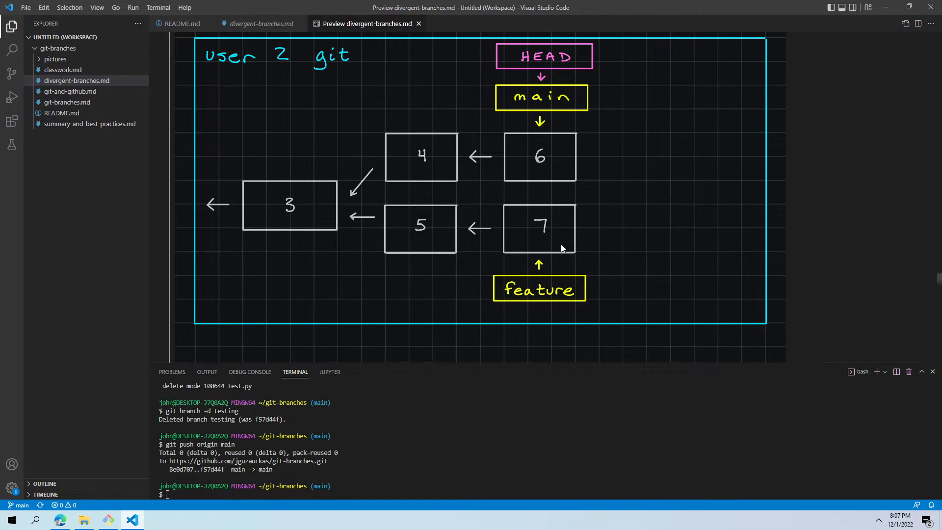
mouse_move(530, 222)
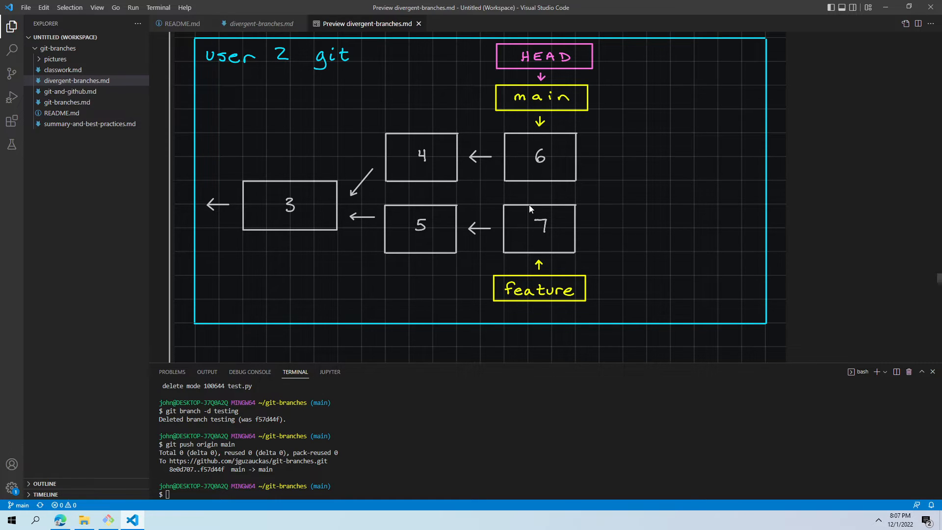
mouse_move(563, 232)
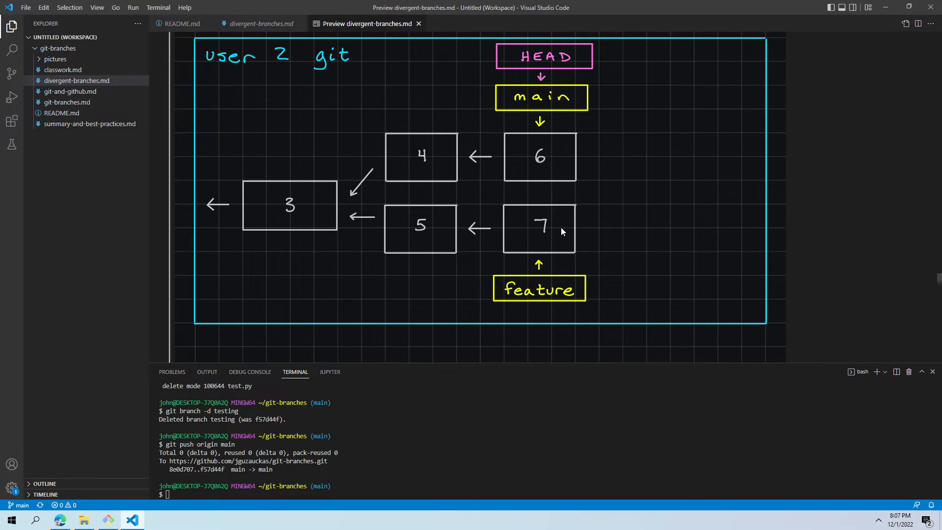
mouse_move(542, 227)
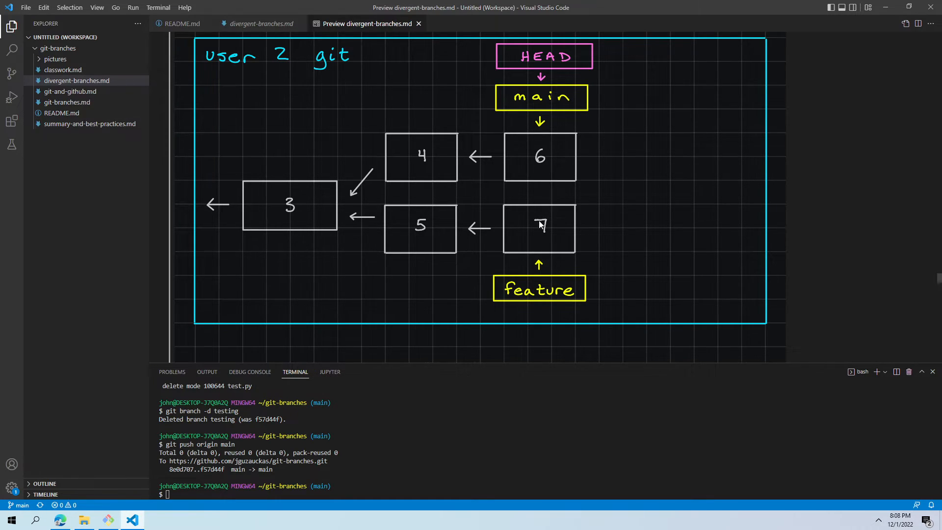
mouse_move(496, 177)
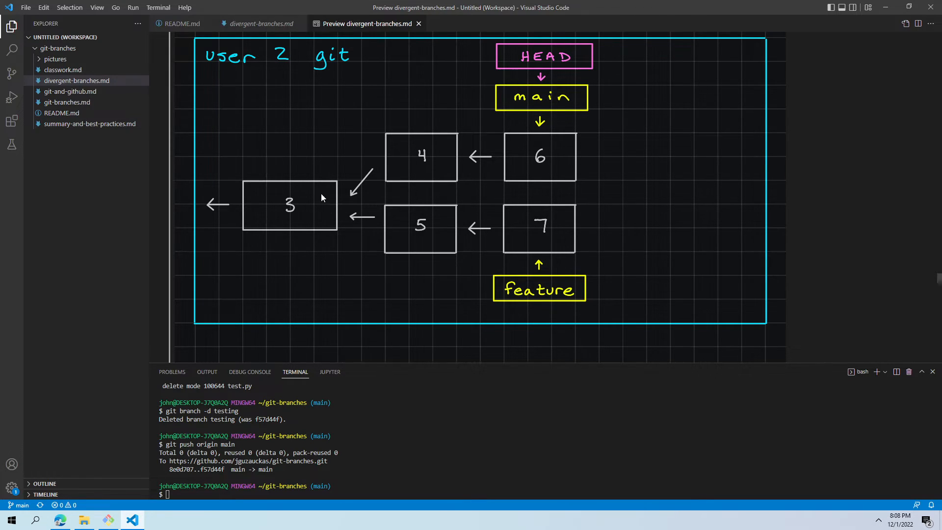
mouse_move(281, 230)
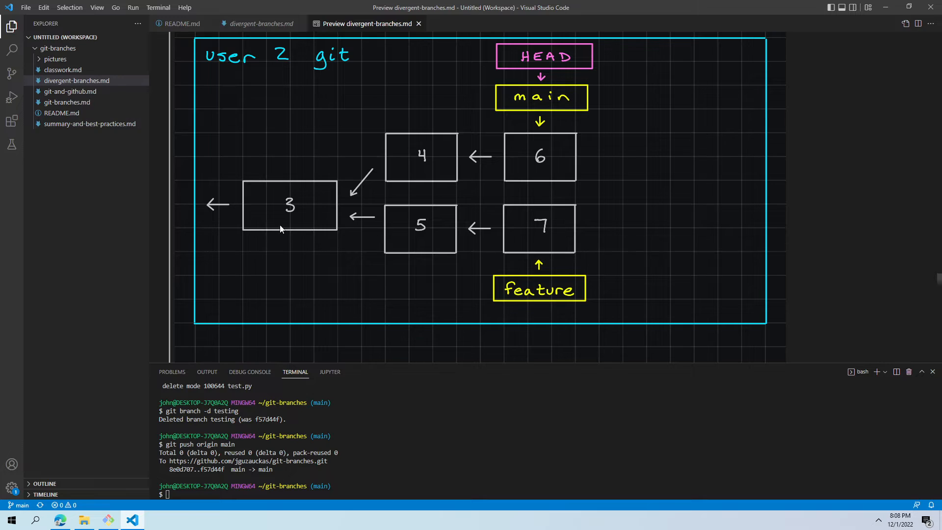
mouse_move(236, 190)
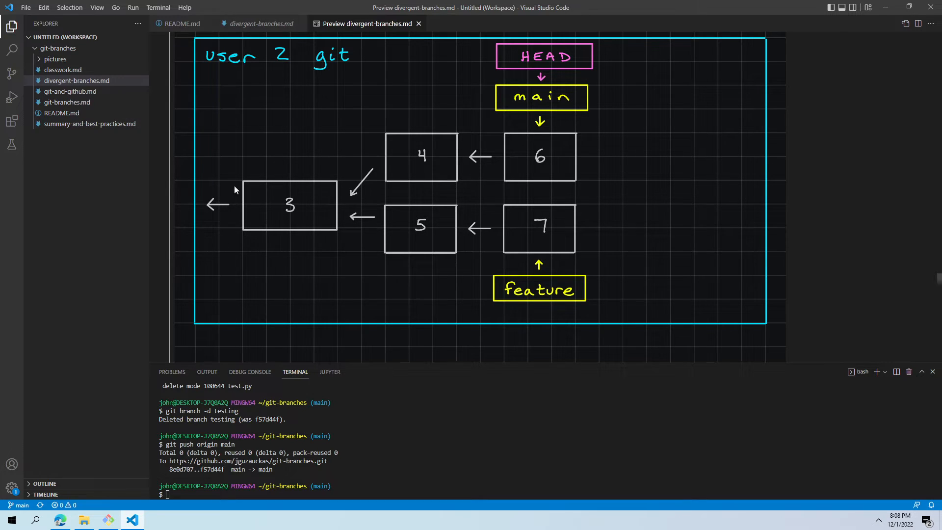
mouse_move(319, 234)
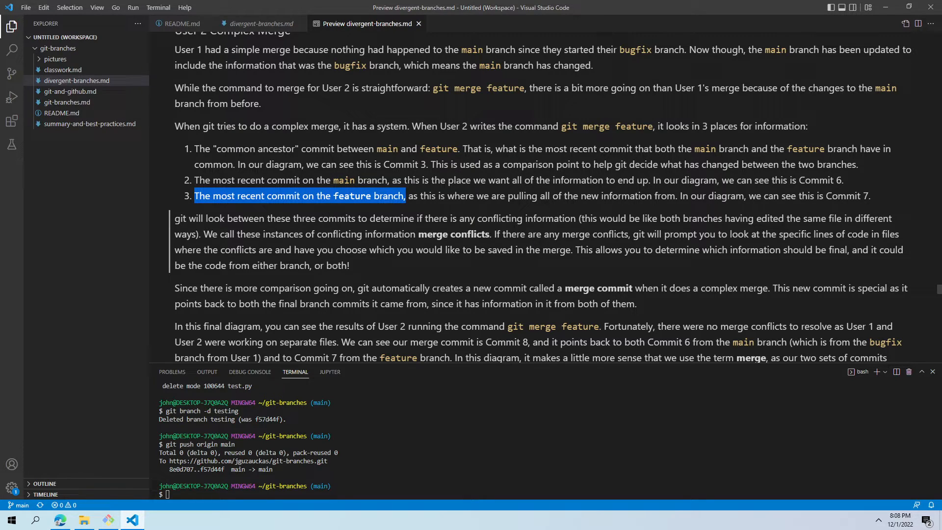
mouse_move(704, 268)
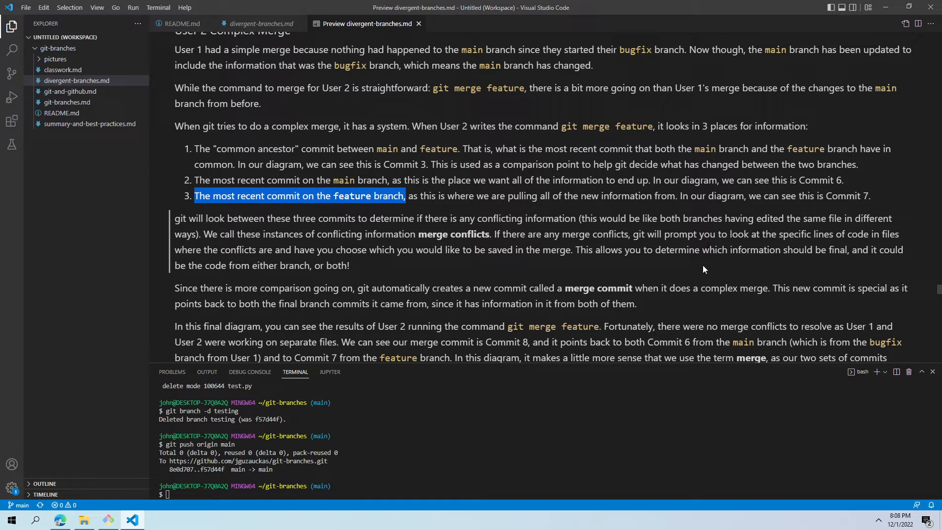
mouse_move(646, 271)
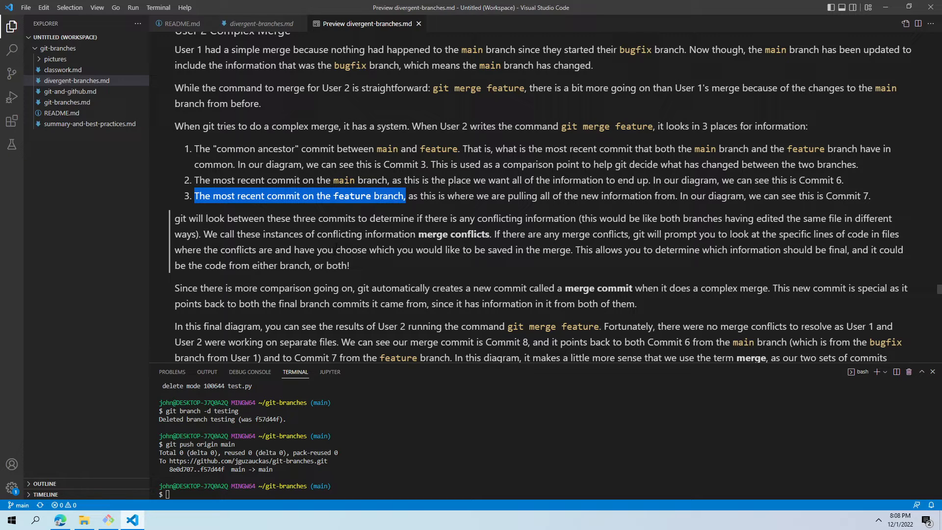
mouse_move(611, 270)
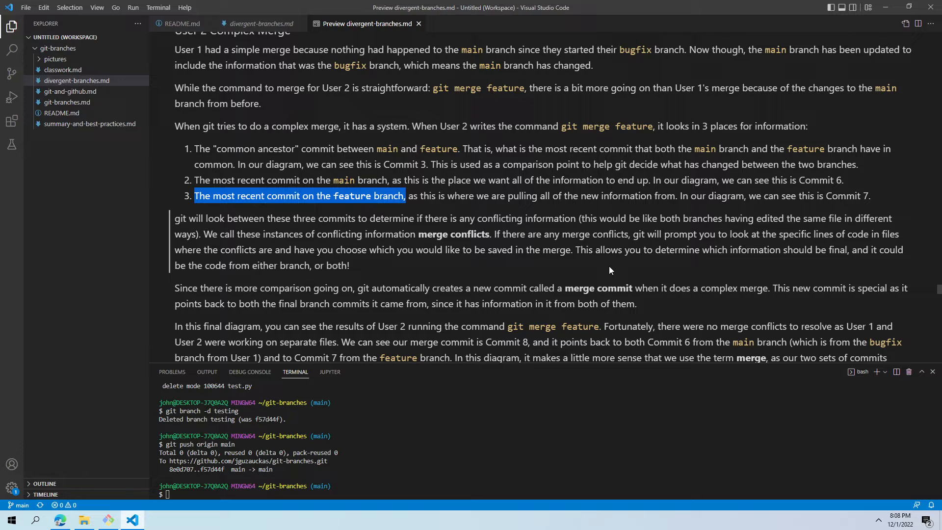
- Scroll the preview past the User 2 diagram to the merge-conflict and merge-commit paragraphs
scroll(down, 3)
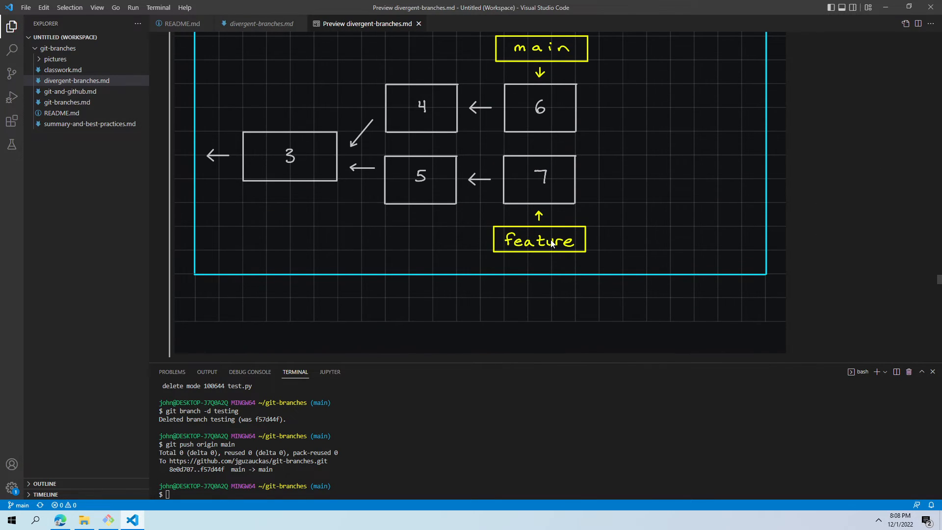
mouse_move(573, 213)
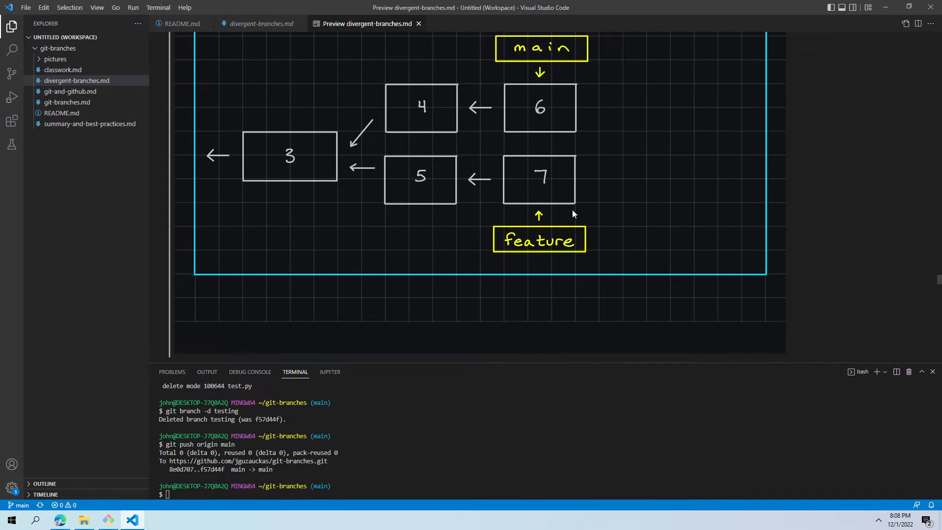
mouse_move(628, 255)
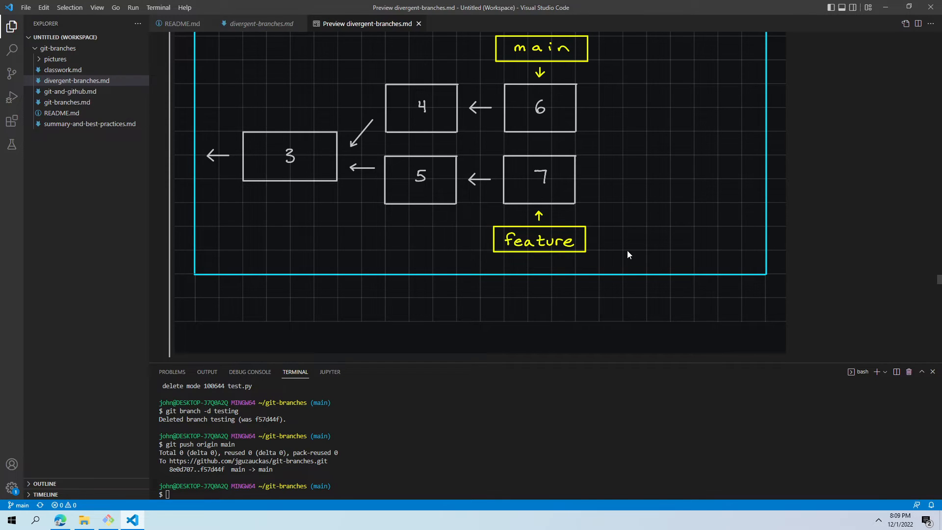
mouse_move(356, 310)
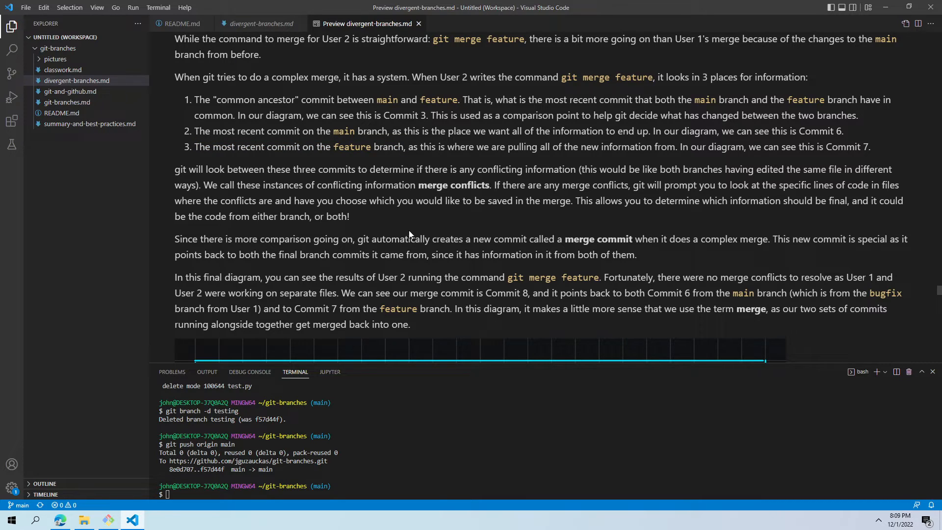
mouse_move(435, 230)
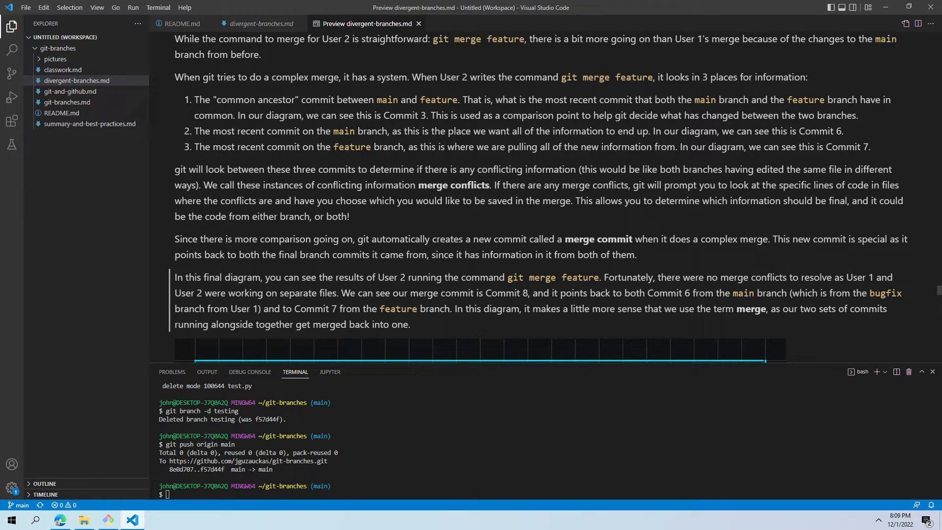
mouse_move(495, 259)
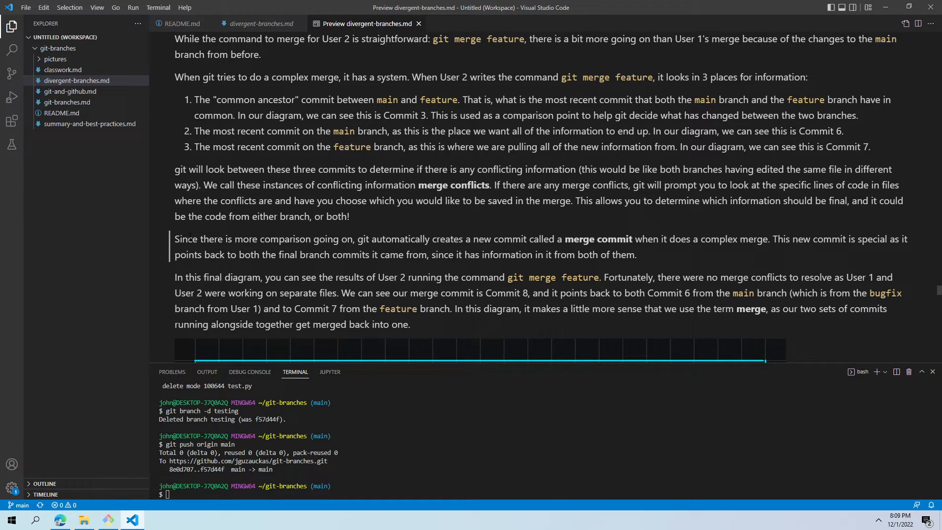
- Scroll down from the merge-commit paragraph to GitHub's diagram with main at 6 and feature at 7
scroll(down, 3)
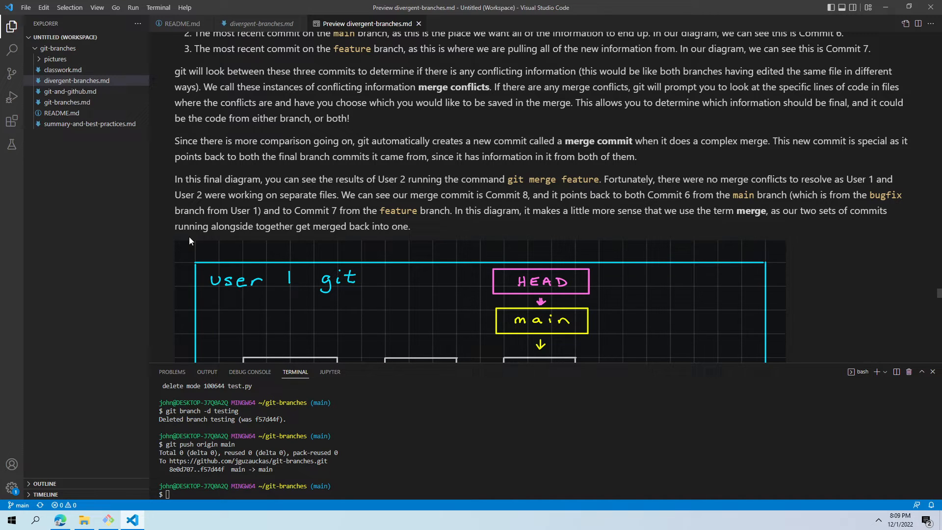
scroll(down, 3)
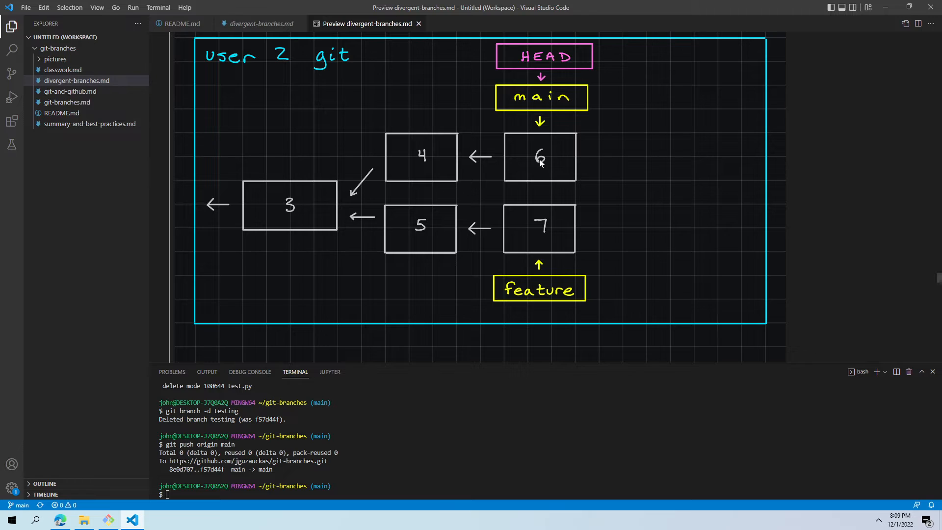
scroll(down, 3)
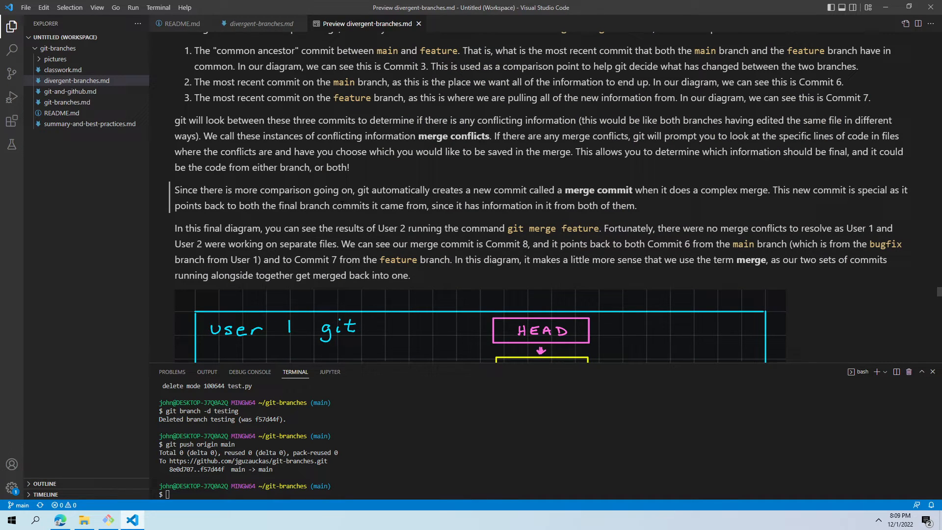
mouse_move(320, 222)
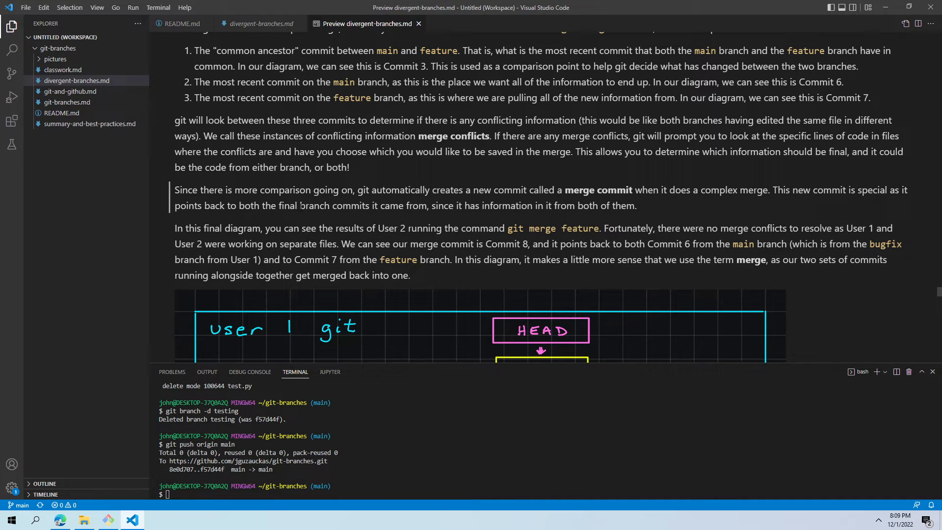
mouse_move(363, 223)
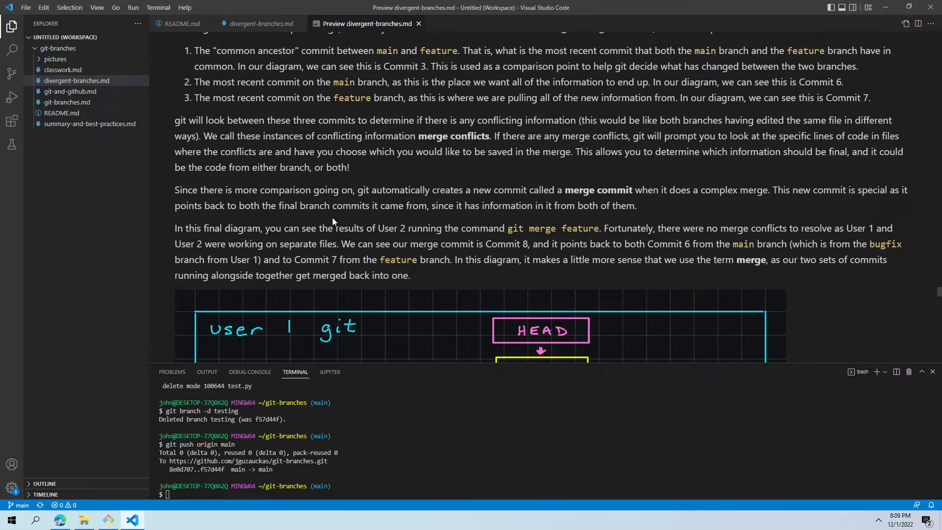
scroll(down, 3)
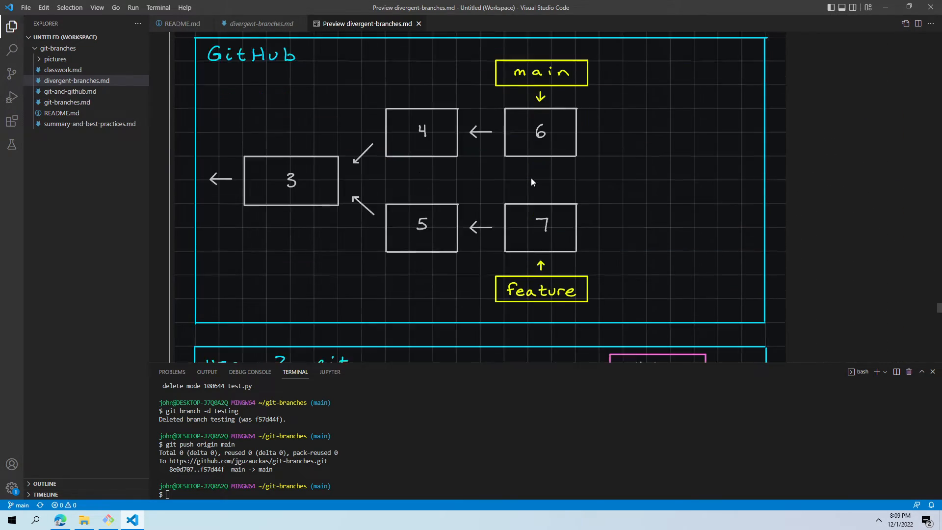
- Scroll through User 2's merge-commit diagram to the 'User 2 Updates GitHub' heading
scroll(down, 3)
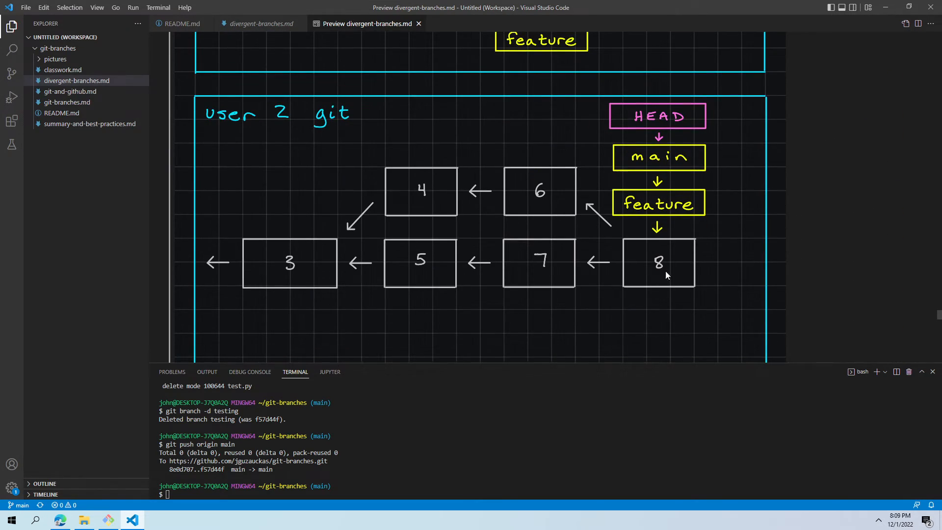
mouse_move(723, 287)
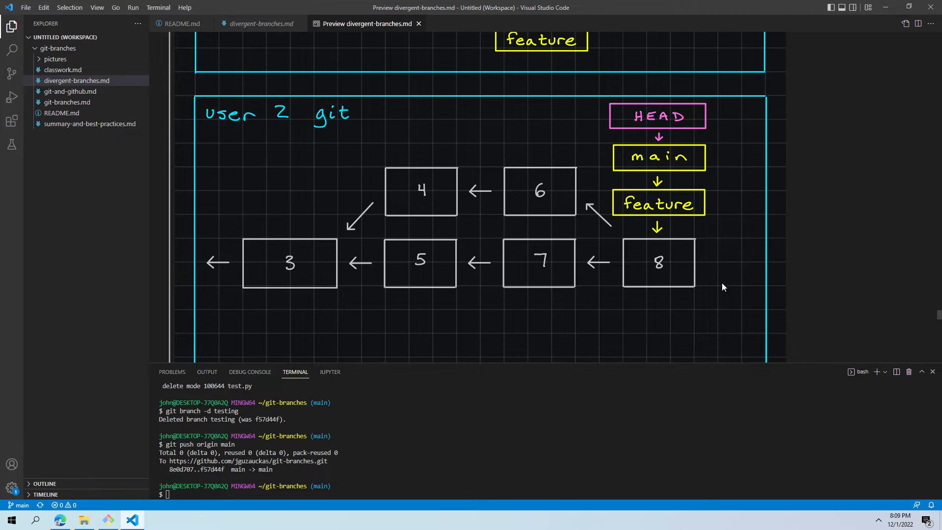
scroll(down, 3)
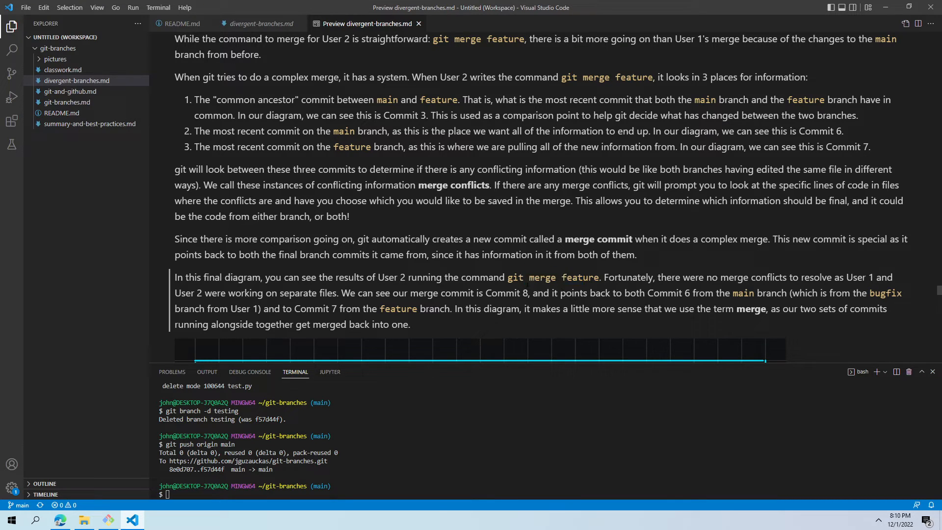
mouse_move(472, 383)
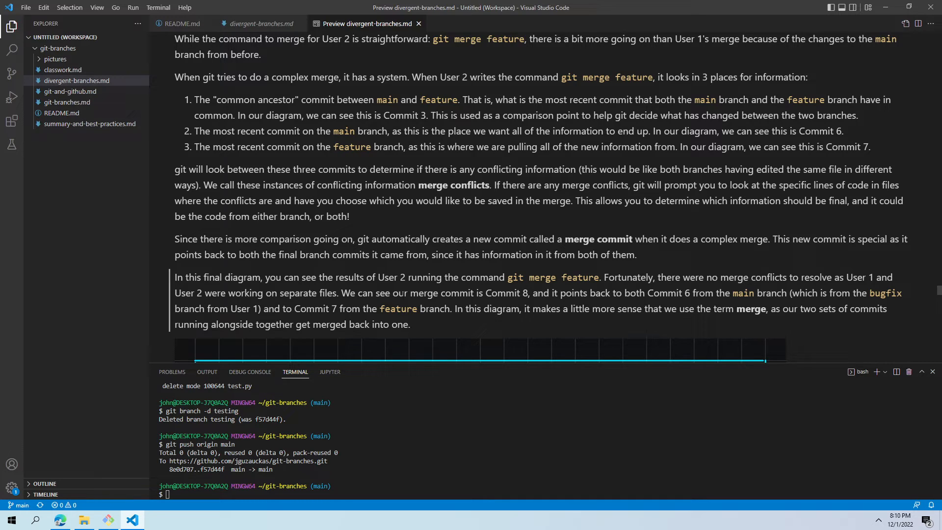
mouse_move(379, 321)
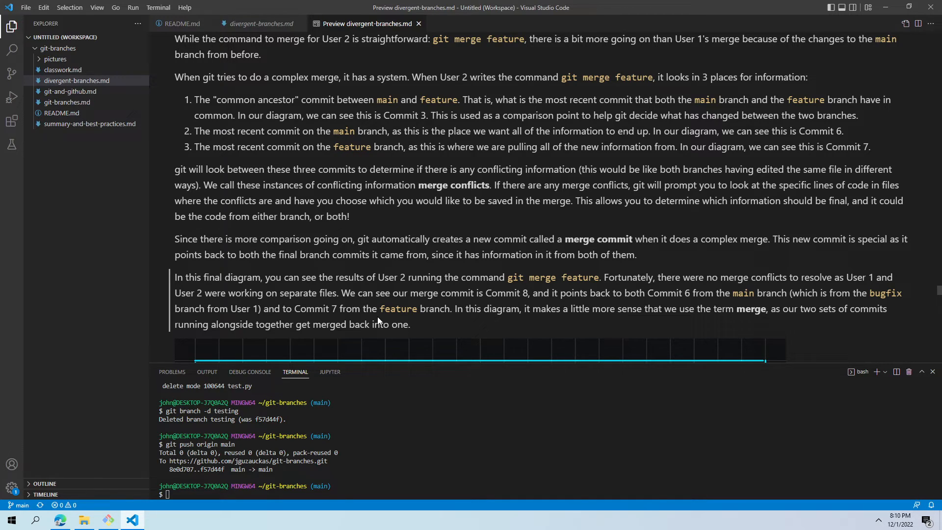
mouse_move(377, 306)
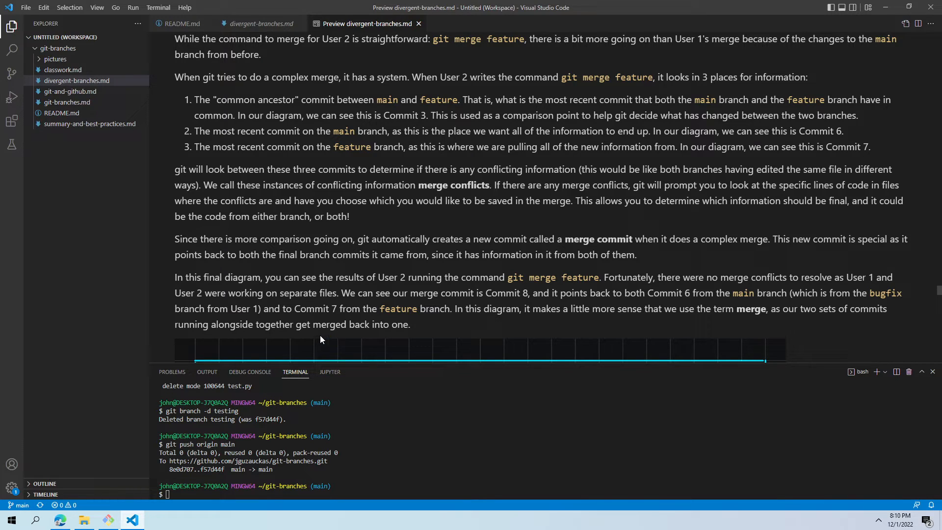
mouse_move(442, 337)
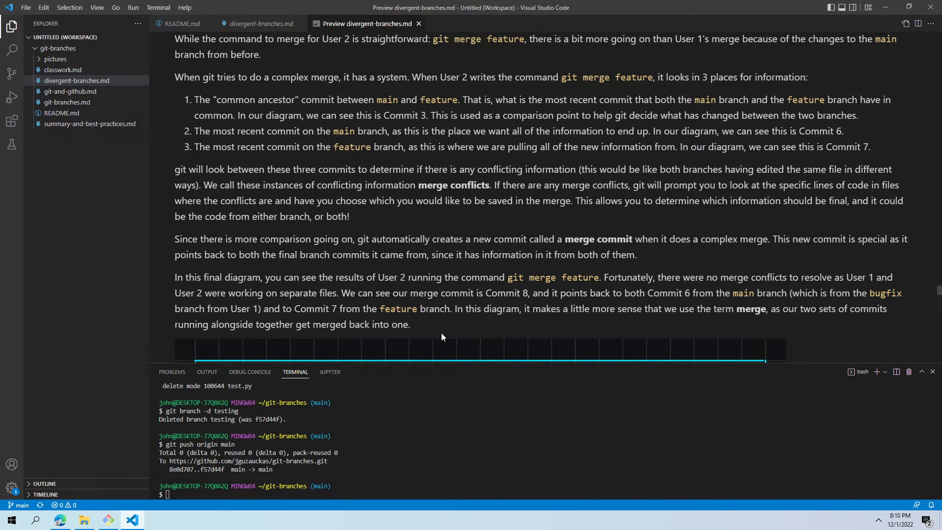
scroll(down, 3)
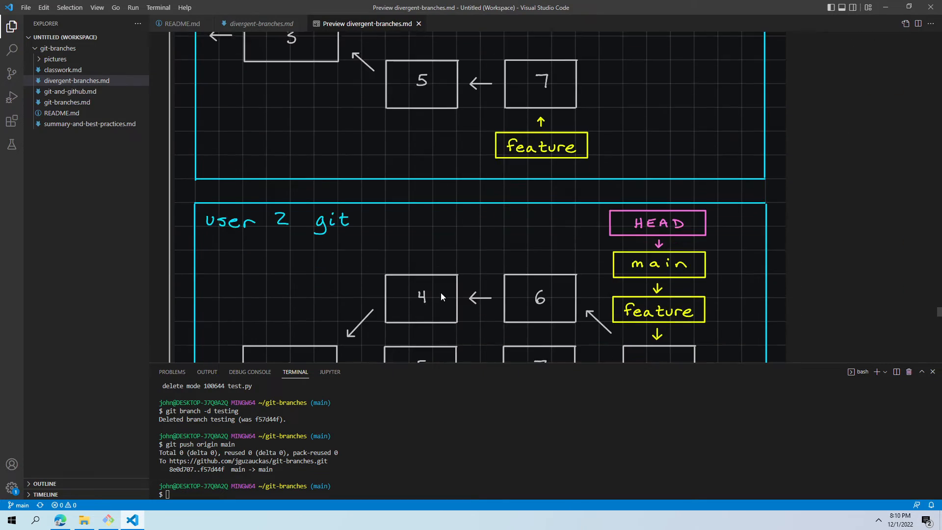
scroll(down, 3)
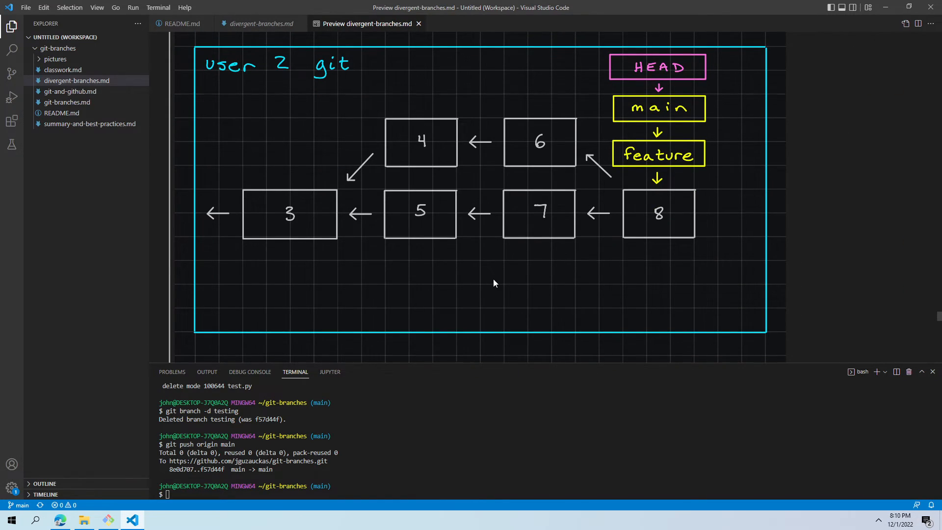
mouse_move(376, 145)
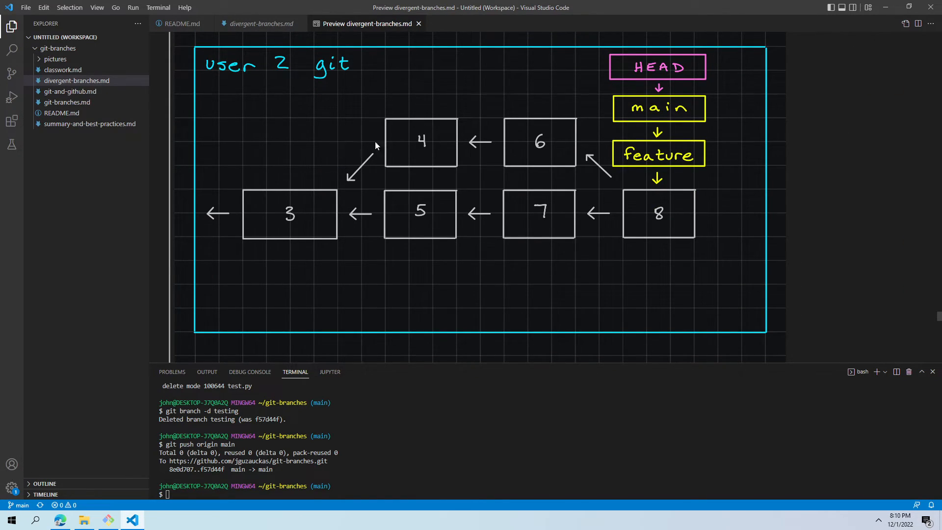
mouse_move(654, 231)
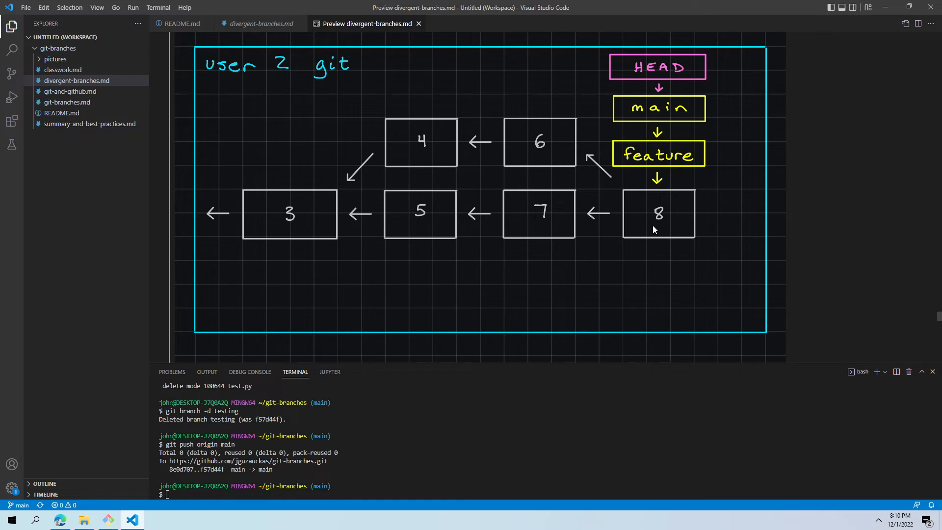
mouse_move(723, 242)
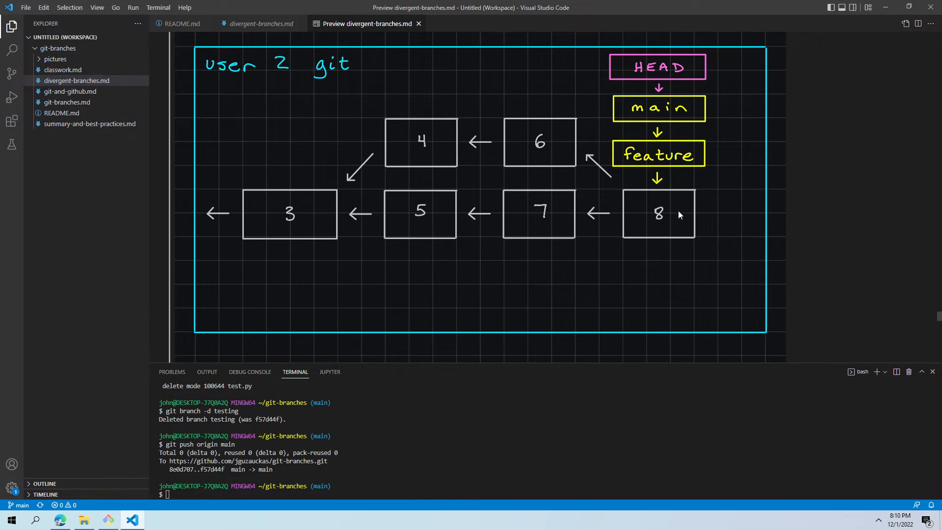
mouse_move(601, 137)
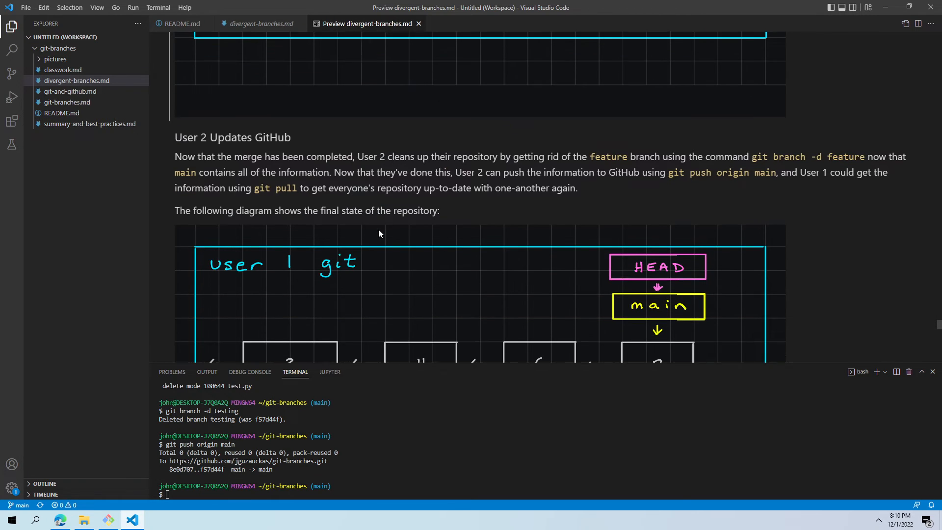
- Scroll to the update paragraph and mark the 'git push origin main' command
scroll(down, 3)
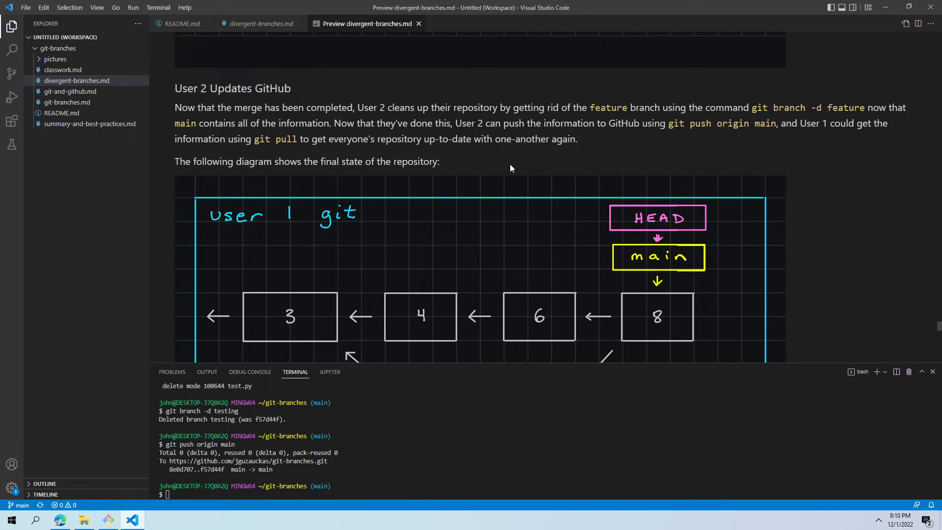
scroll(down, 3)
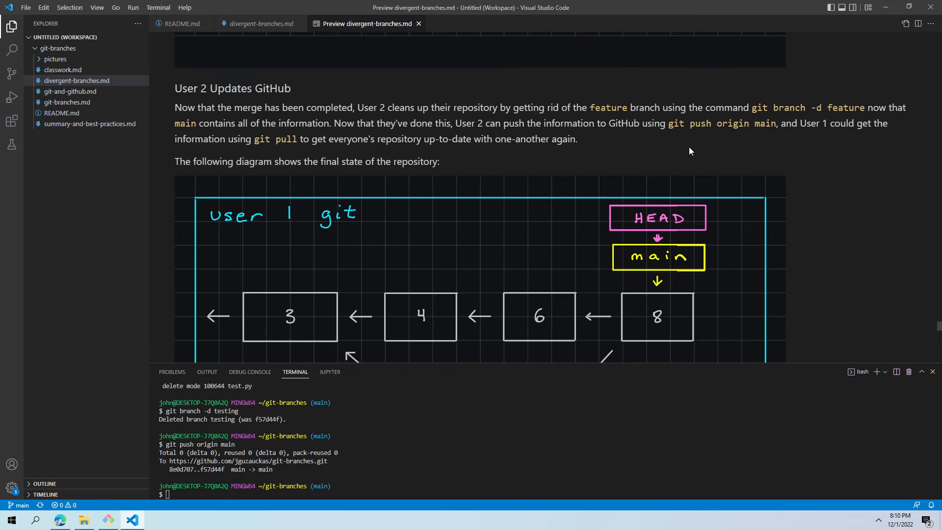
double_click(760, 108)
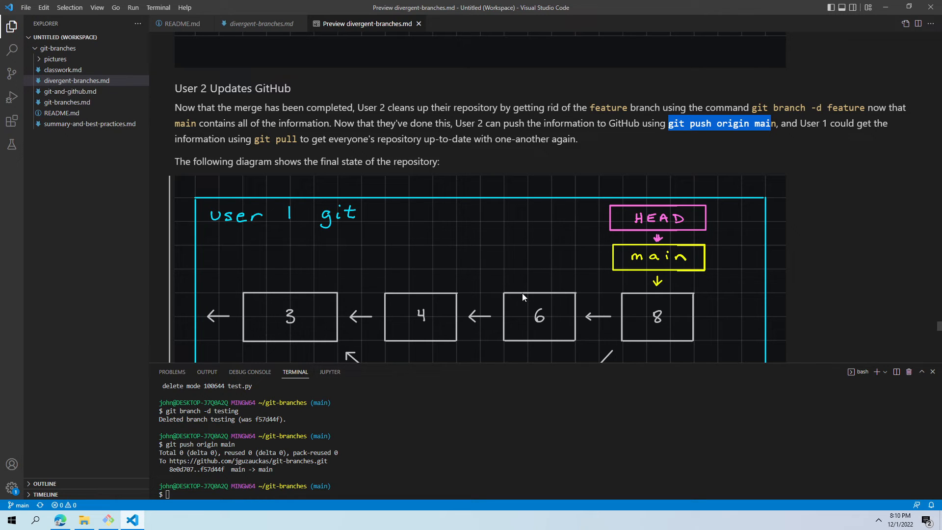
- Scroll through the final-state diagrams for User 1, GitHub and User 2 with merge commit 8
scroll(down, 3)
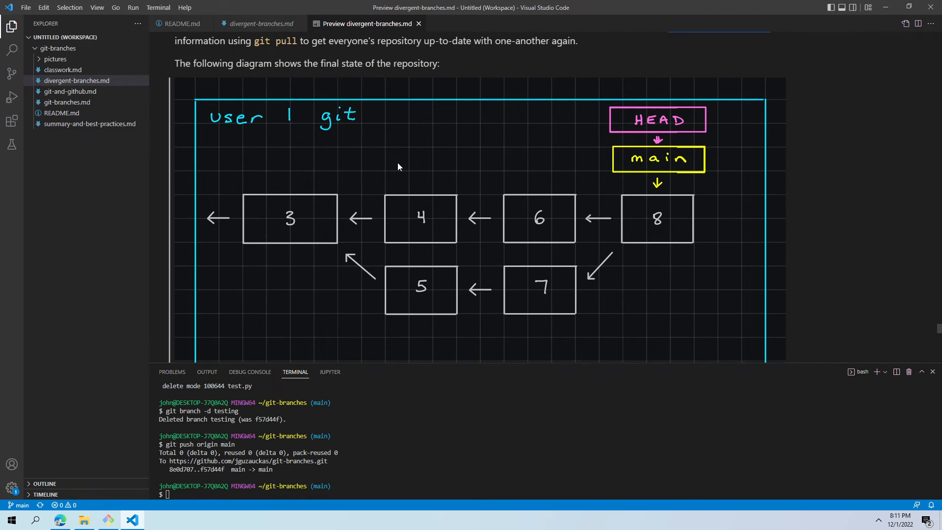
scroll(down, 3)
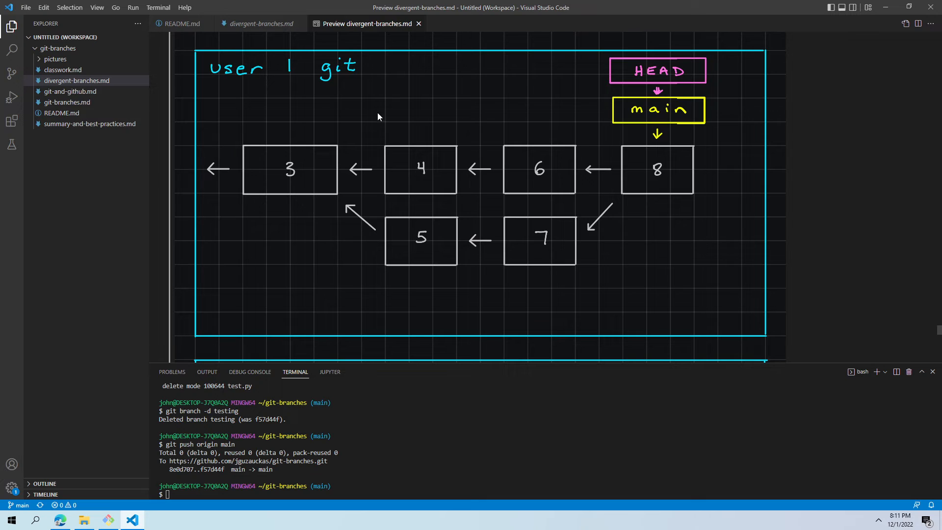
scroll(down, 3)
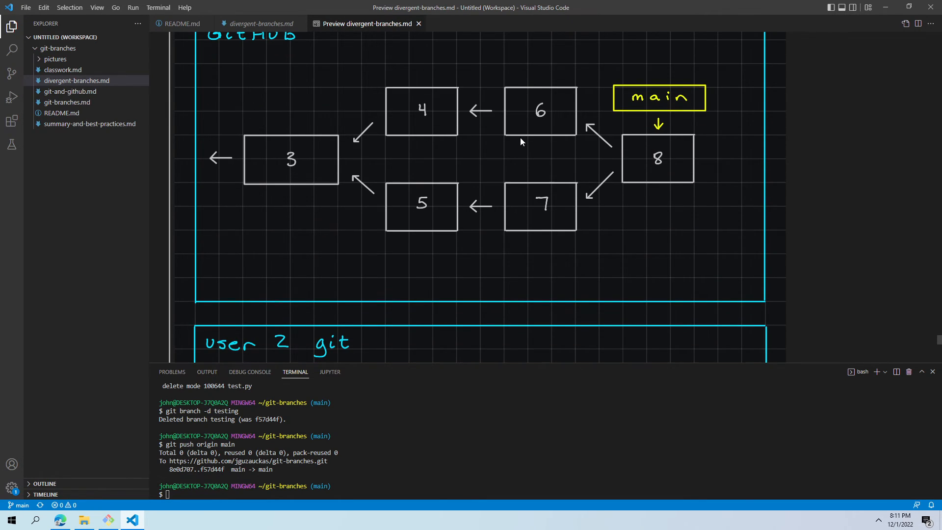
scroll(down, 3)
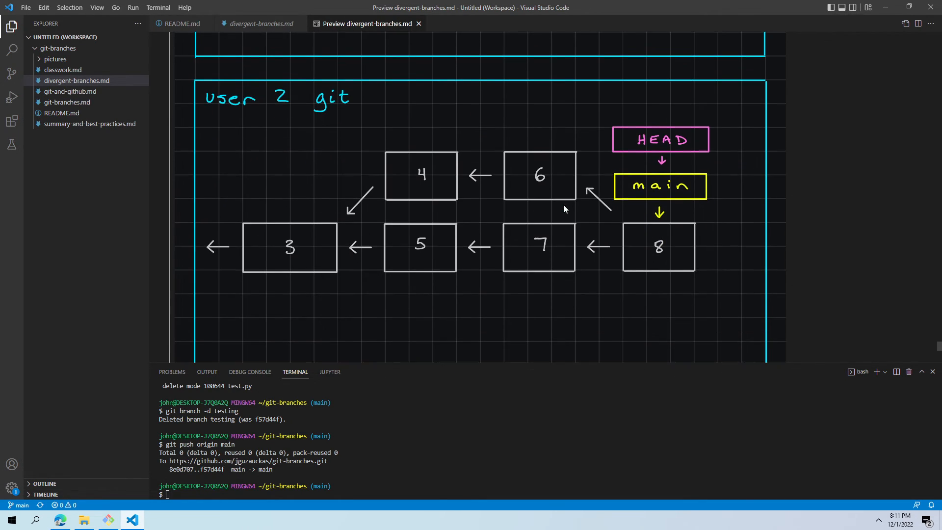
mouse_move(336, 309)
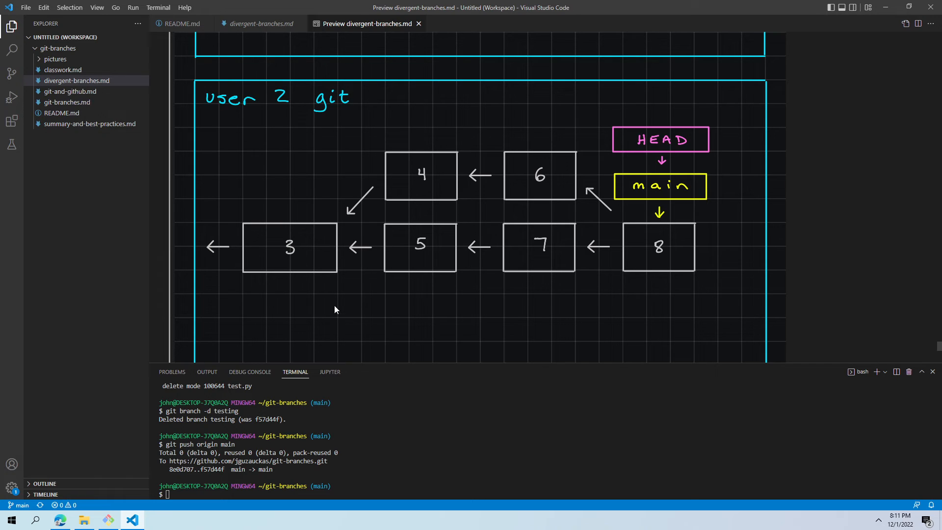
mouse_move(640, 236)
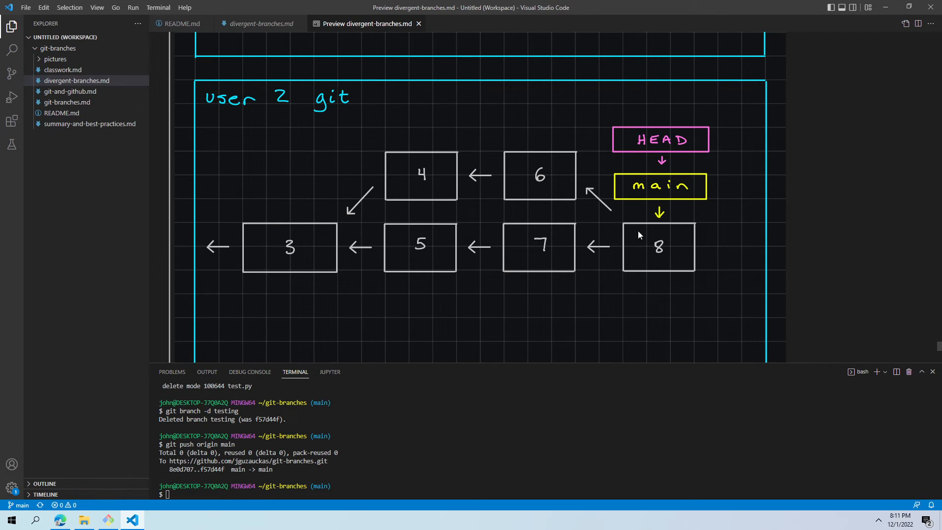
mouse_move(277, 239)
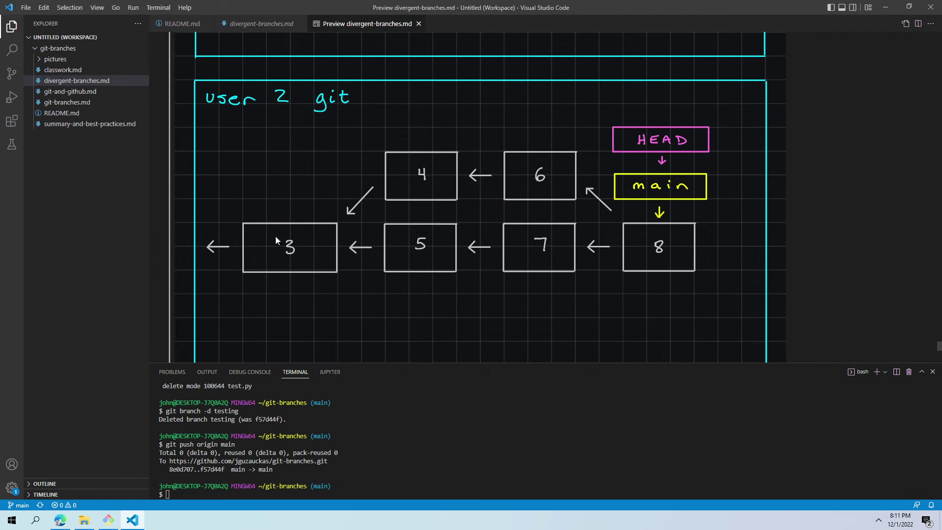
mouse_move(280, 191)
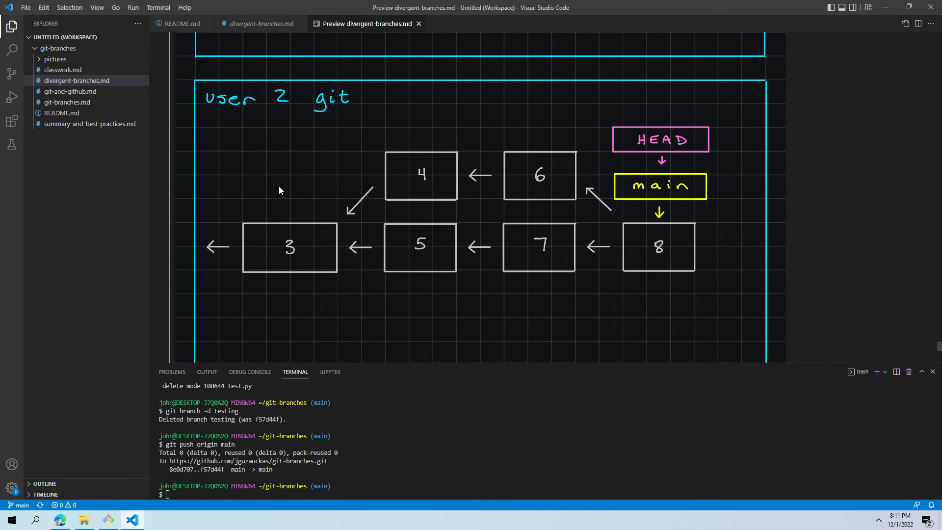
mouse_move(503, 257)
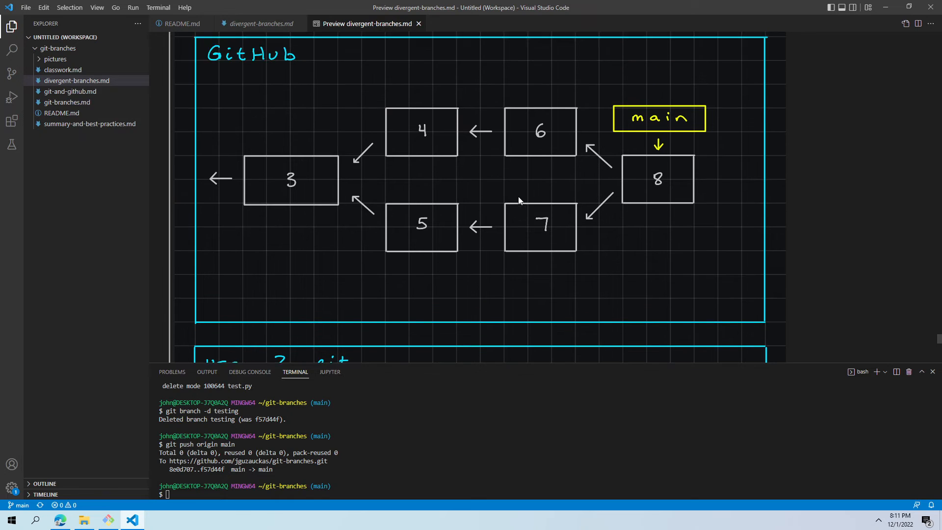
- Scroll between the final User 1 diagram and GitHub's diagram with merge commit 8 joining 6 and 7
scroll(down, 3)
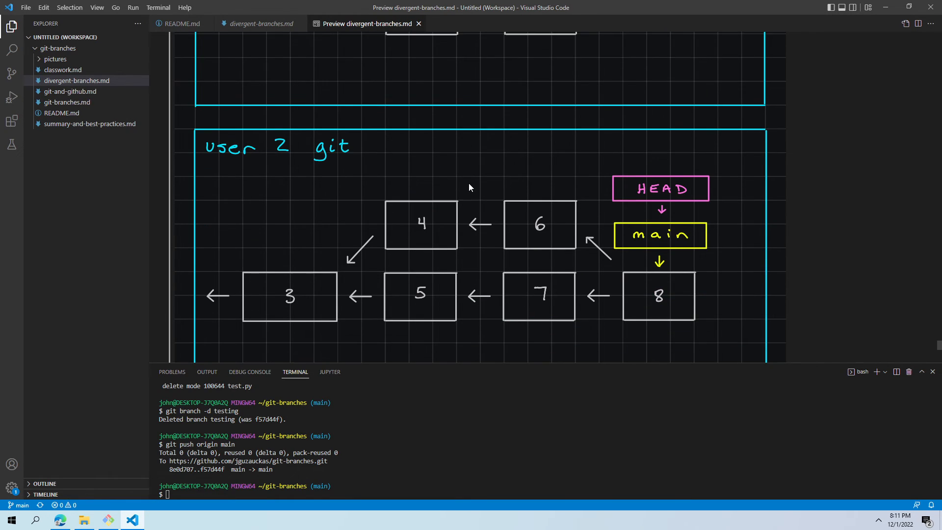
scroll(down, 3)
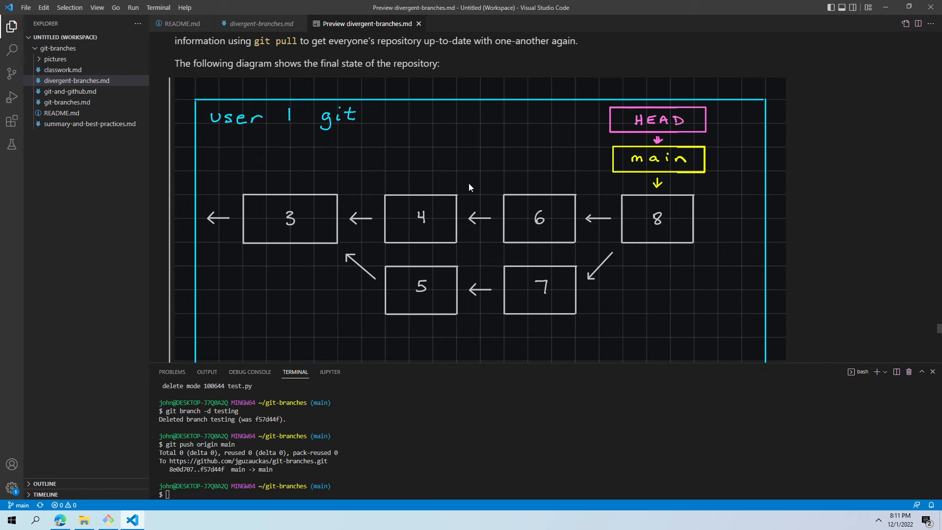
scroll(down, 3)
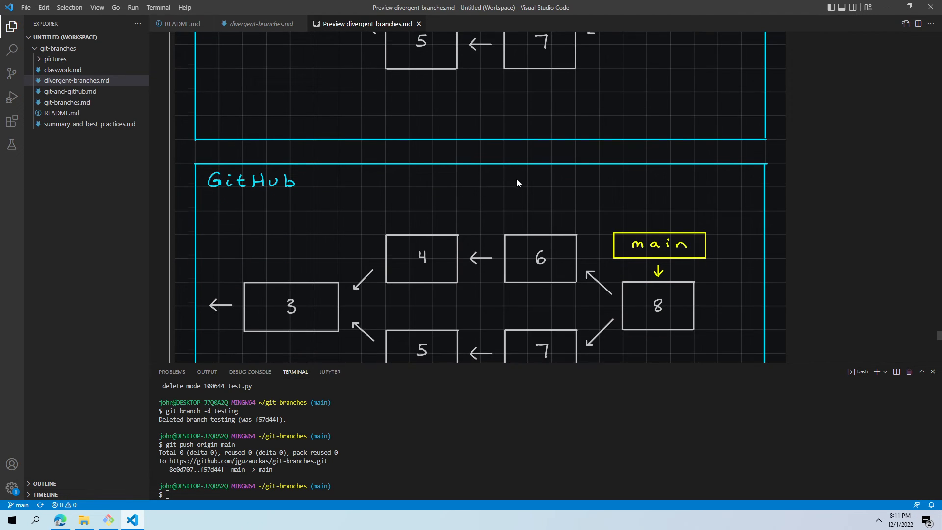
scroll(down, 3)
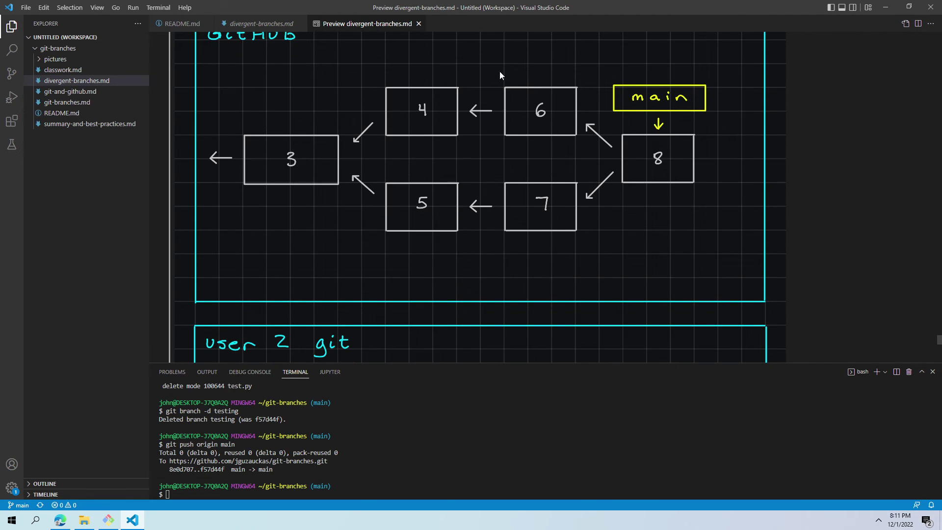
mouse_move(690, 239)
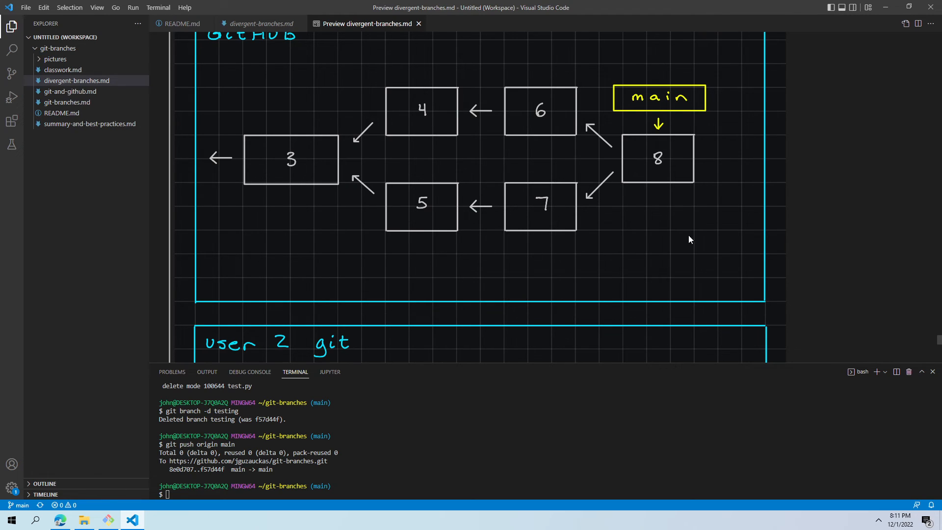
mouse_move(513, 235)
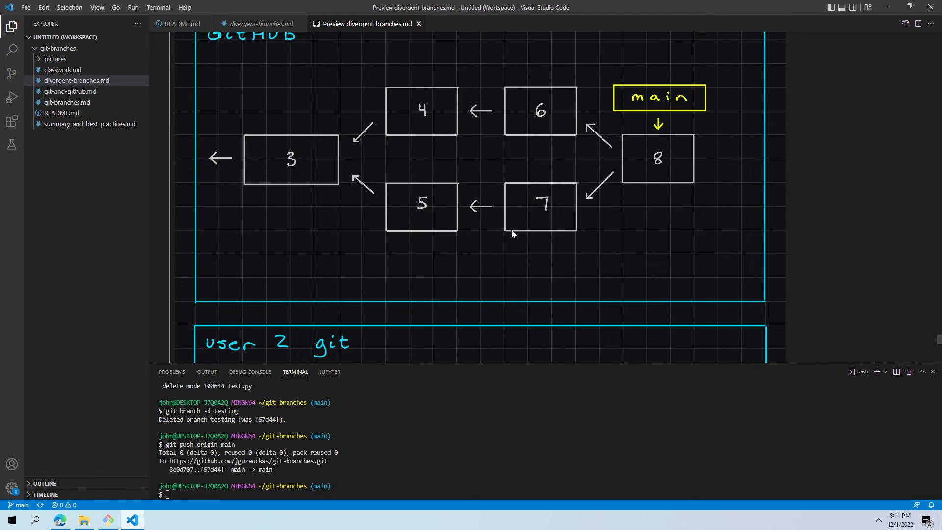
mouse_move(634, 206)
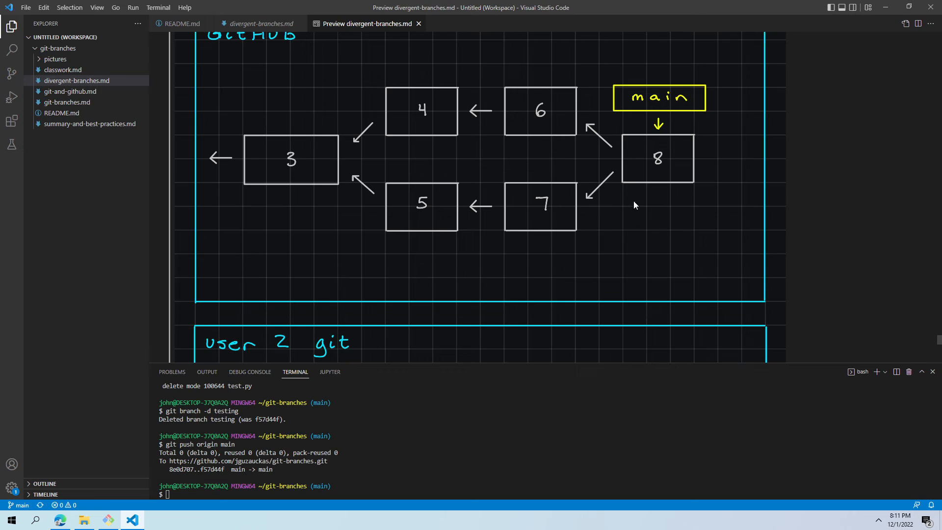
mouse_move(277, 213)
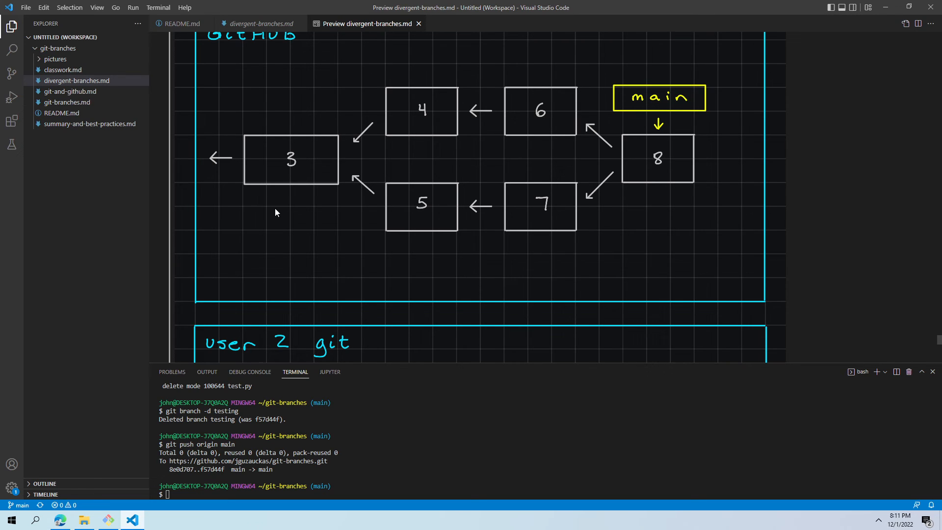
mouse_move(277, 237)
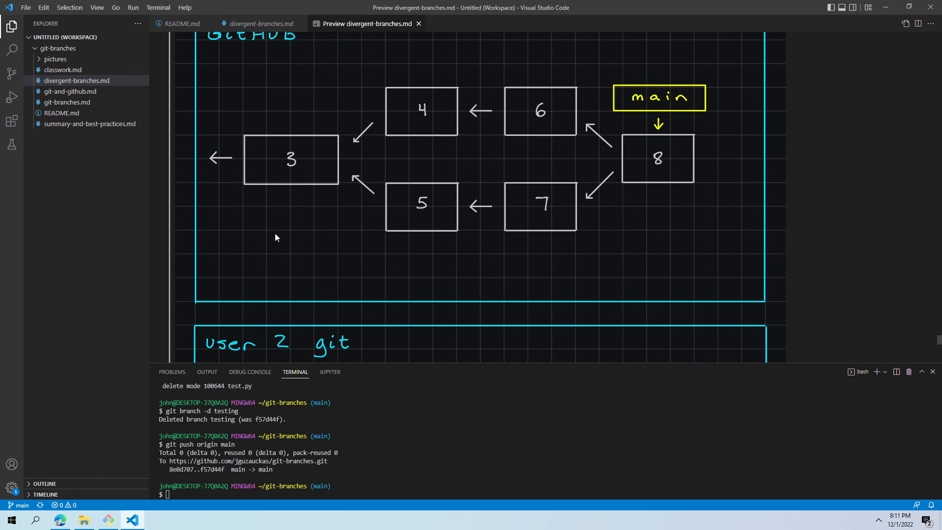
mouse_move(265, 255)
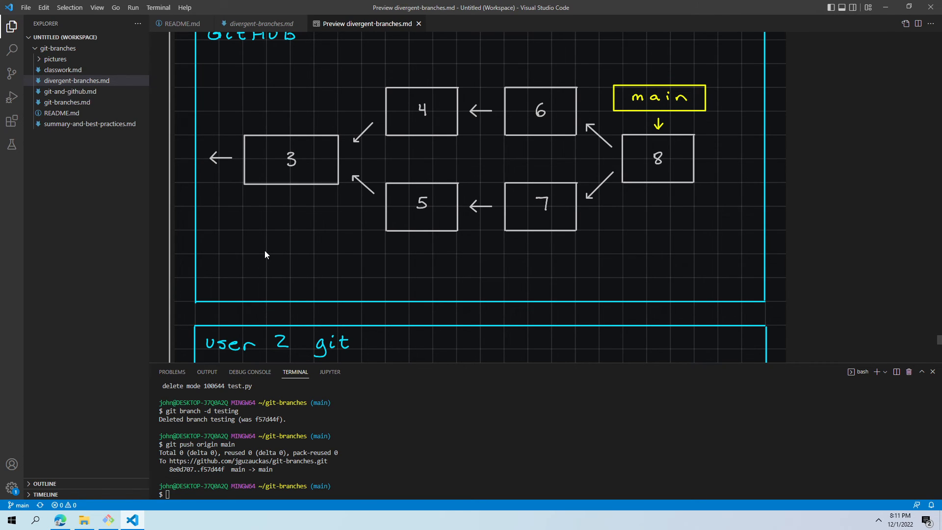
mouse_move(415, 210)
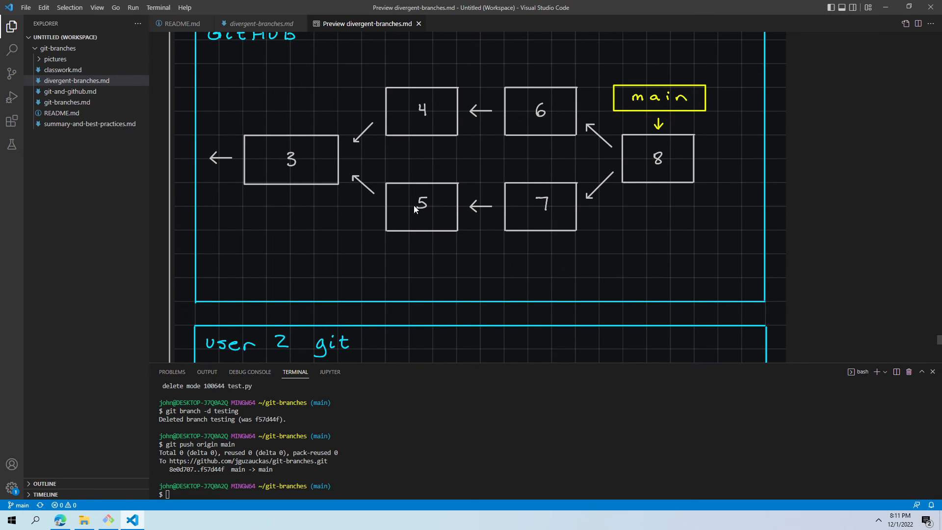
mouse_move(422, 193)
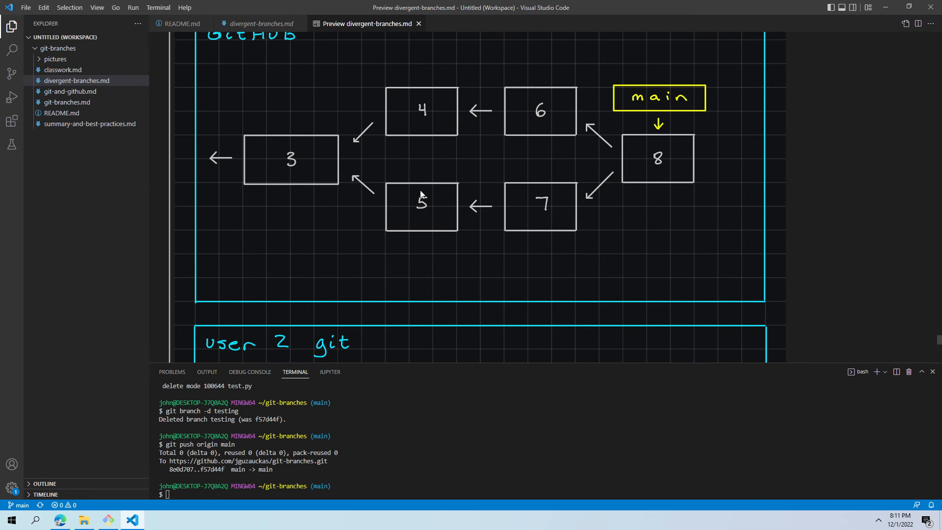
mouse_move(421, 179)
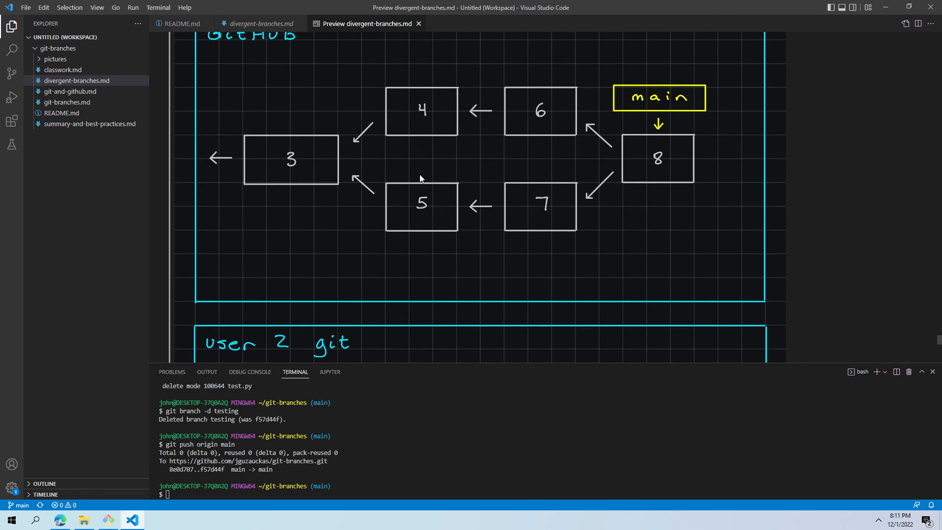
mouse_move(455, 167)
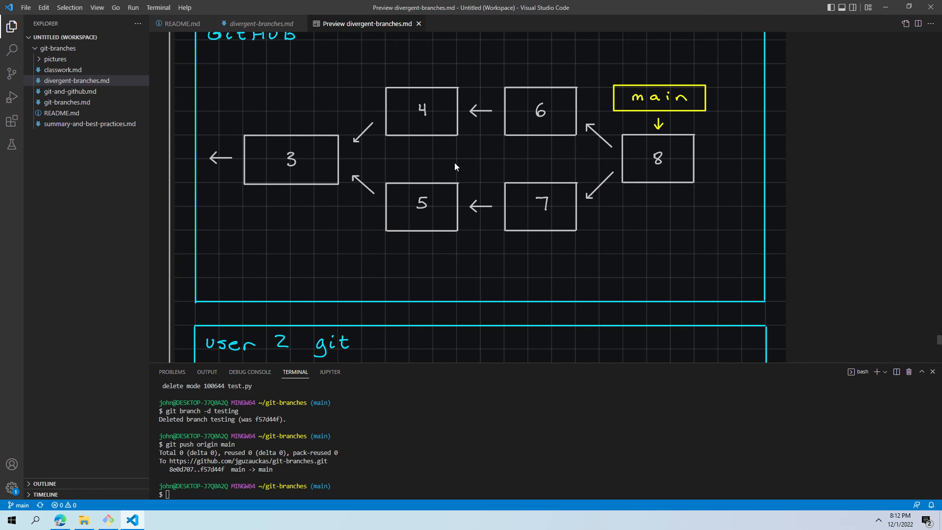
mouse_move(483, 188)
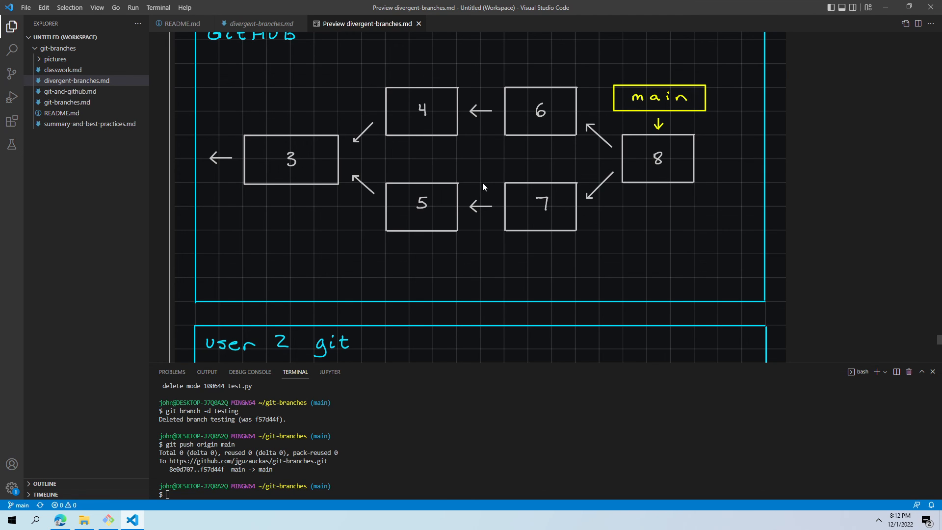
mouse_move(483, 155)
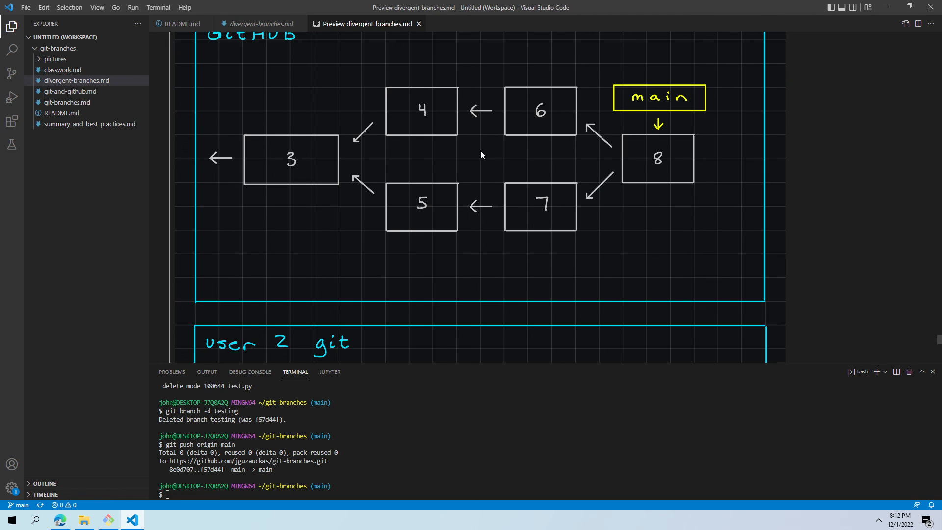
mouse_move(477, 157)
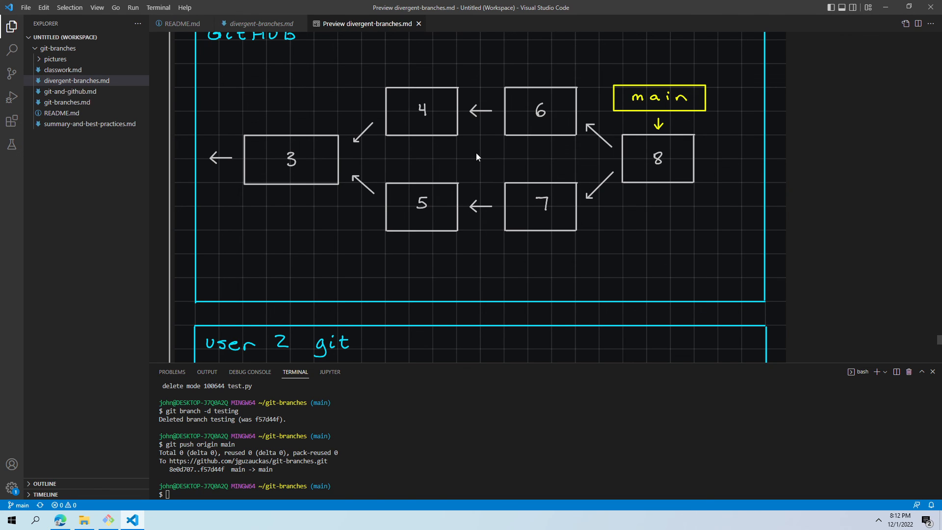
mouse_move(526, 228)
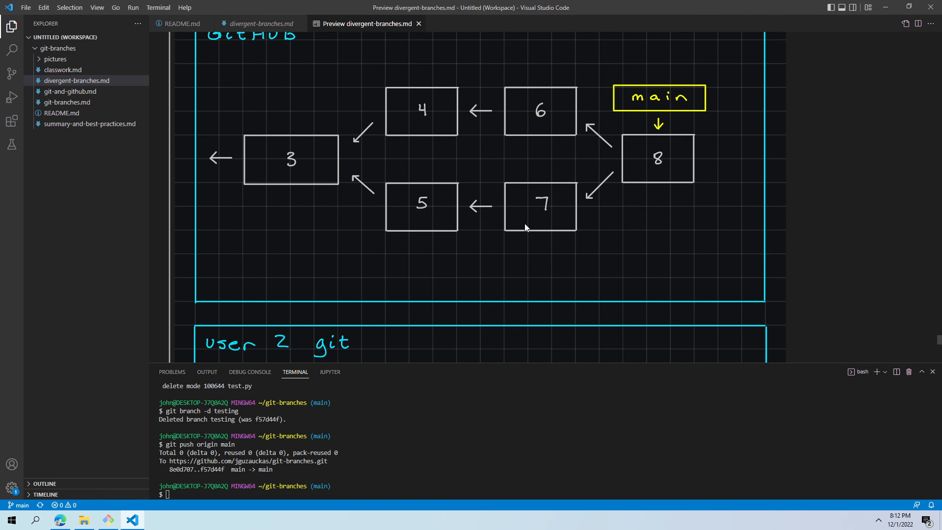
- Scroll down until User 2's full final diagram shows HEAD on main at commit 8
scroll(down, 3)
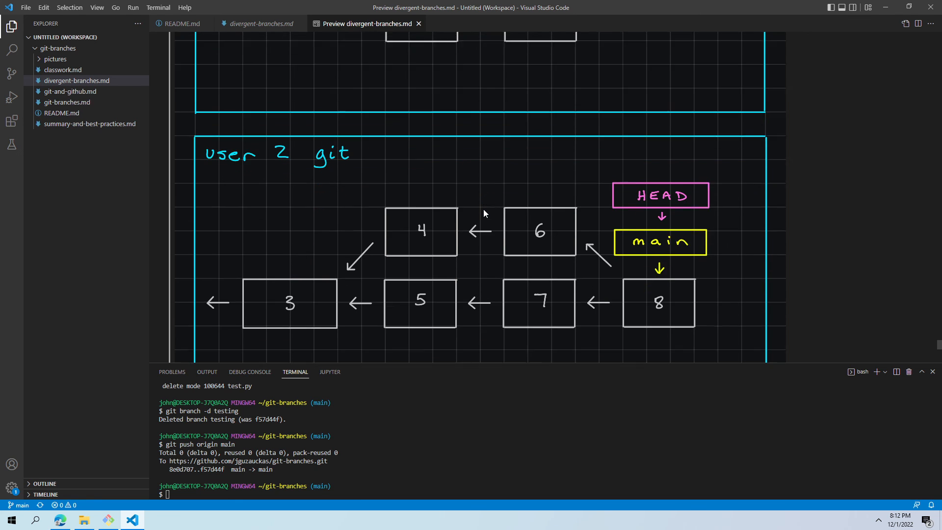
scroll(down, 3)
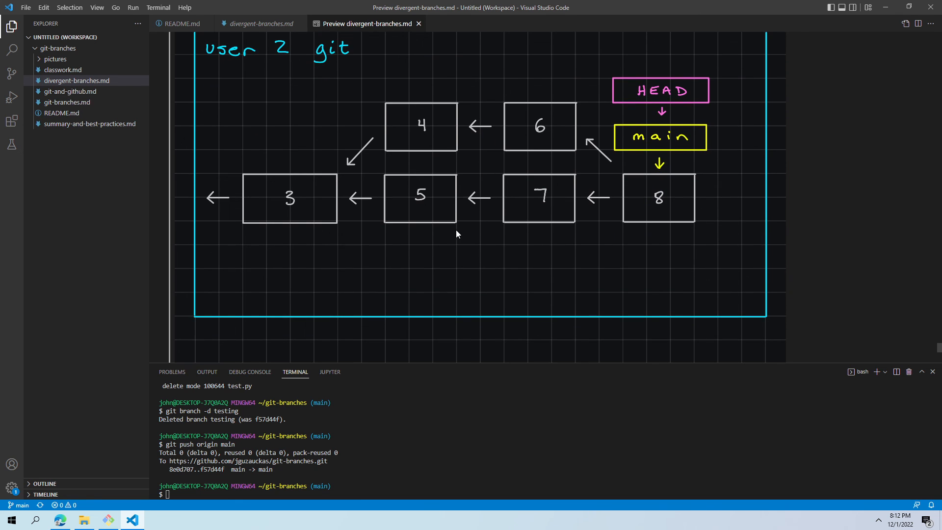
mouse_move(343, 255)
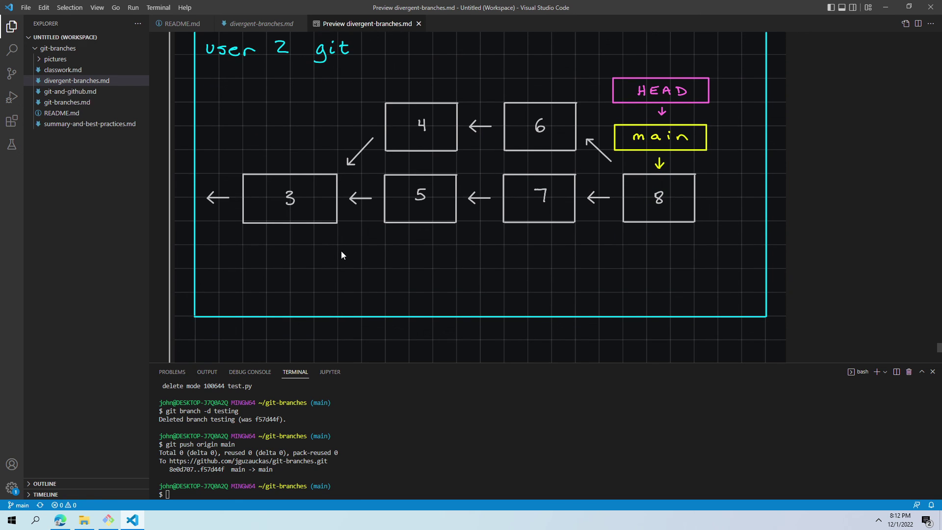
mouse_move(606, 278)
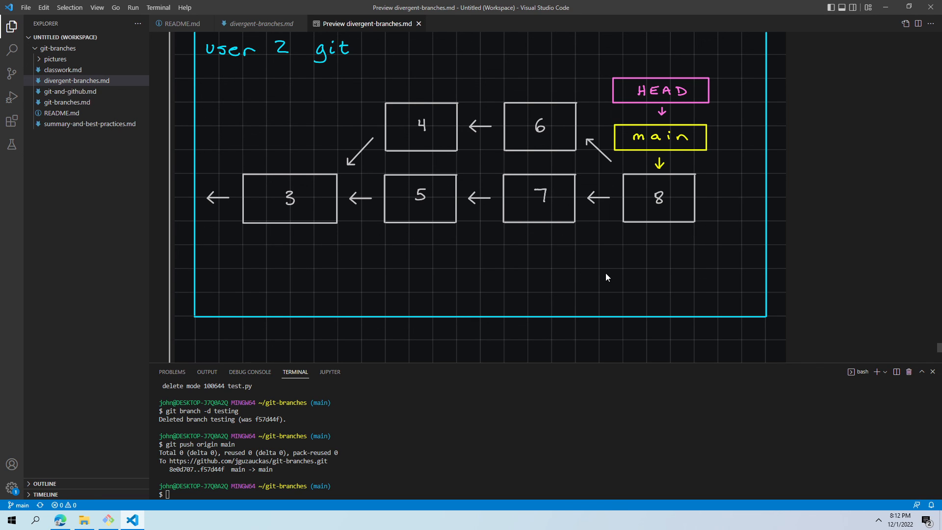
mouse_move(318, 287)
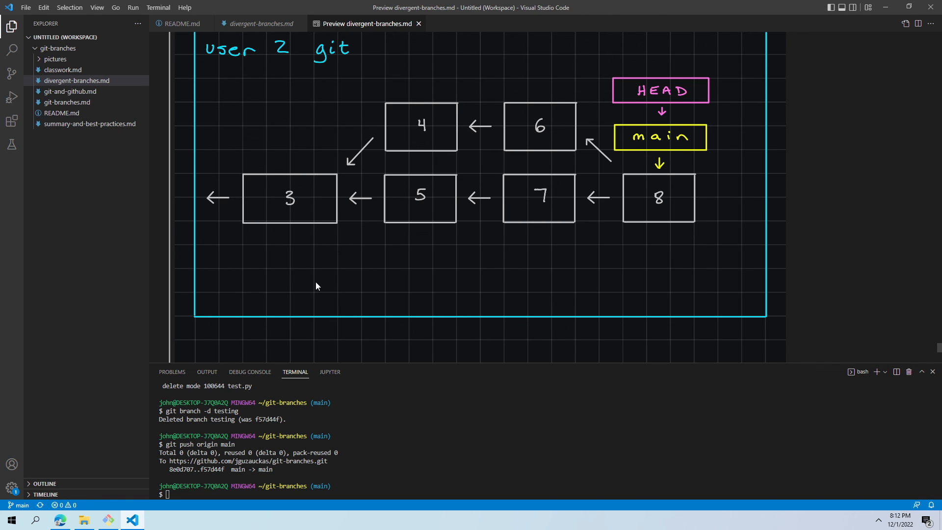
mouse_move(367, 276)
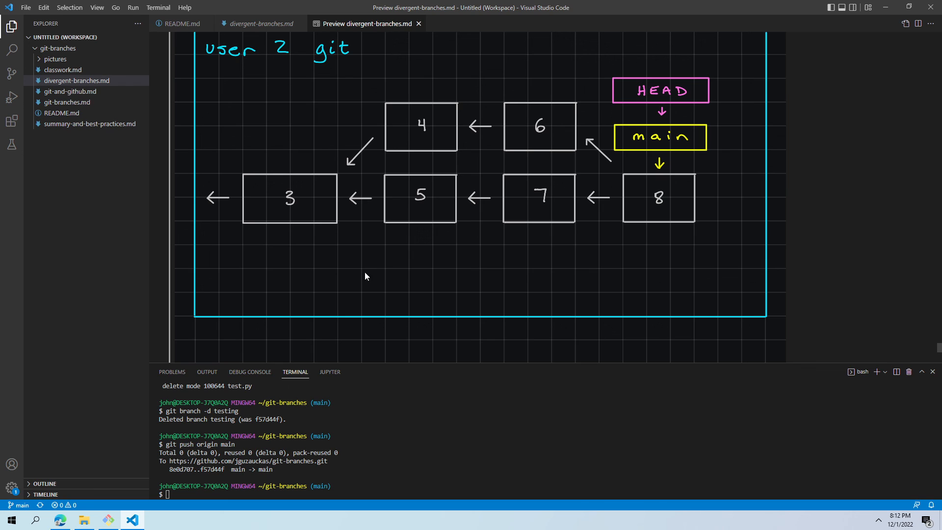
mouse_move(626, 313)
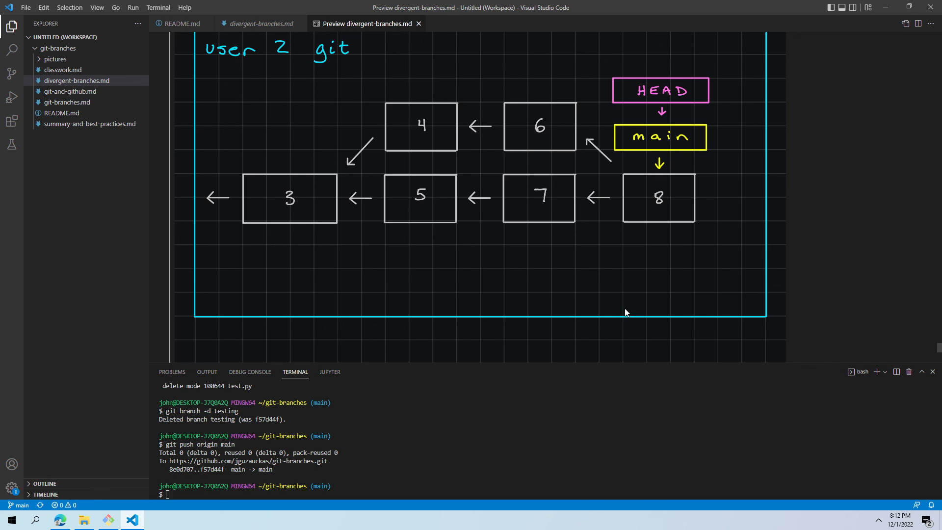
mouse_move(622, 328)
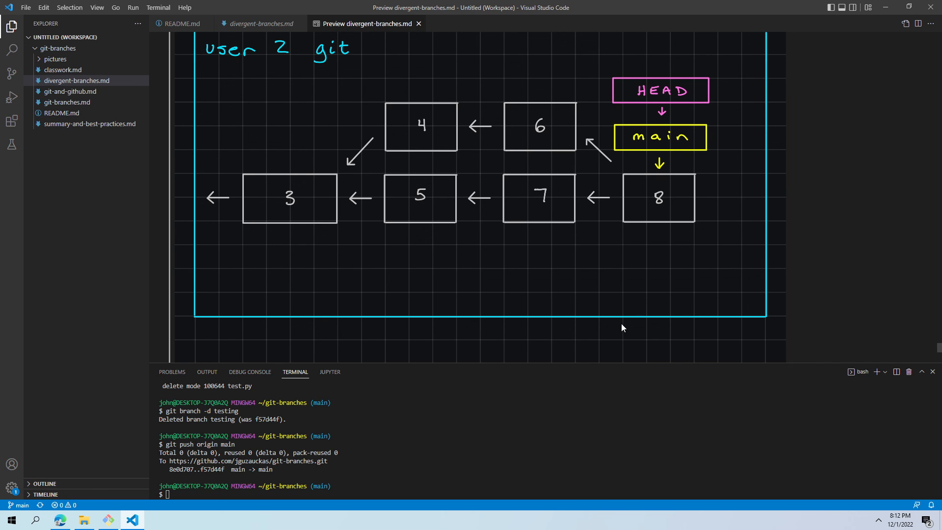
mouse_move(913, 358)
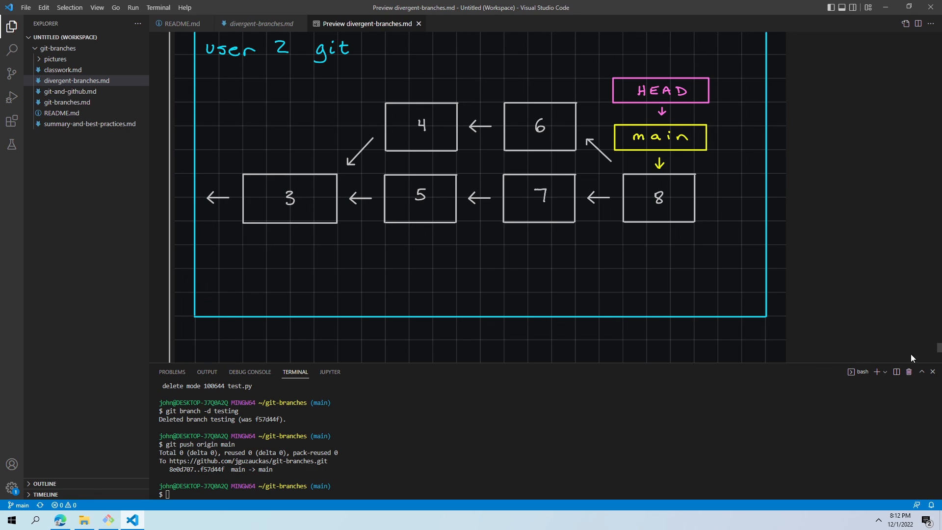